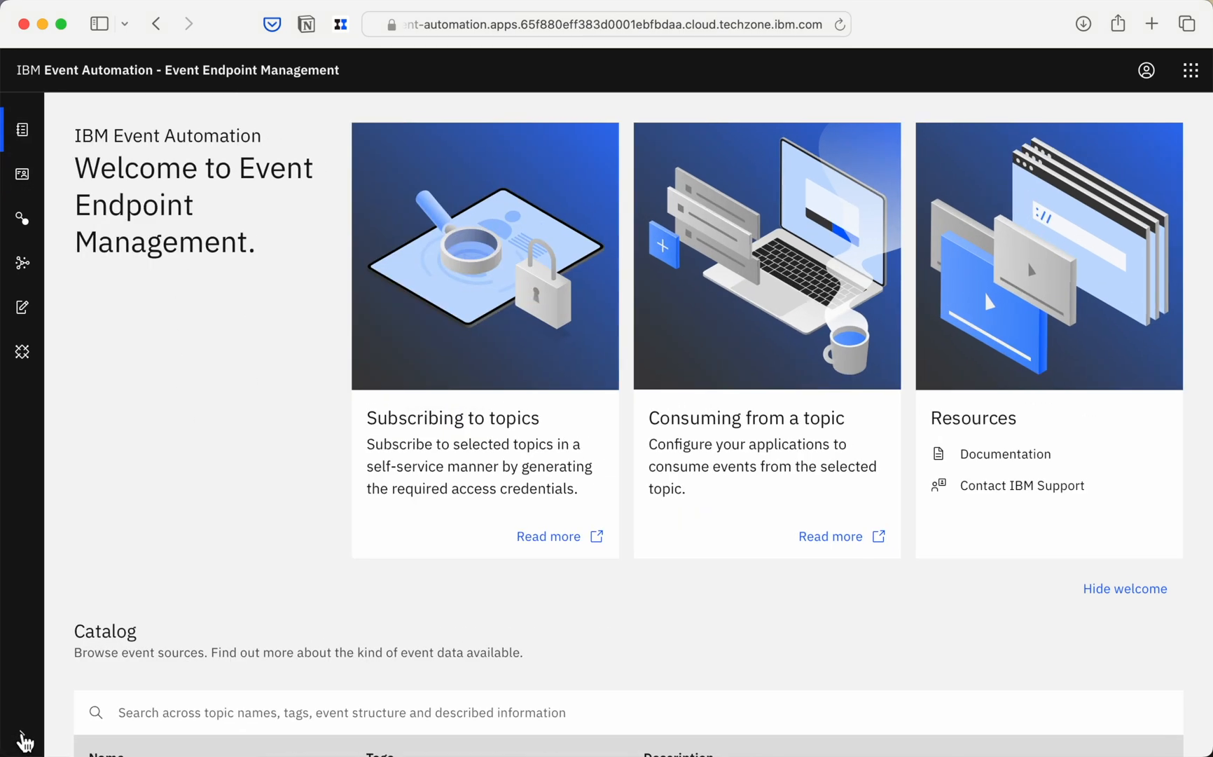
Export the Orders topic's AsyncAPI specification at version 2.1.0 from the Catalog.
scroll("down", 3)
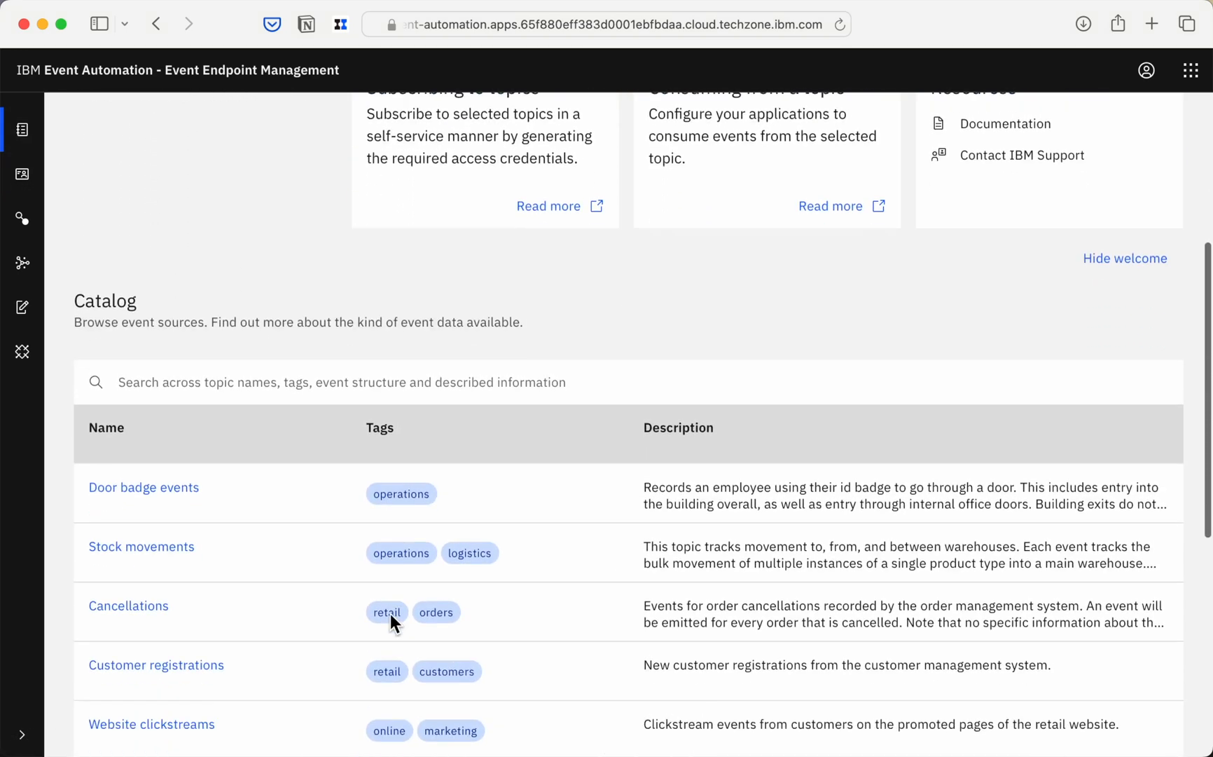
scroll("down", 3)
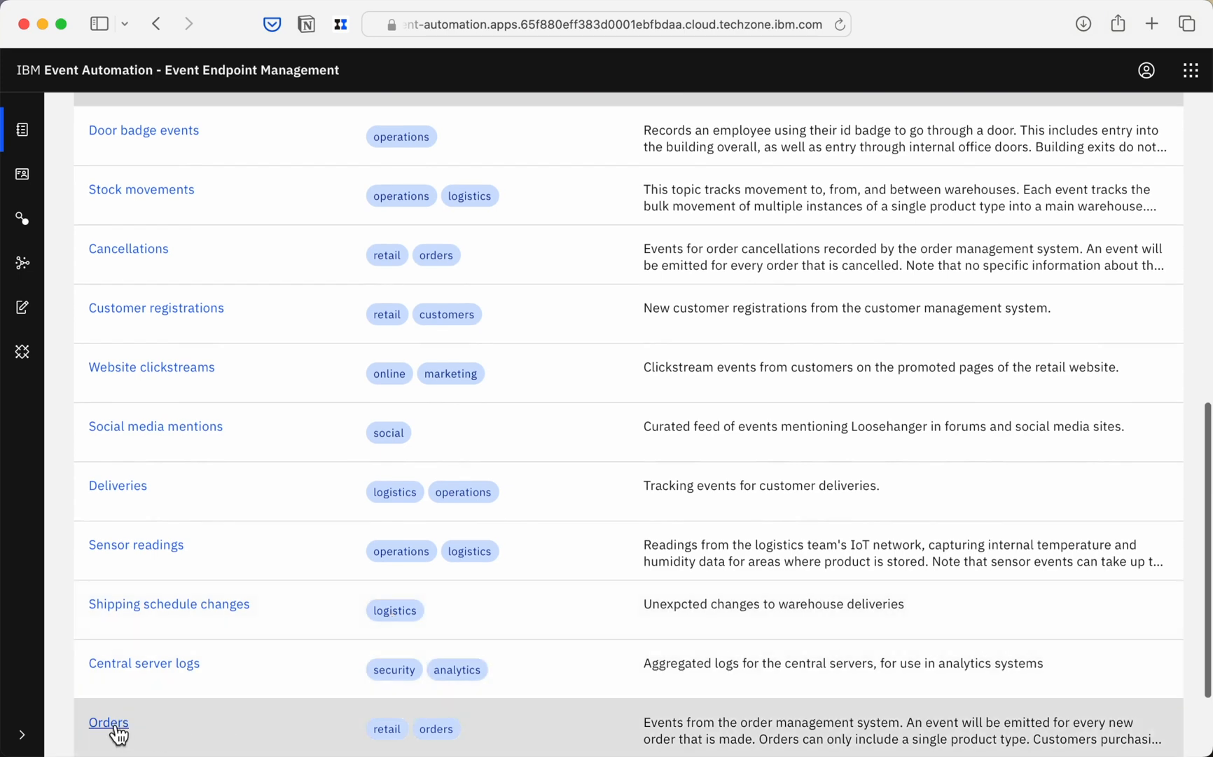
left_click(108, 721)
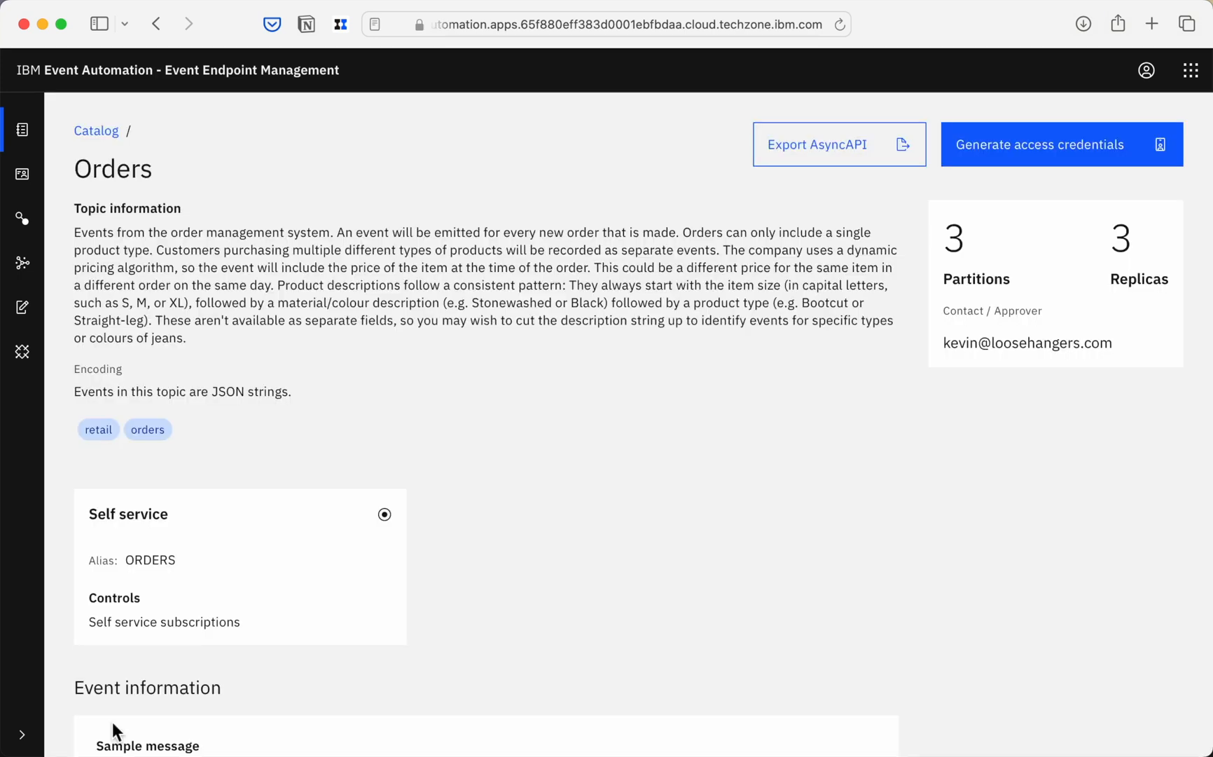
mouse_move(844, 221)
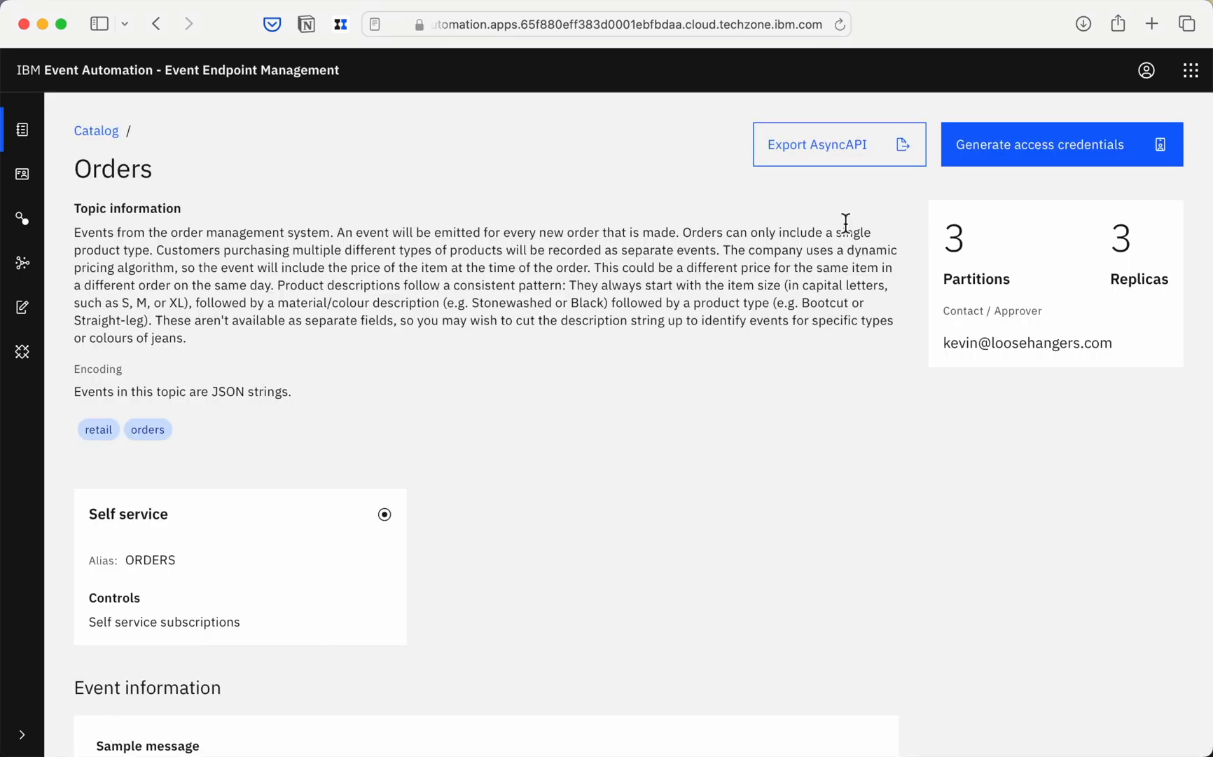
left_click(838, 144)
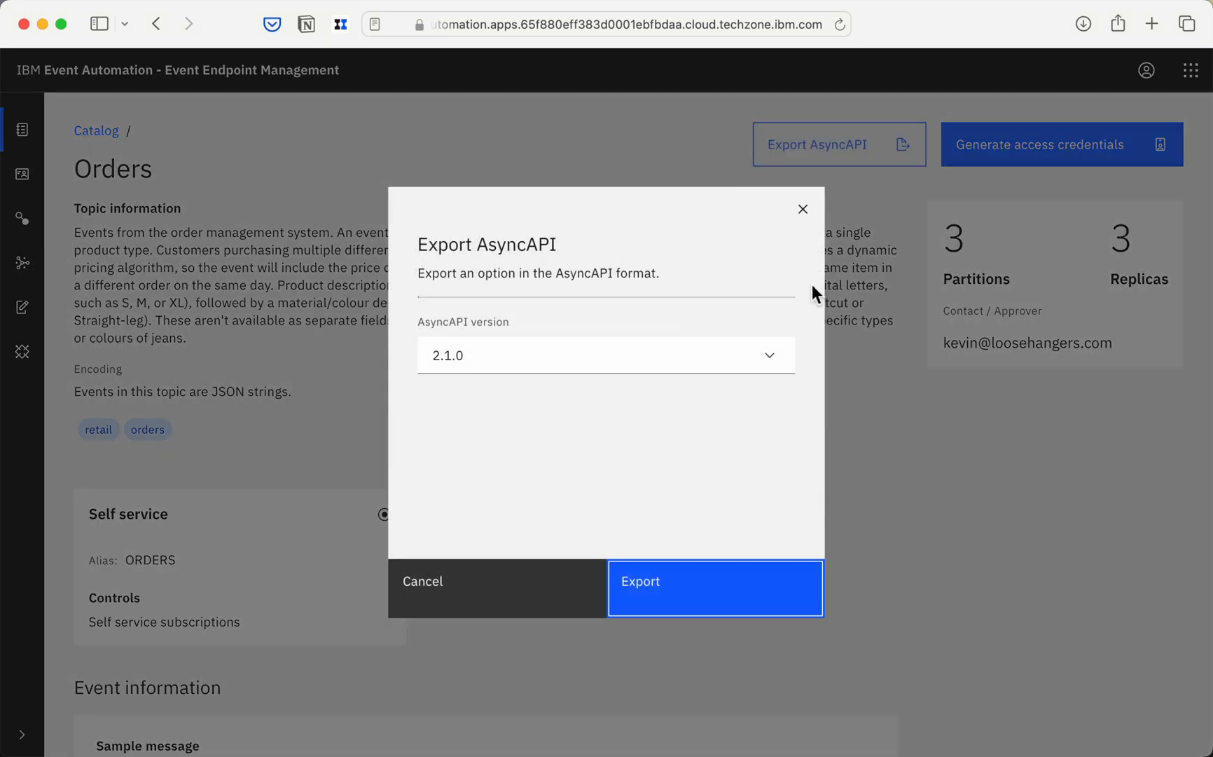
left_click(606, 355)
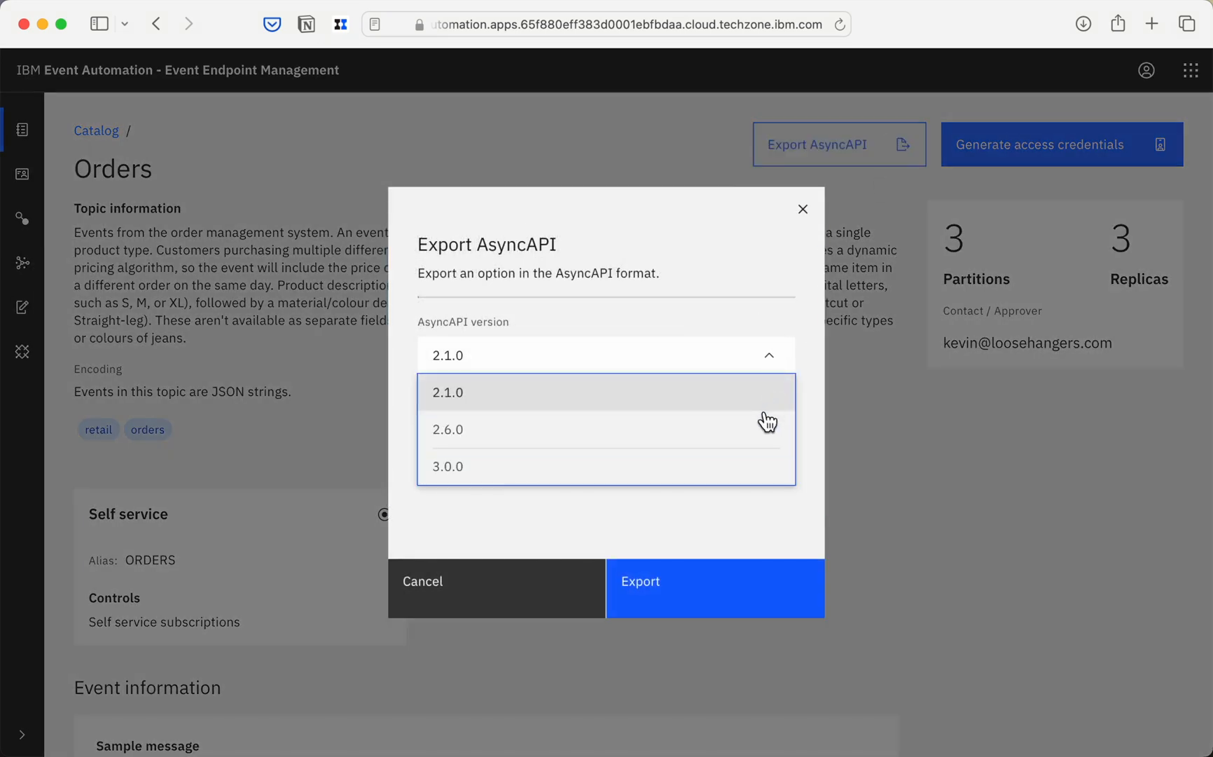
left_click(447, 466)
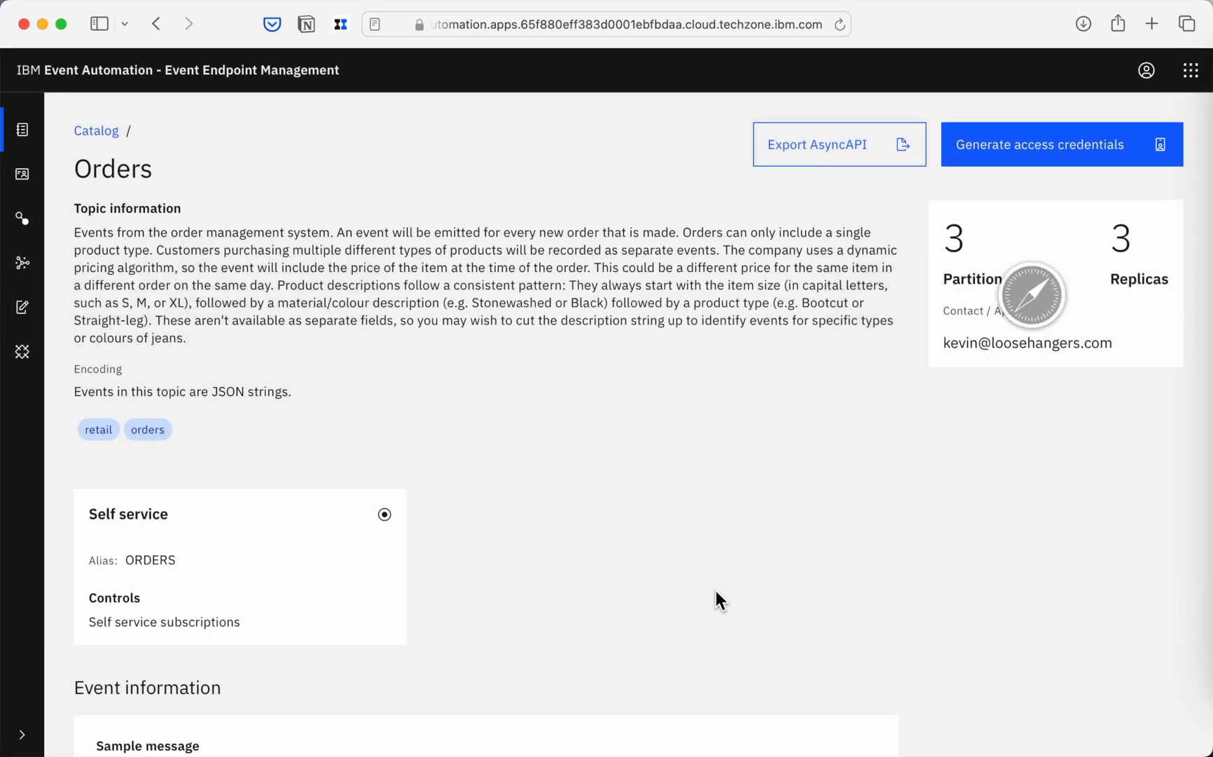
left_click(816, 145)
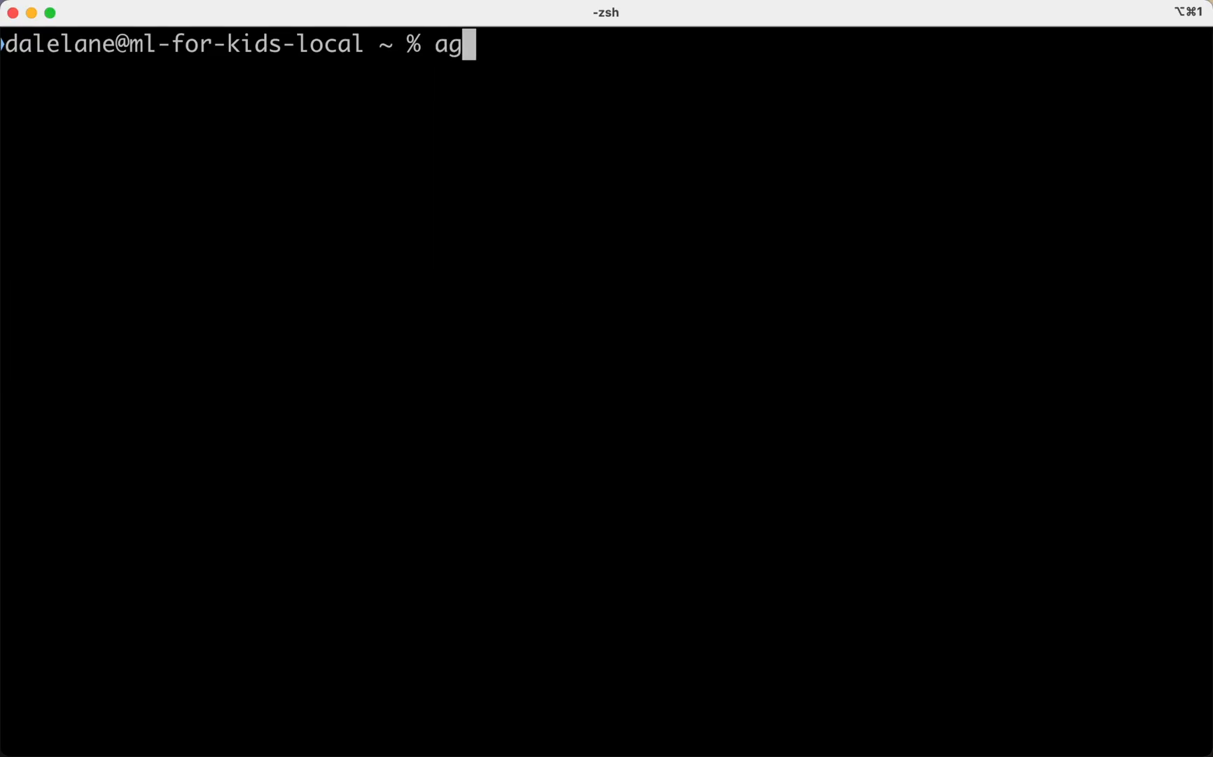
type("~/Do")
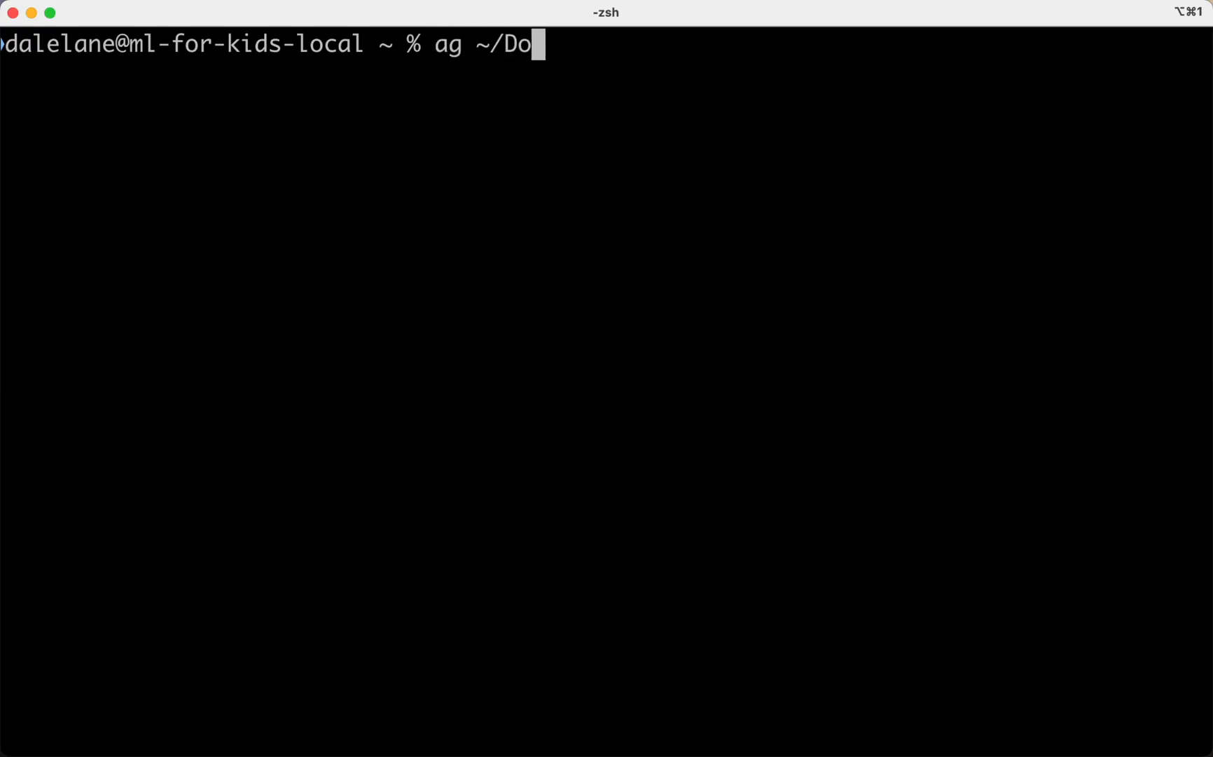
type("wnloads/ORDERS.yaml \\")
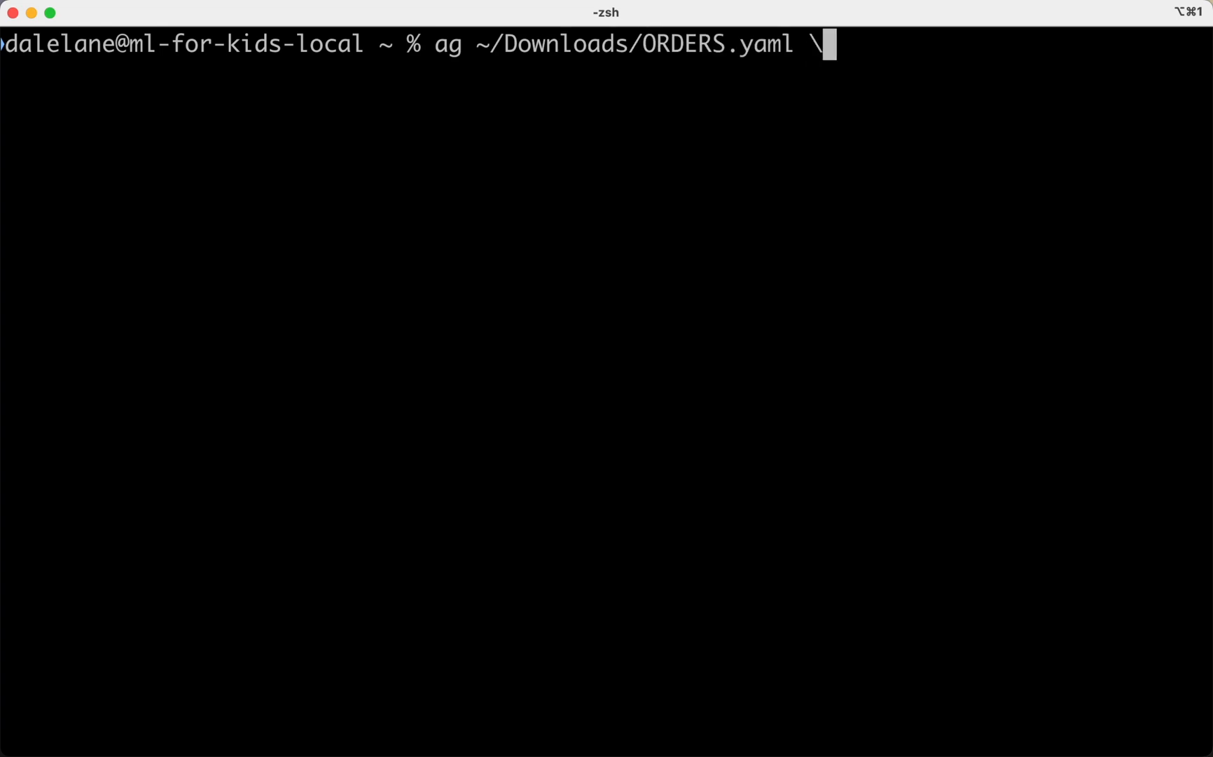
type("@asyncapi/java-te")
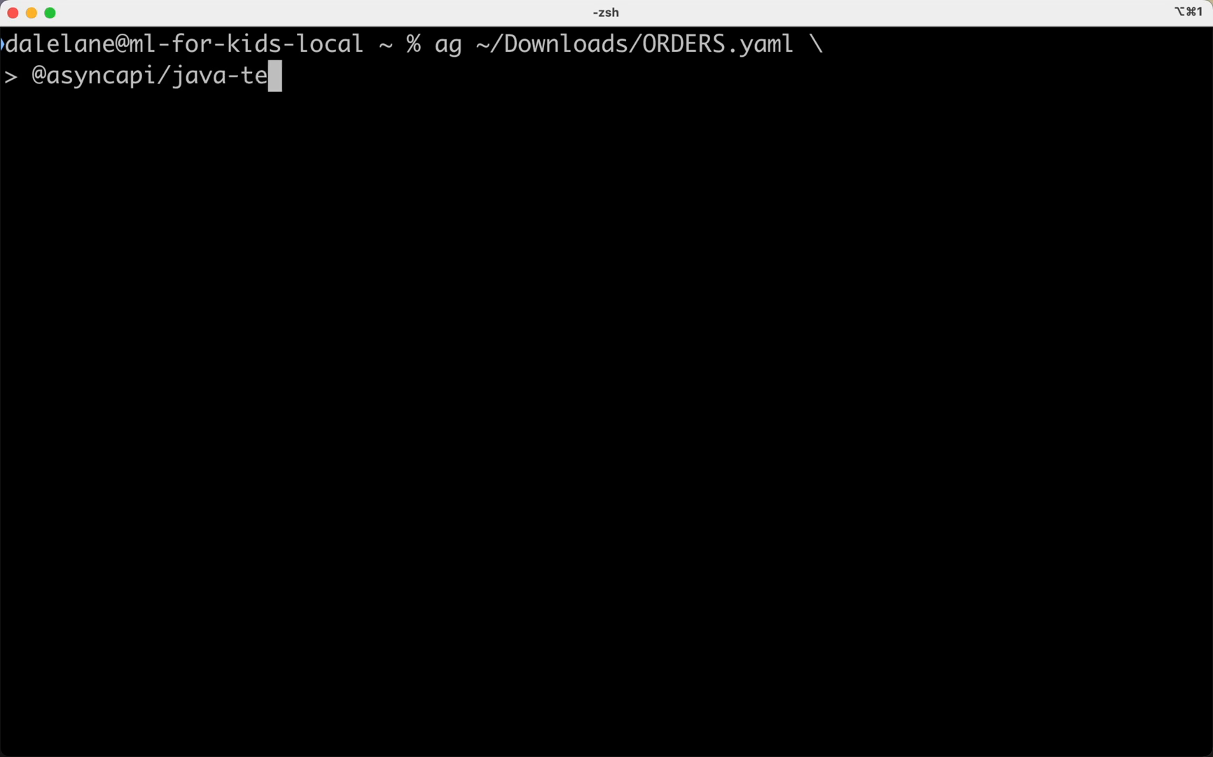
type("mplate \\")
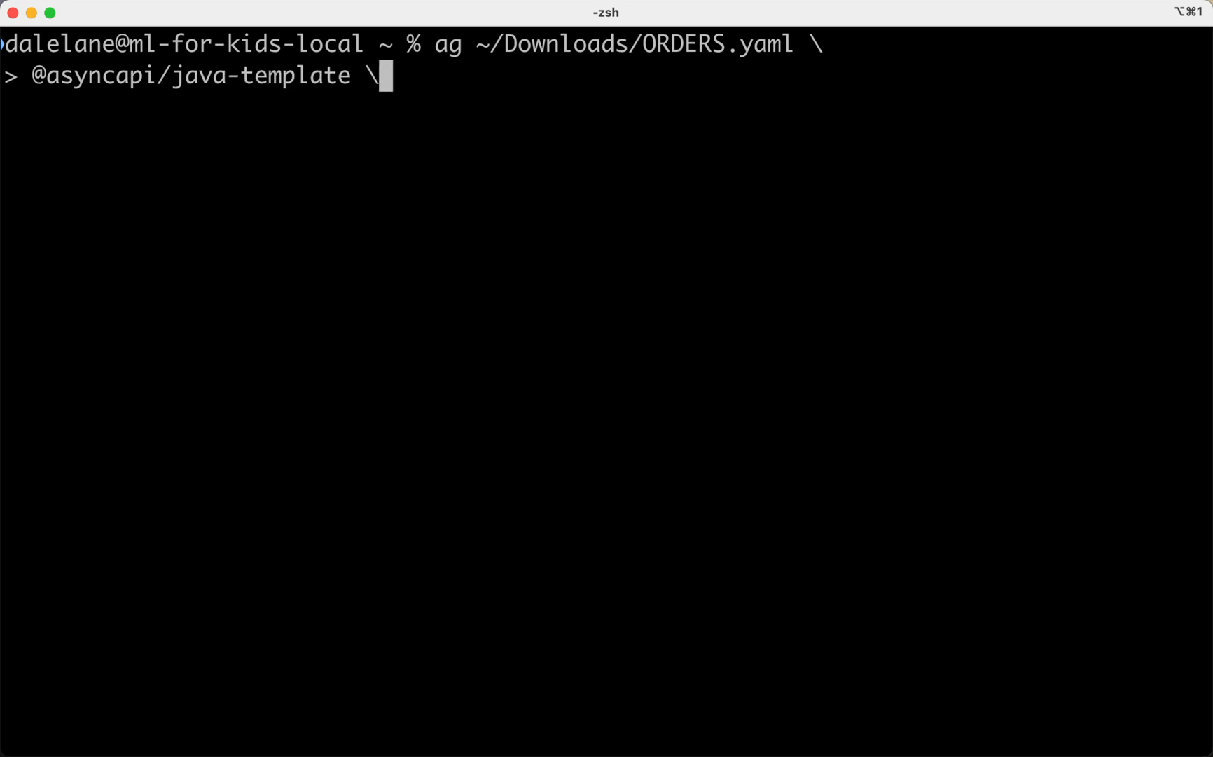
type("-")
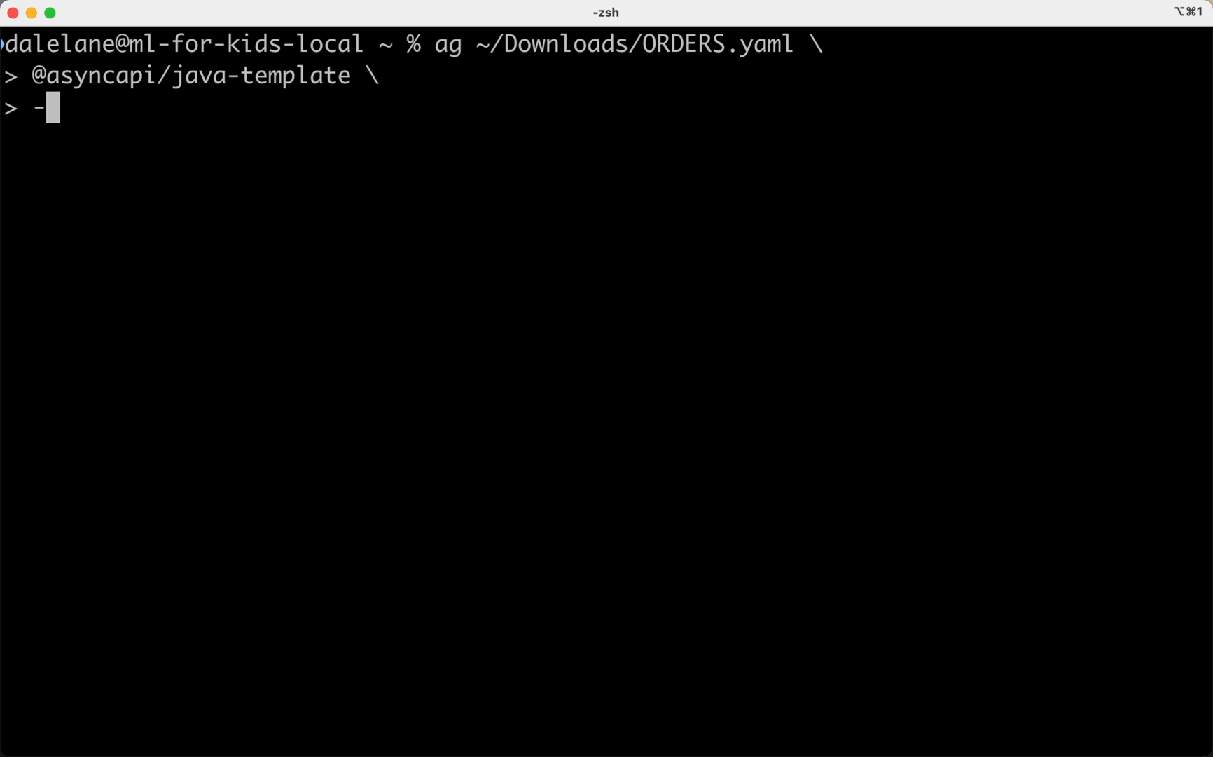
type("o ~/Downl")
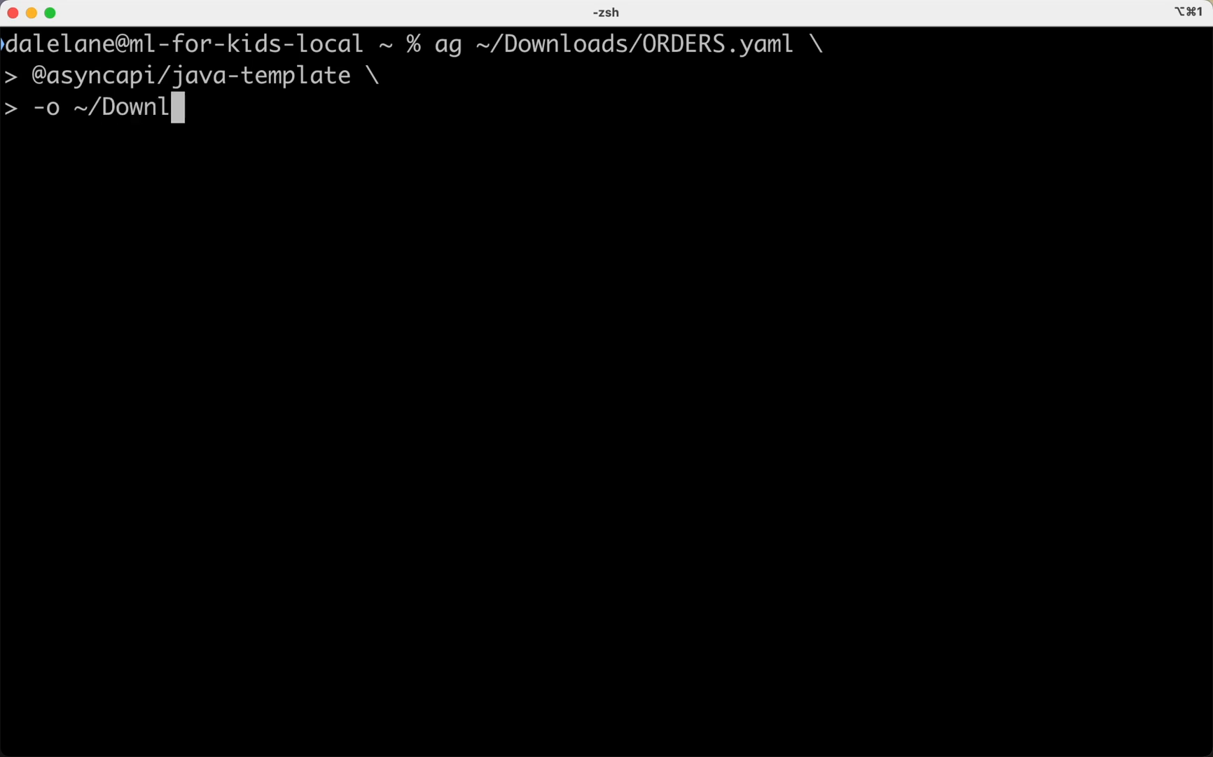
type("oads/")
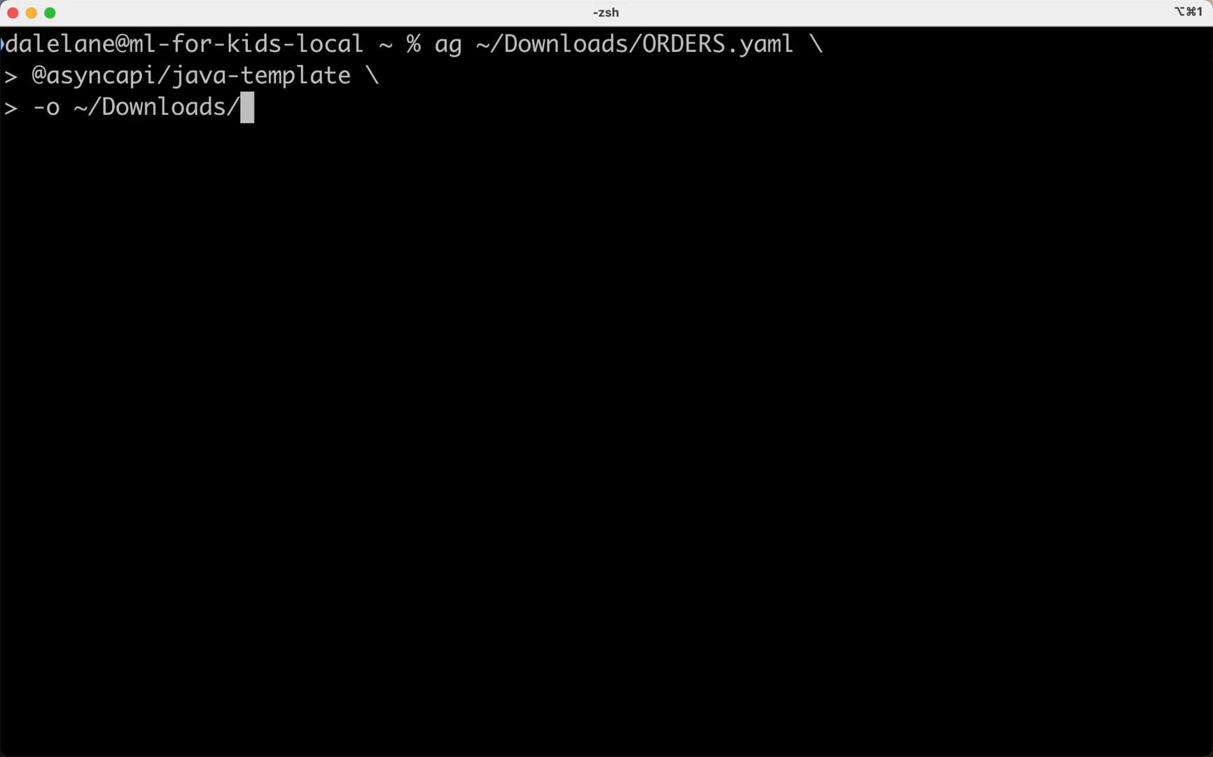
type("demo-java")
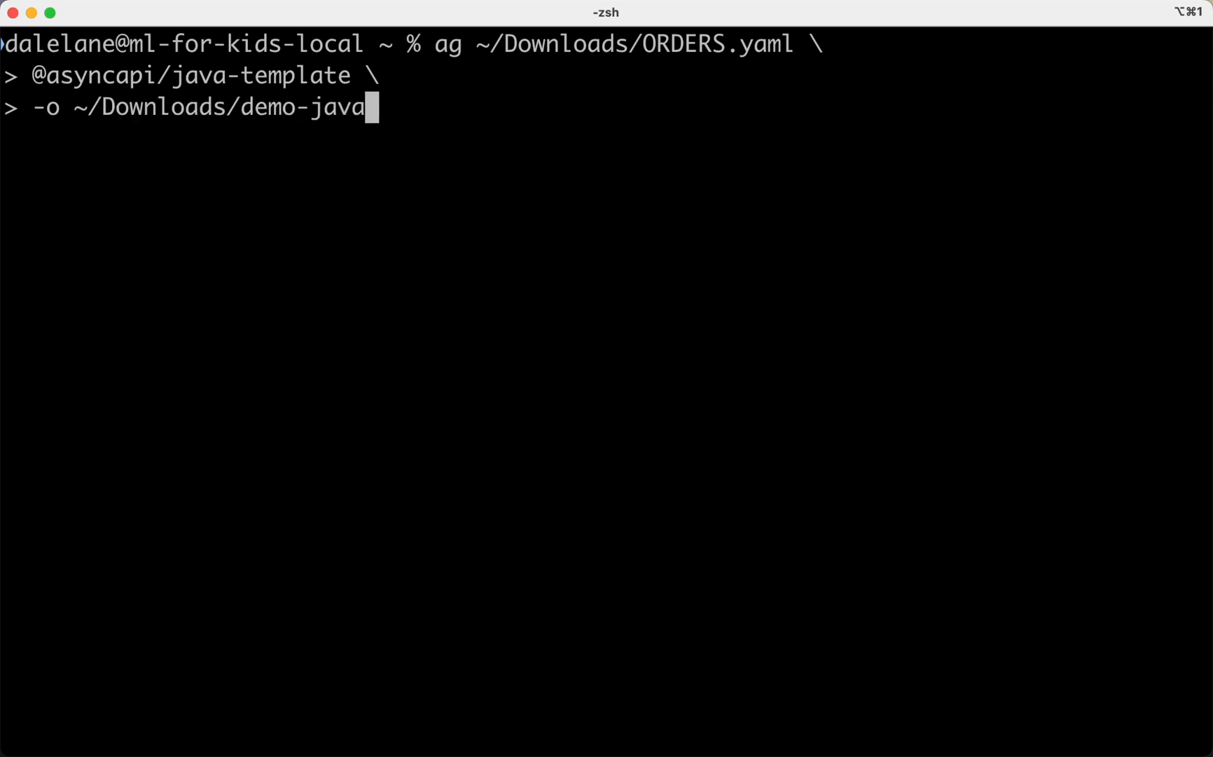
type("-project \\")
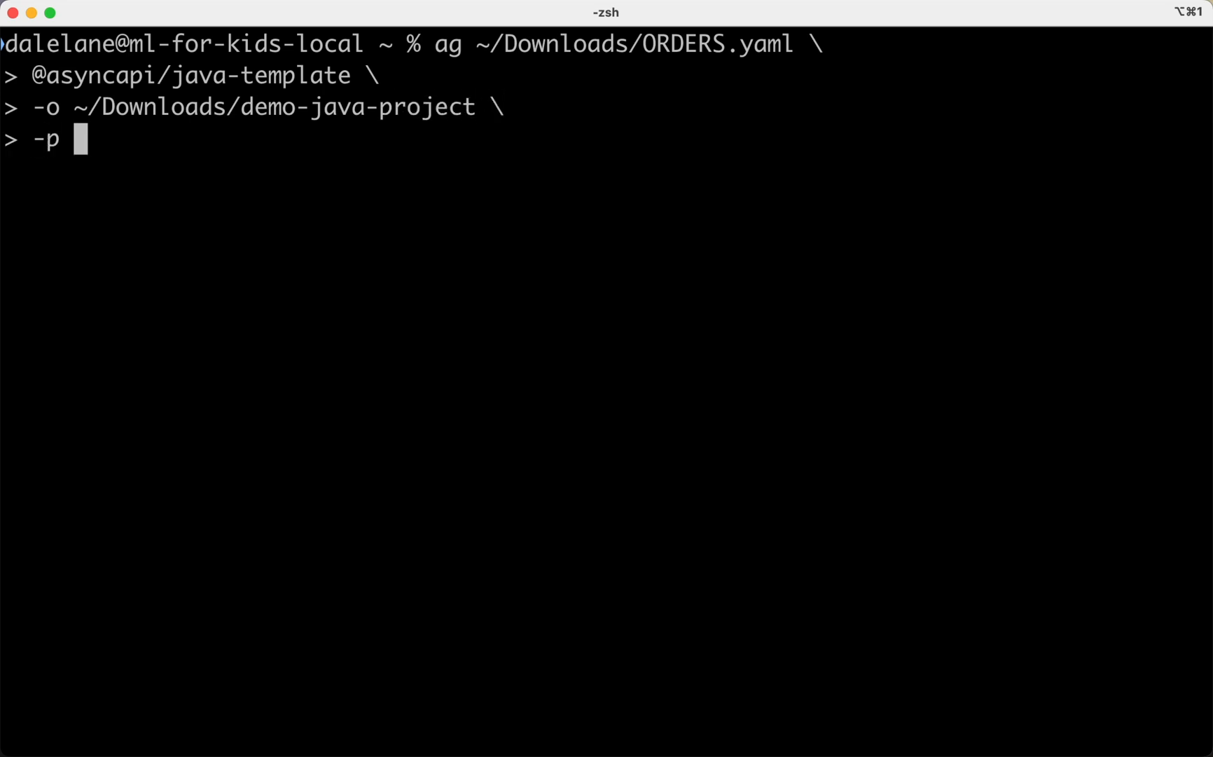
type("user=")
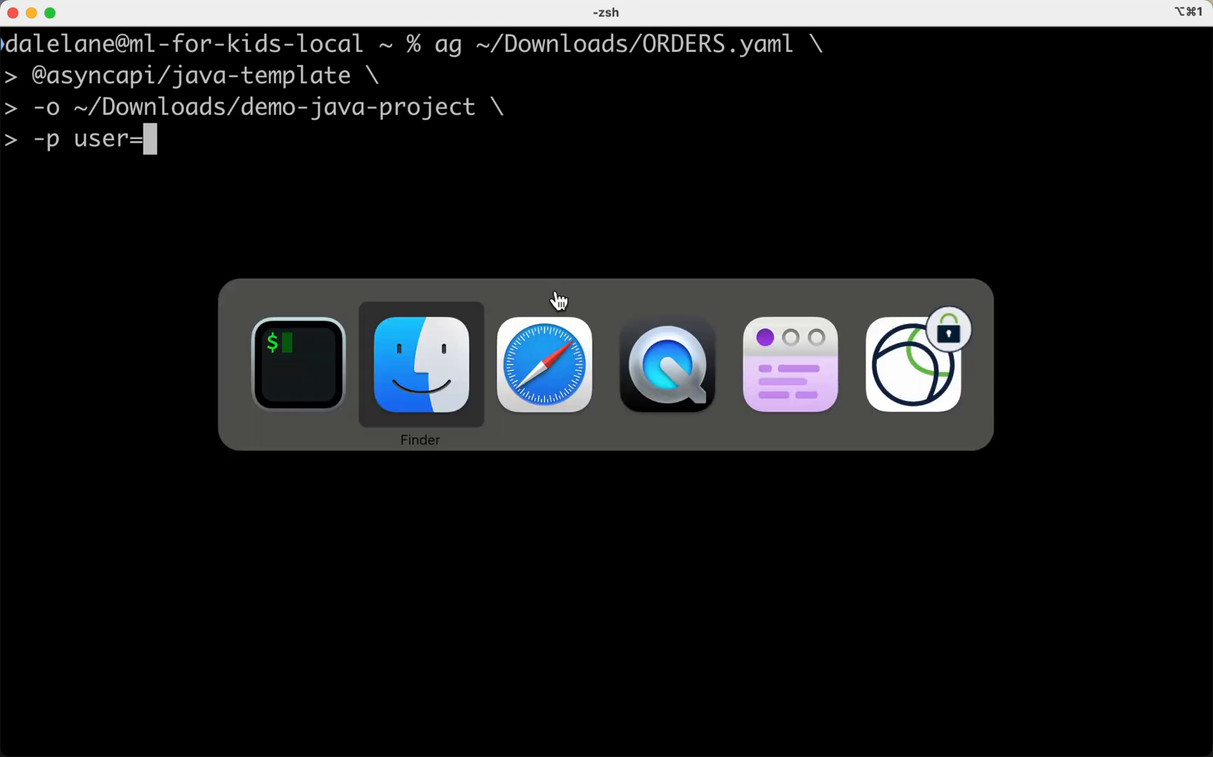
left_click(544, 365)
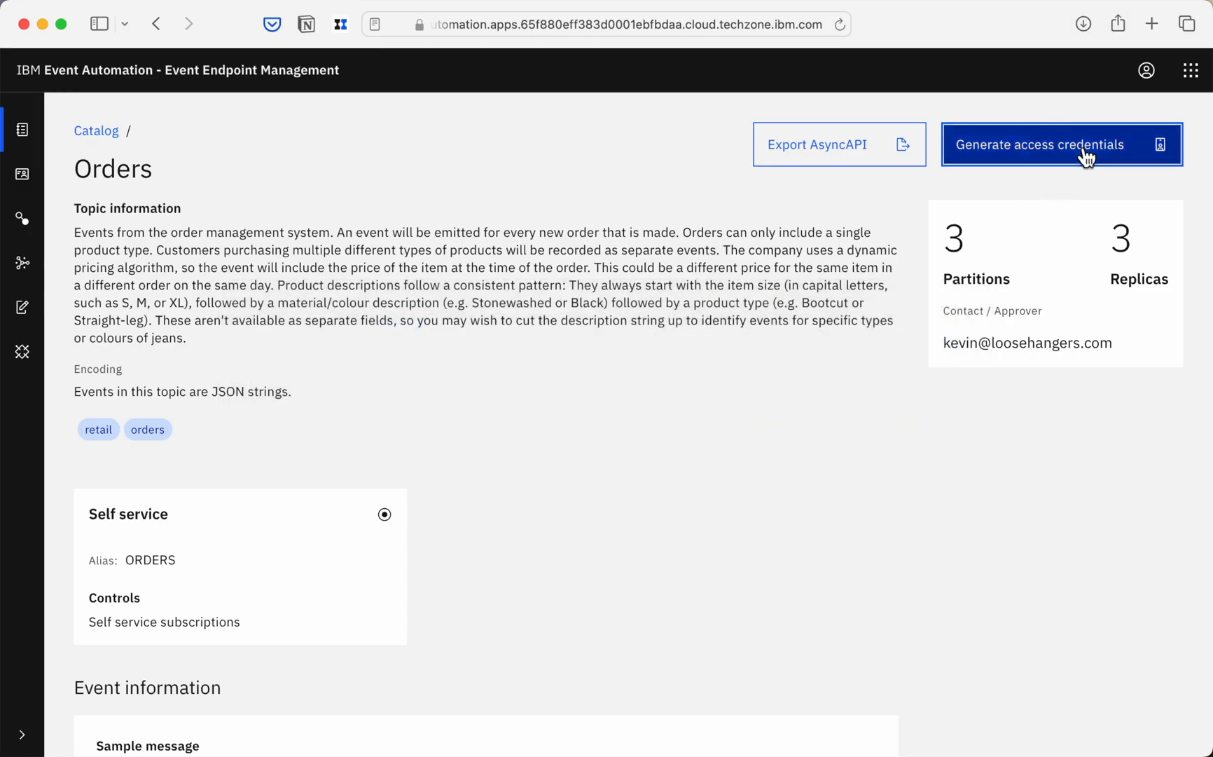
left_click(1060, 143)
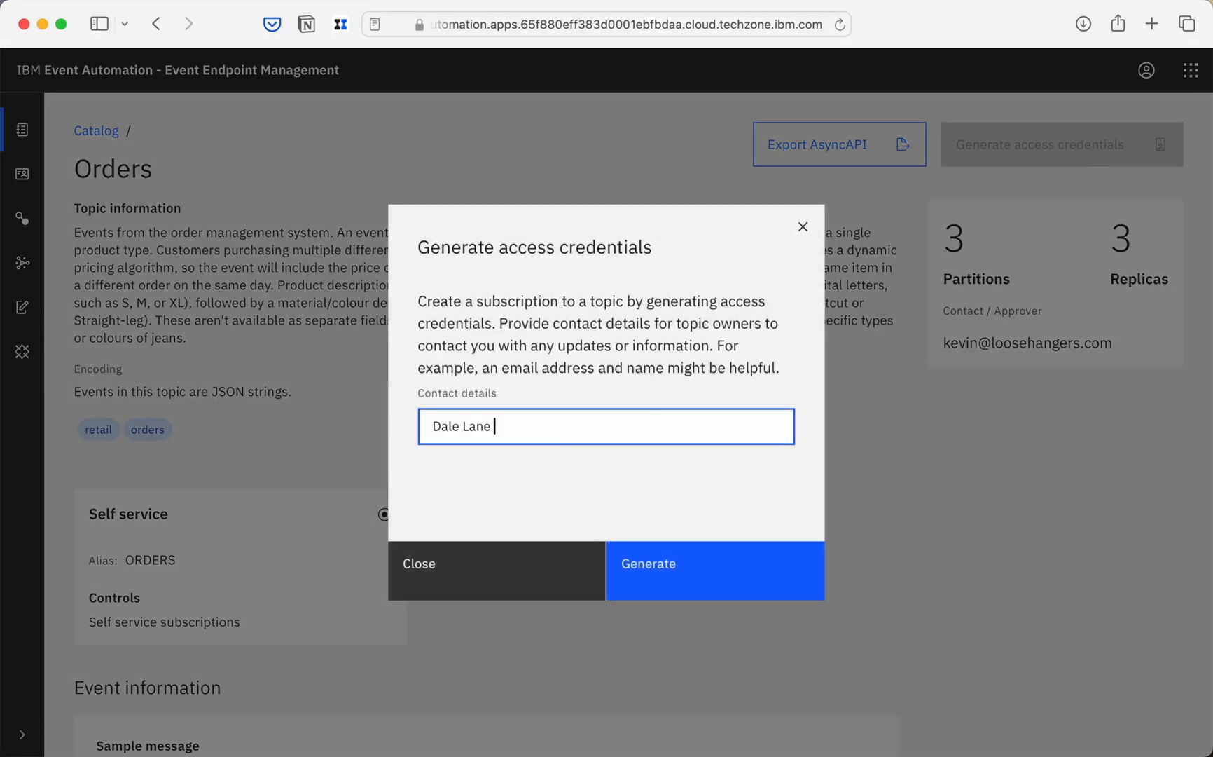
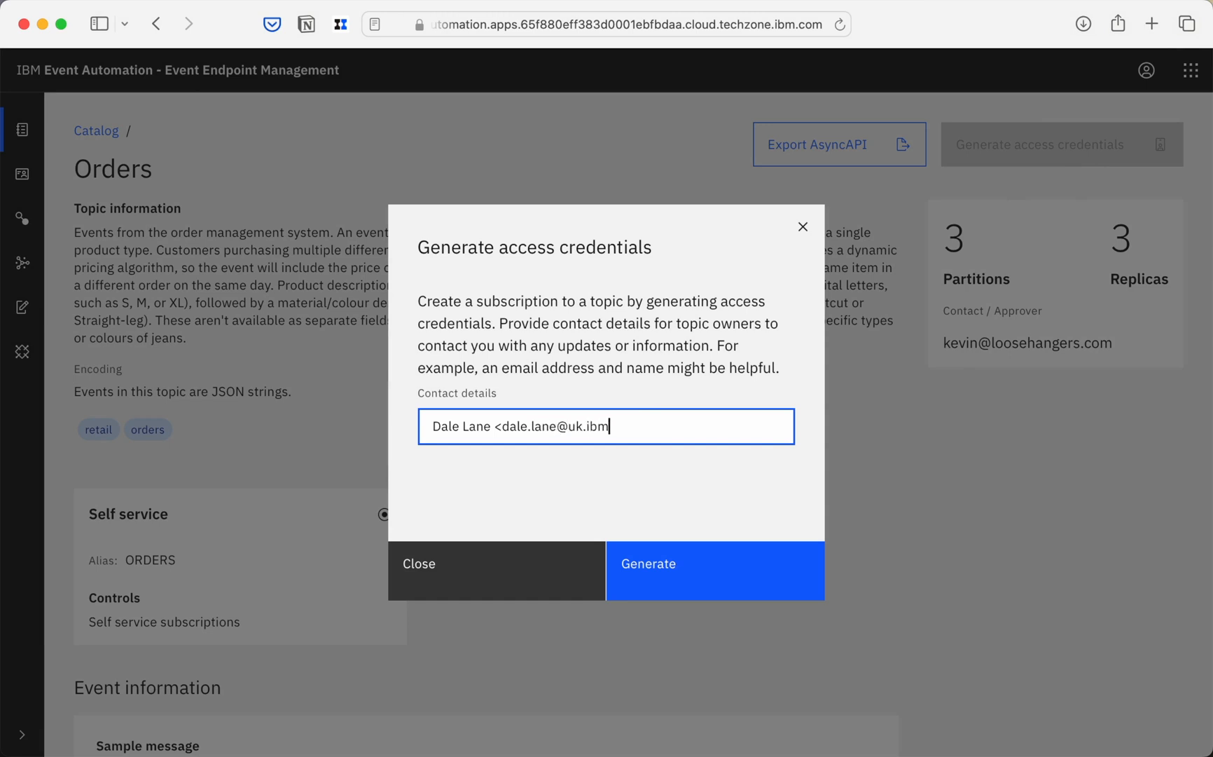
left_click(714, 570)
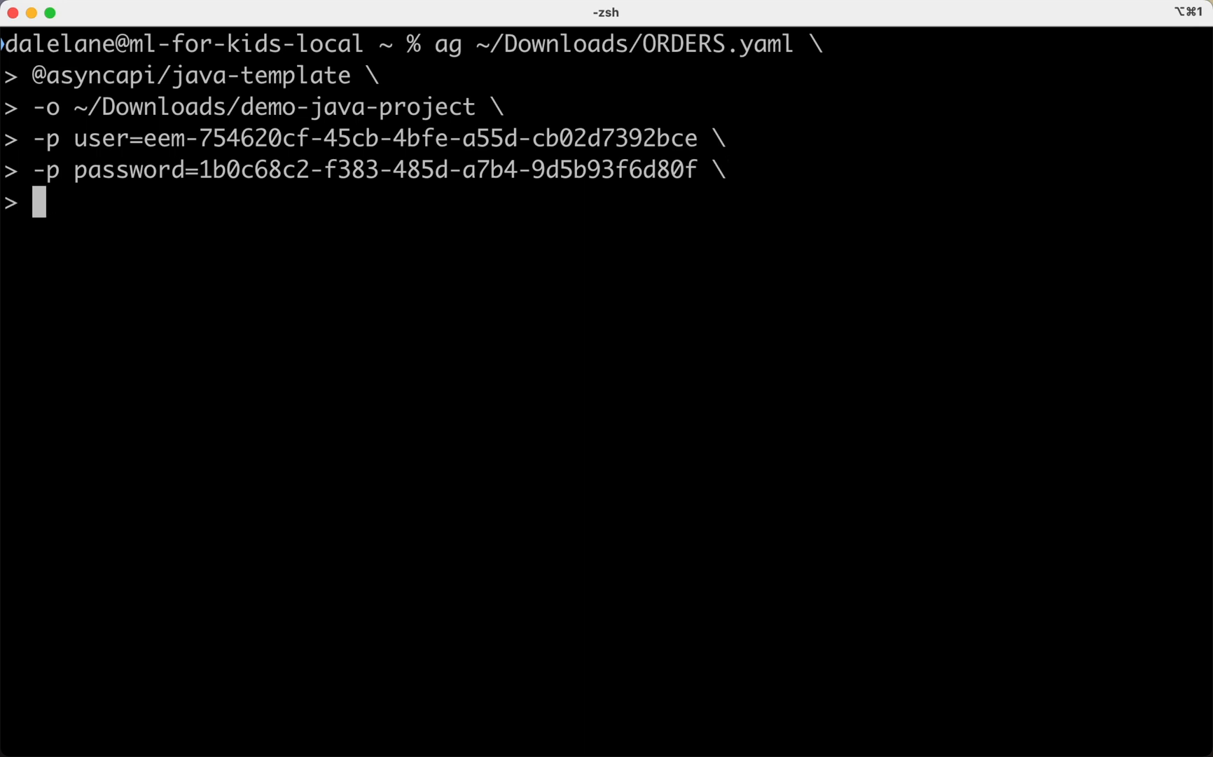
Add server=gateway-group and kafka.async… package parameters, run the generator, then cd ~/Downloads.
type("-p server=gateway-")
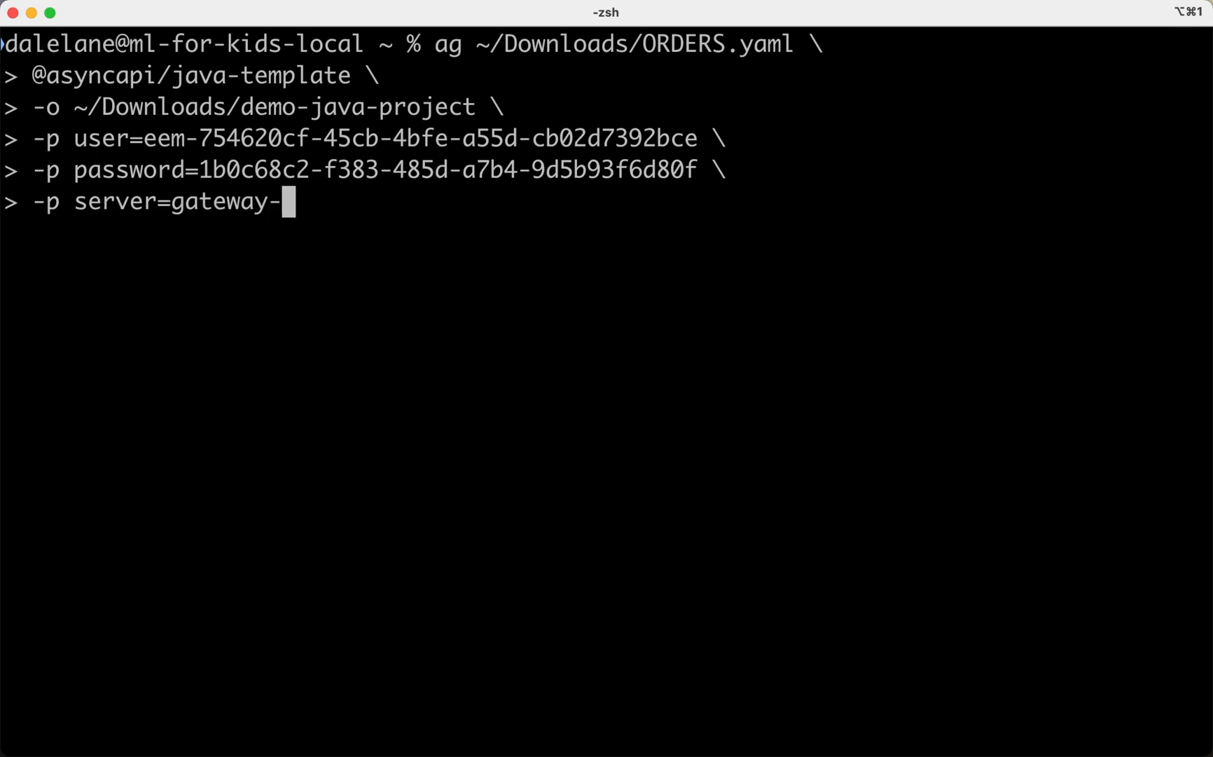
type("group \\")
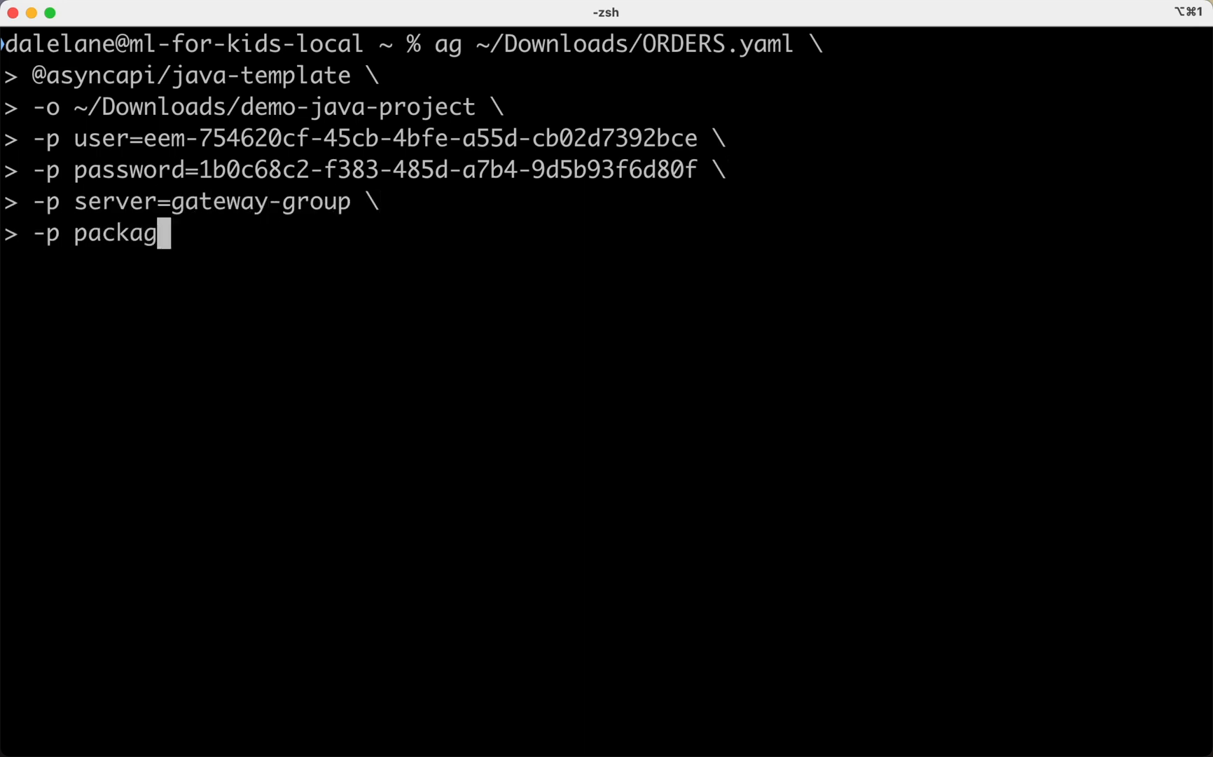
type("e=kafka.asyncapi.demo")
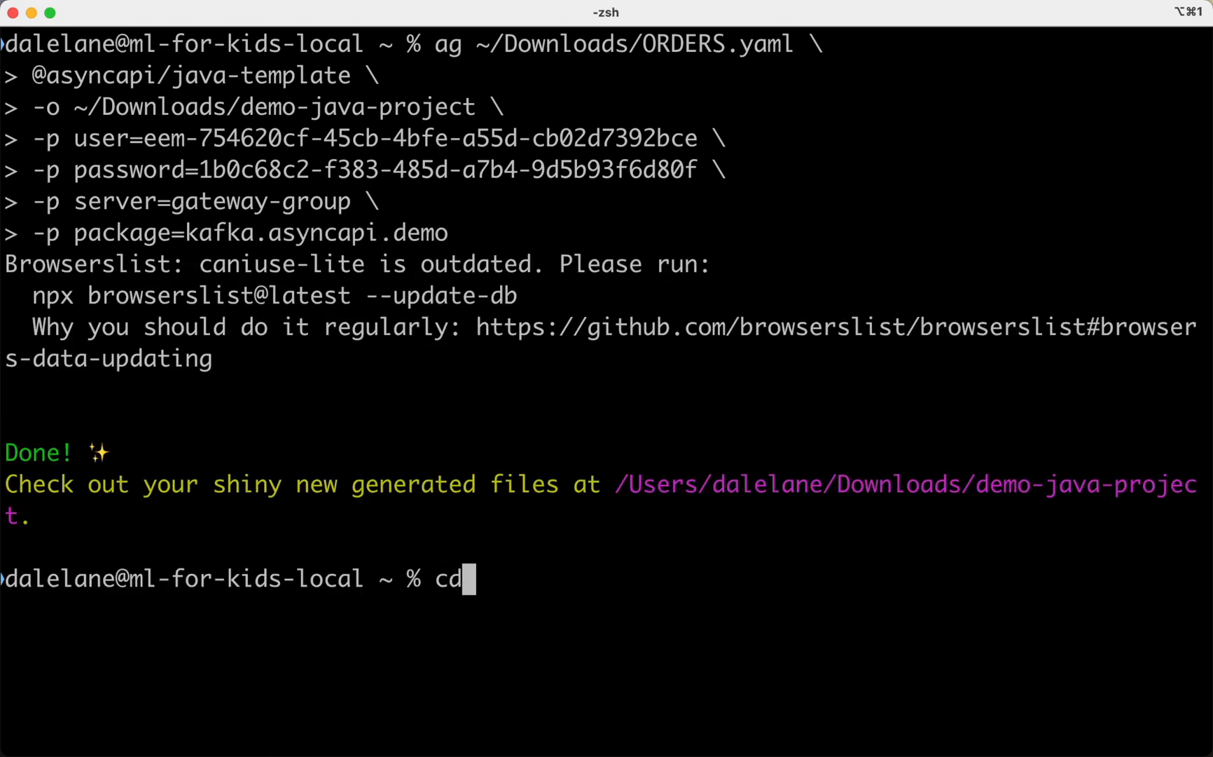
type("~/Downloads")
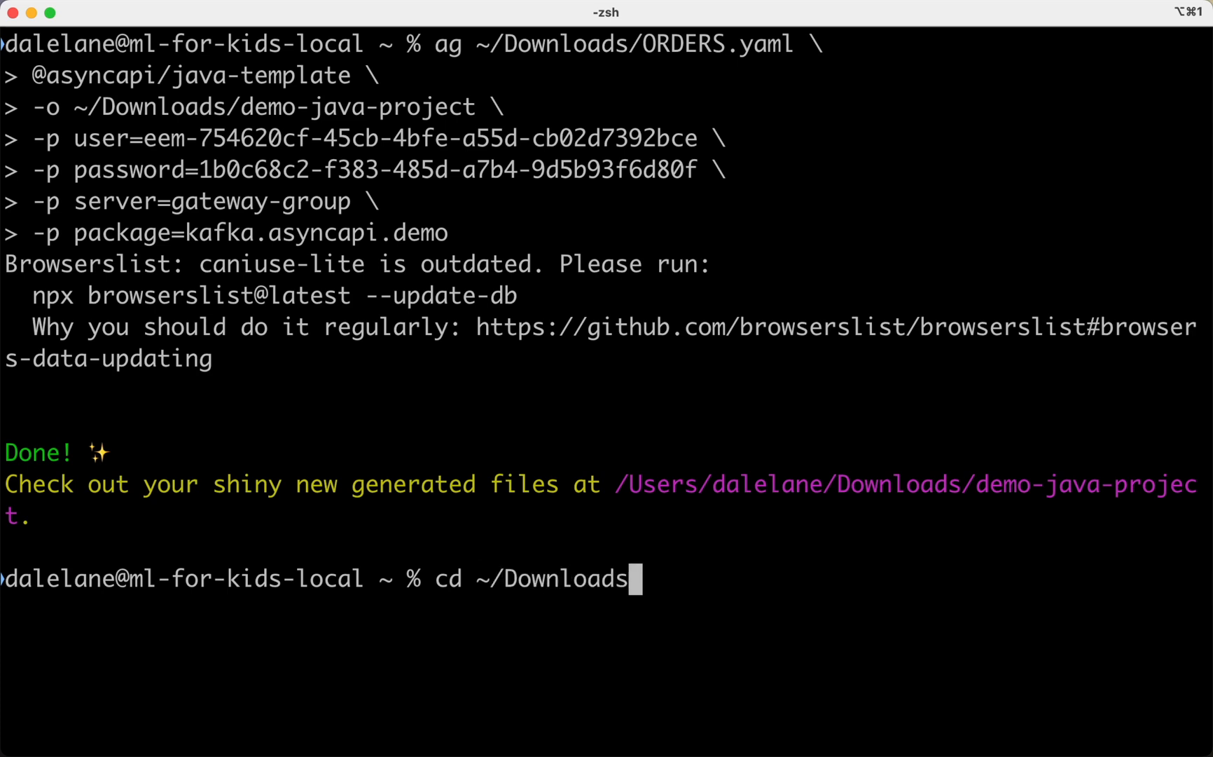
key("Return")
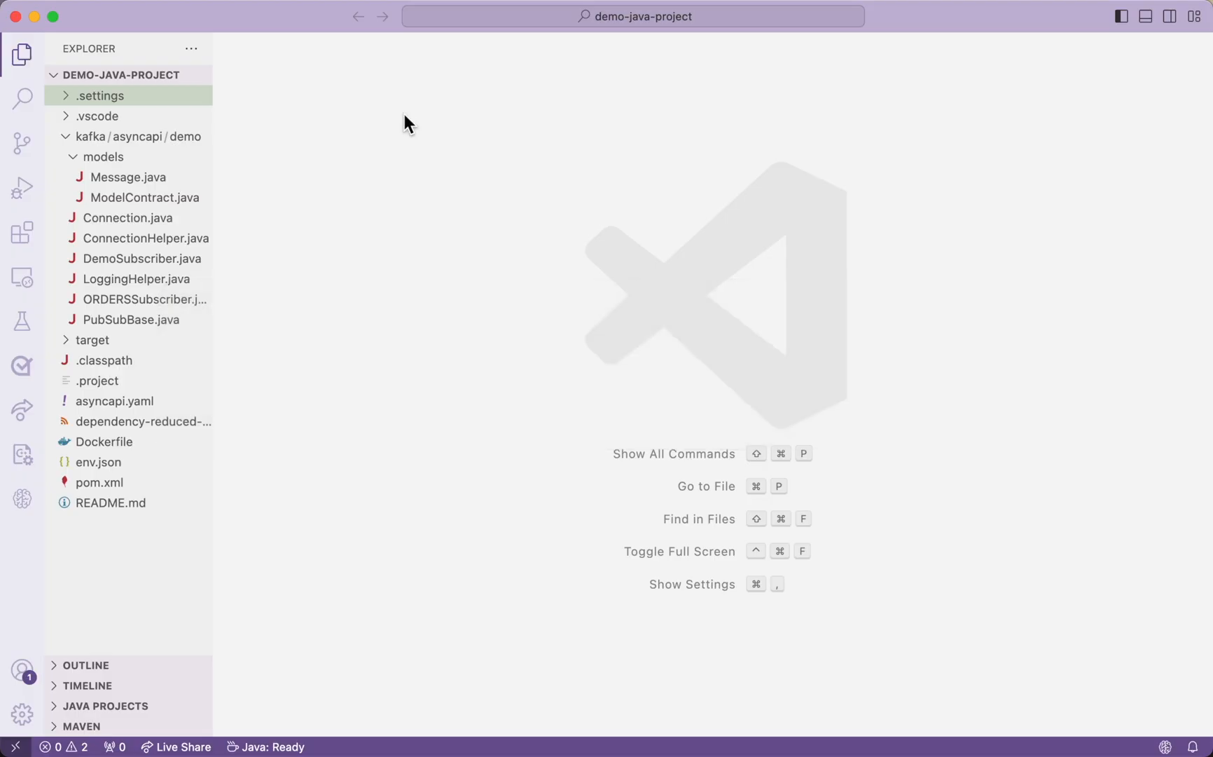
mouse_move(158, 303)
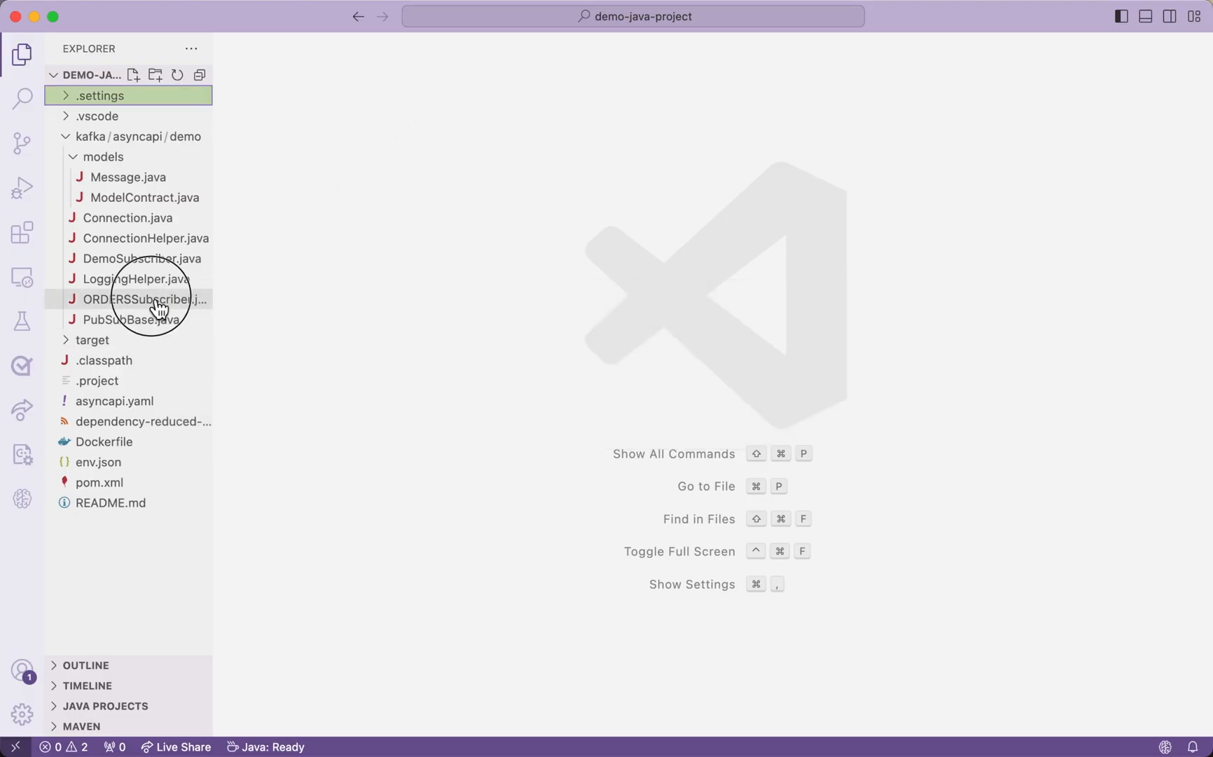
Open ORDERSSubscriber.java in the demo-java-project Explorer.
left_click(147, 299)
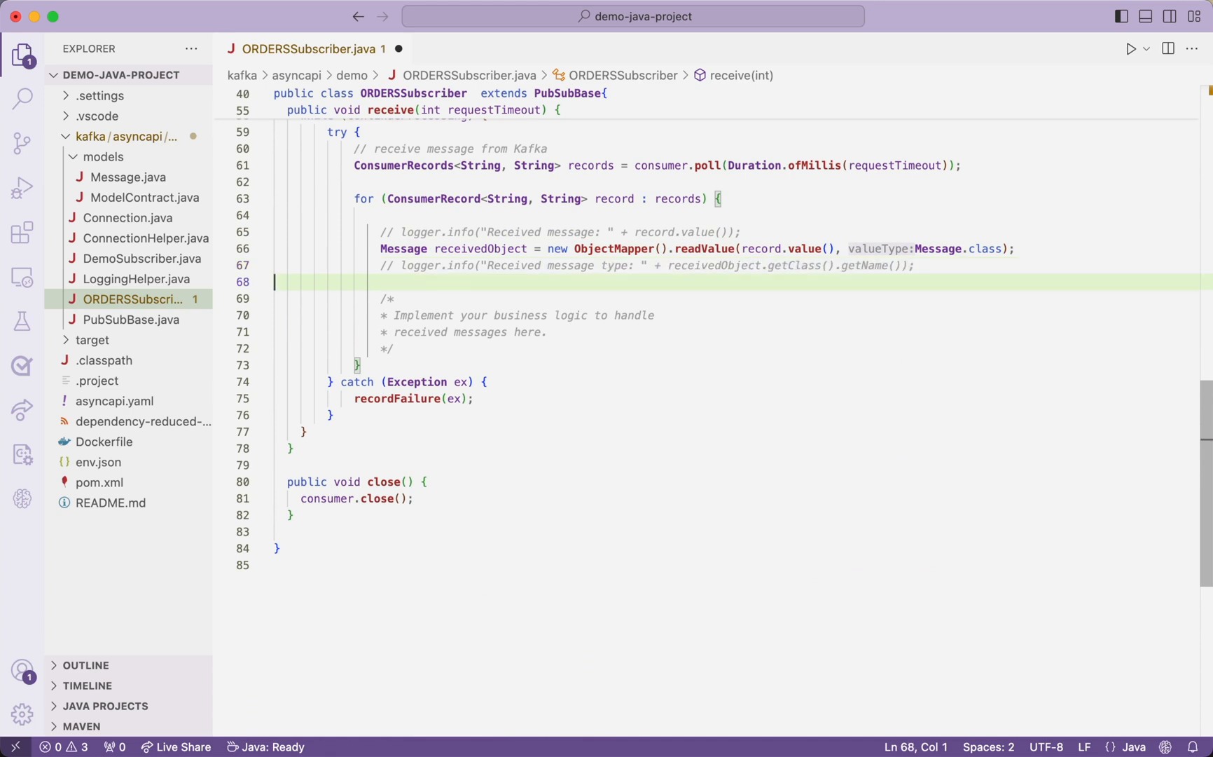
Add System.err.println(receivedObject.customer + " has bought " + receivedObject.description) to the receive loop.
type("sys")
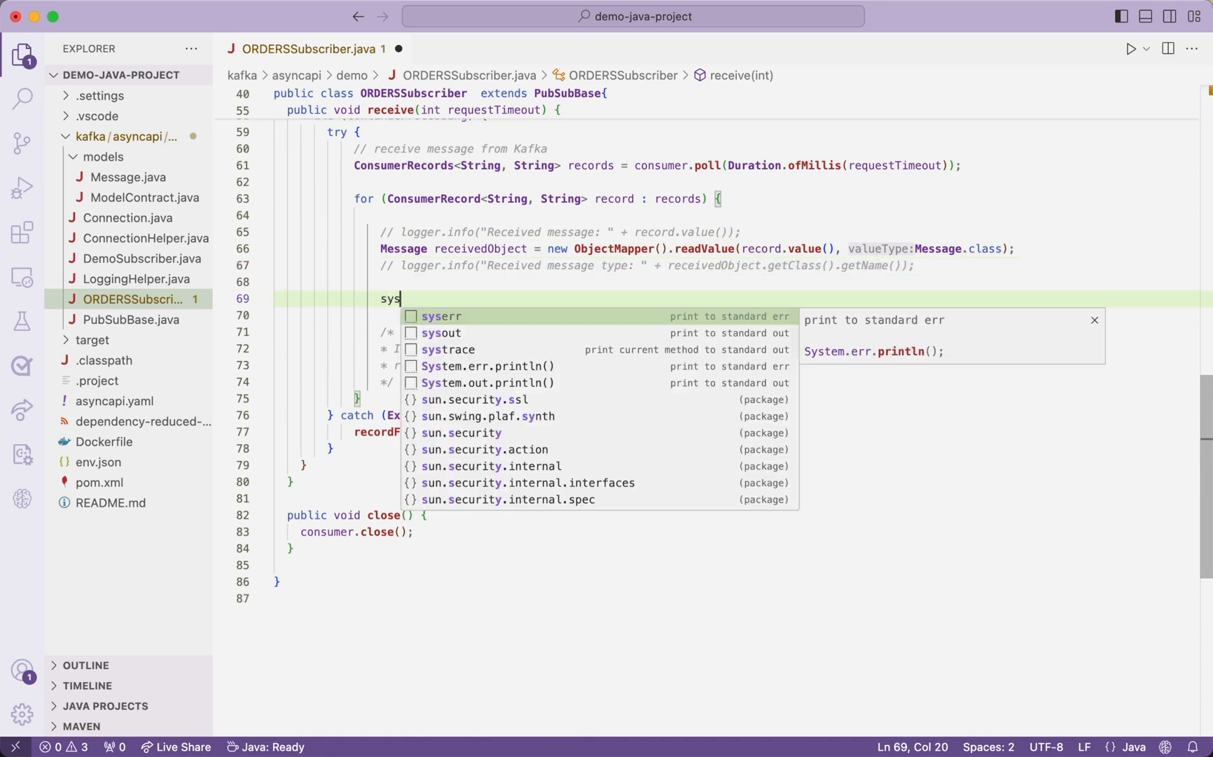
left_click(441, 316)
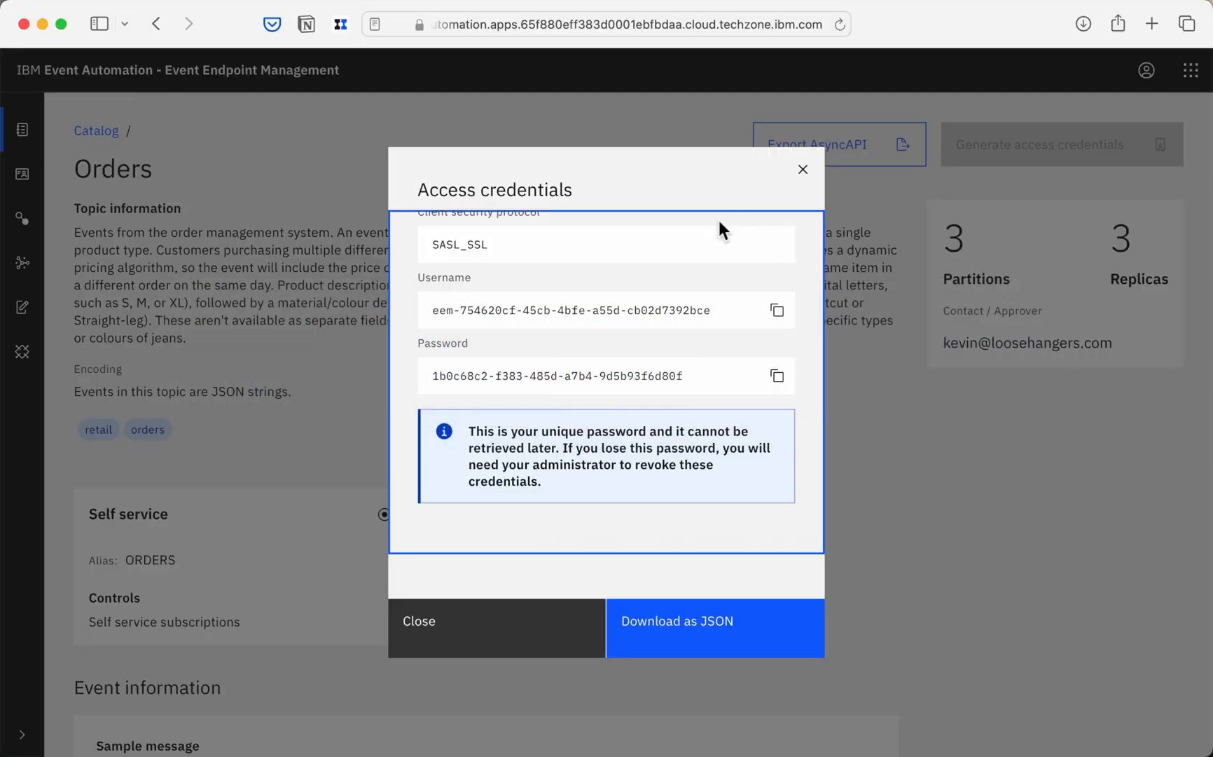
left_click(419, 621)
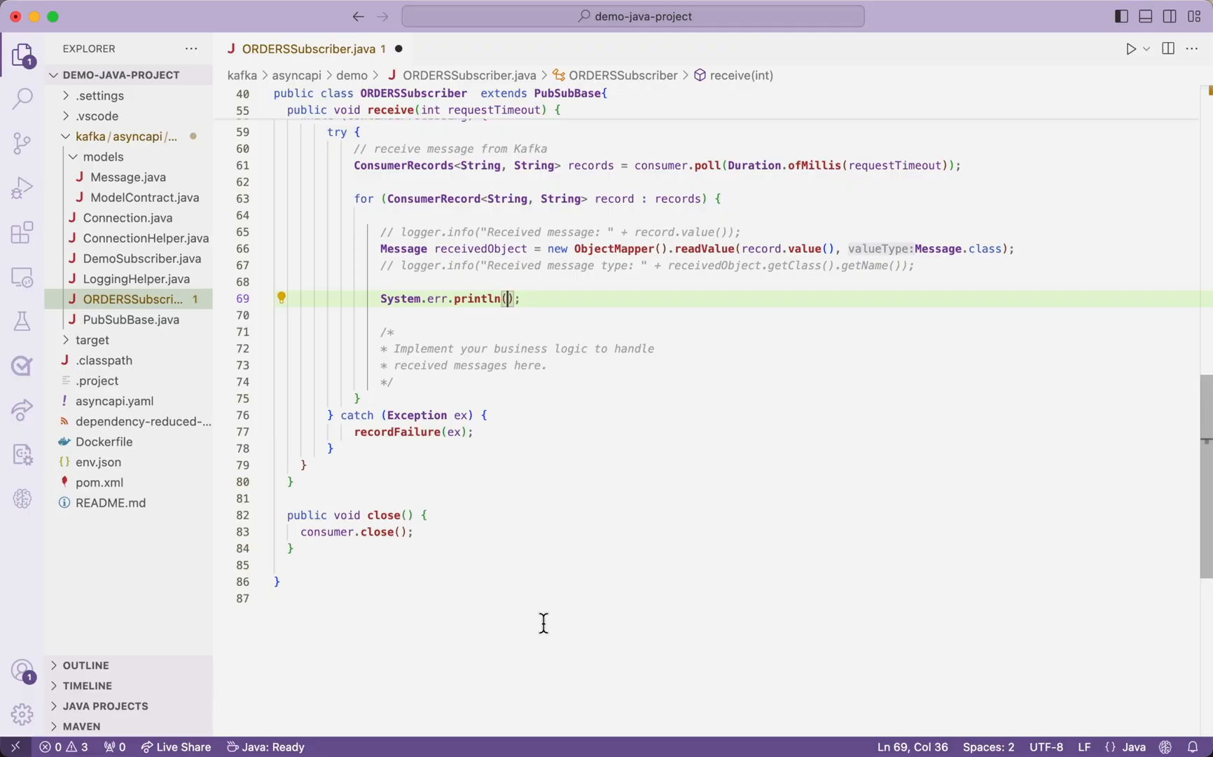
type("receivedObject")
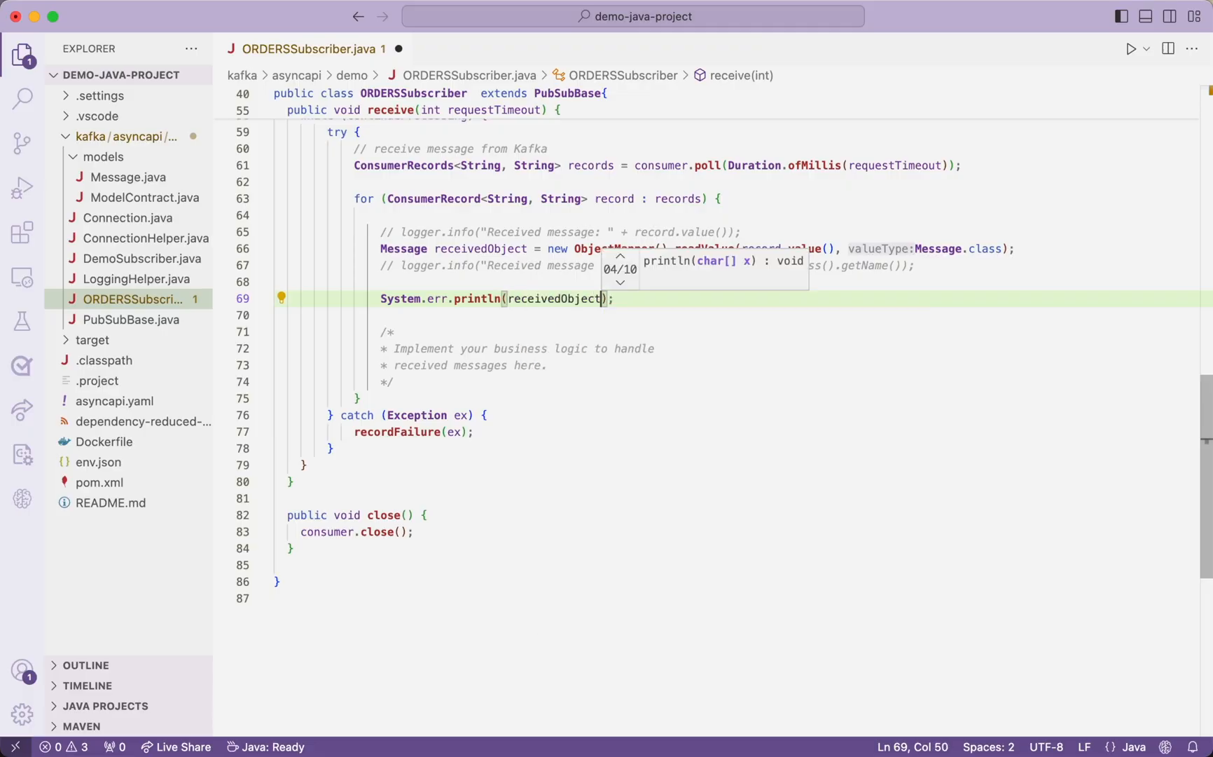
type(".customer")
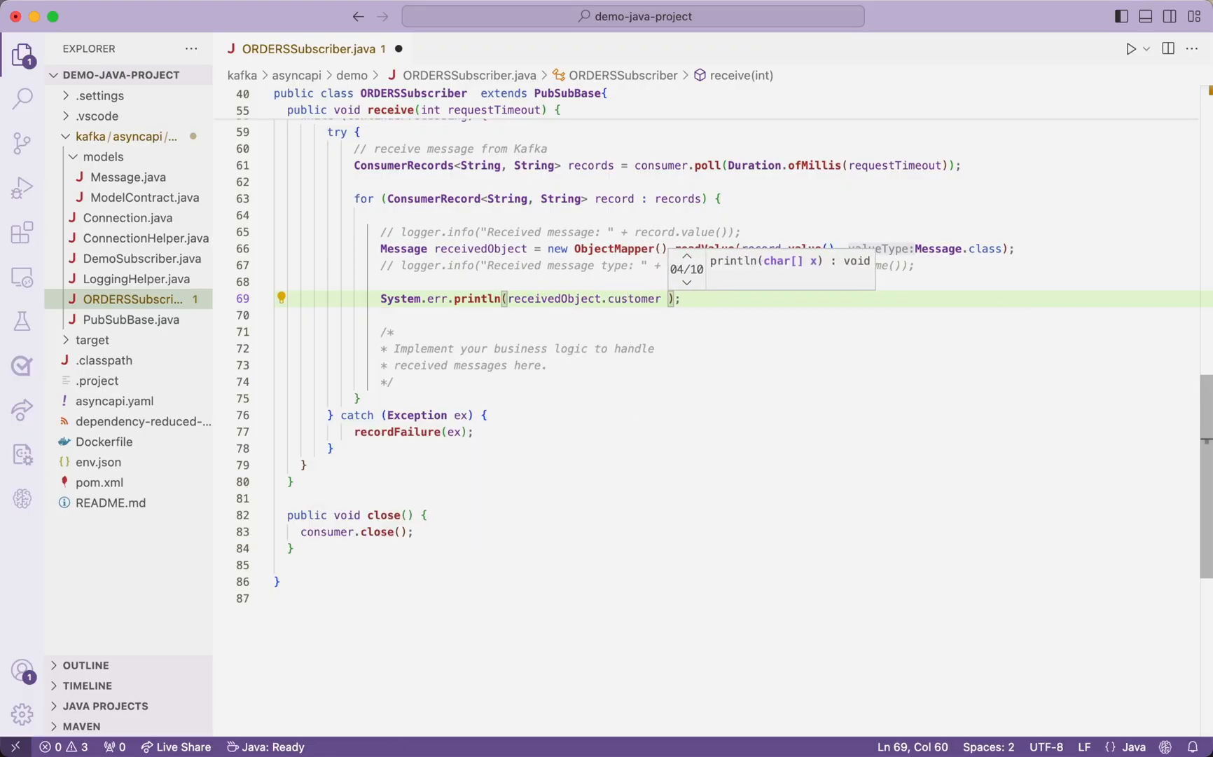
type("+ \" has bought \" +")
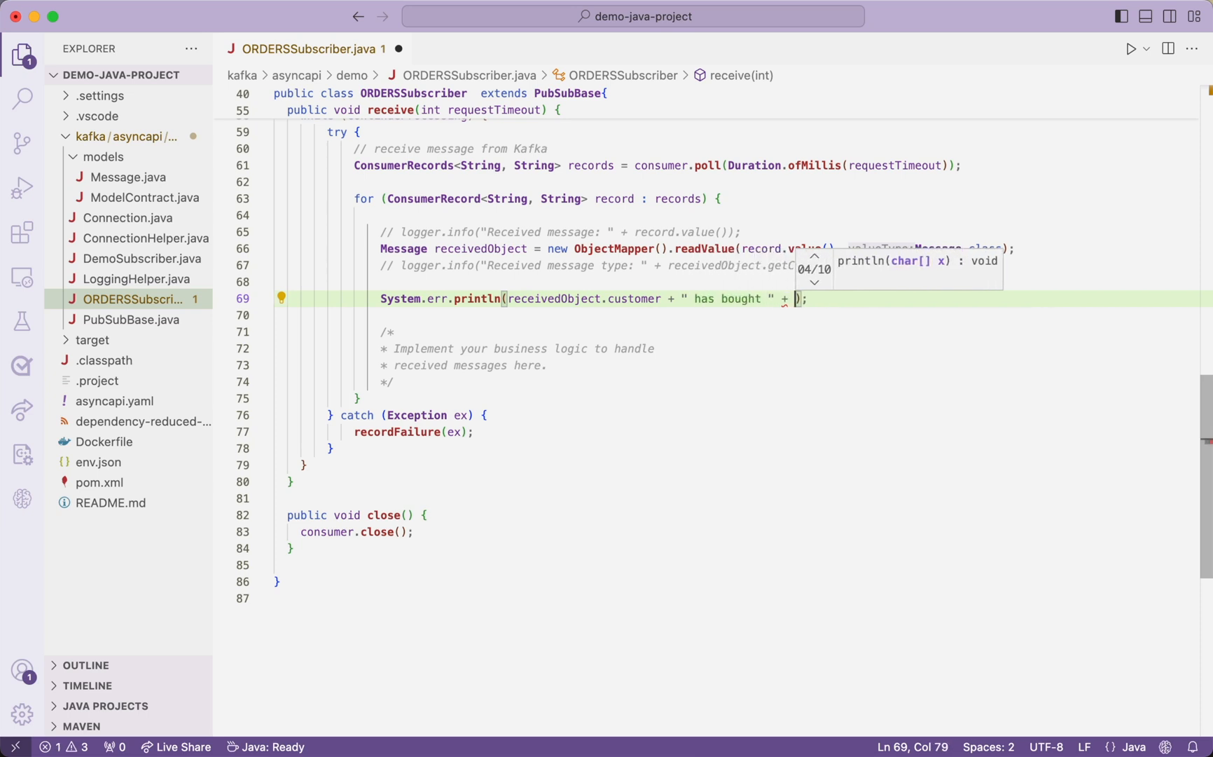
type("rec")
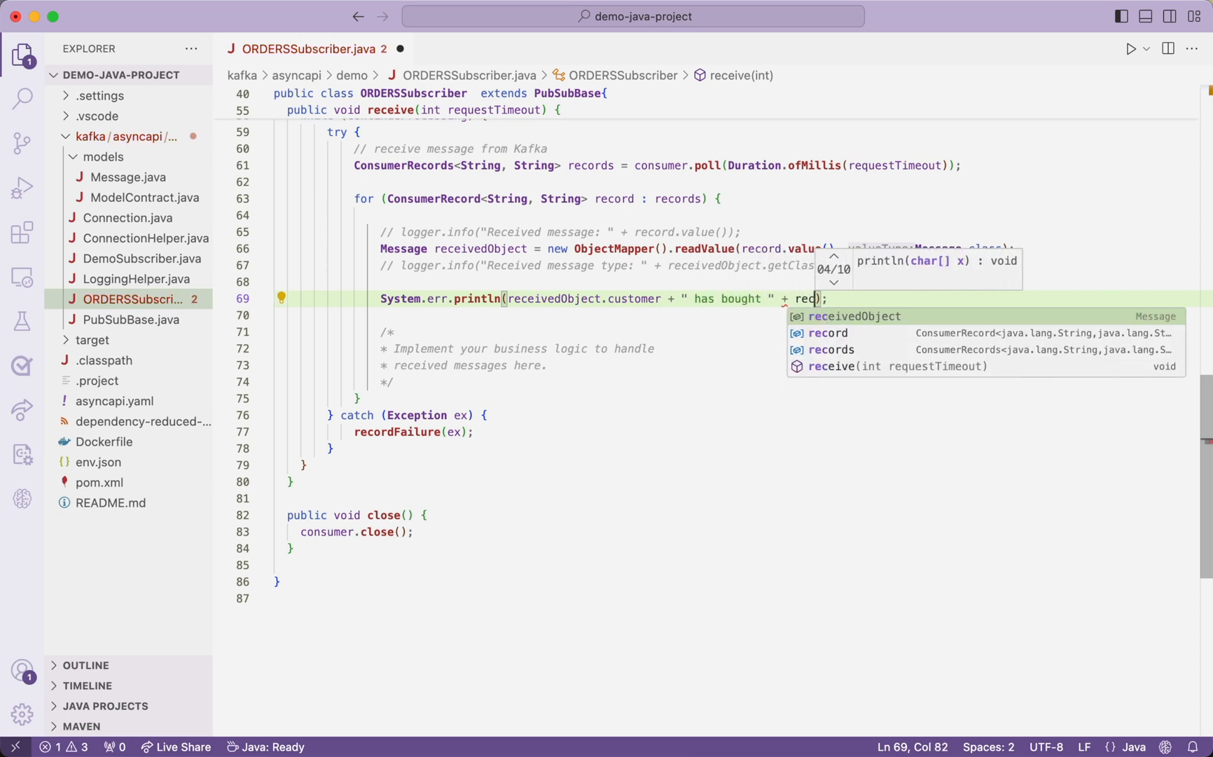
type("receivedObject.descrip")
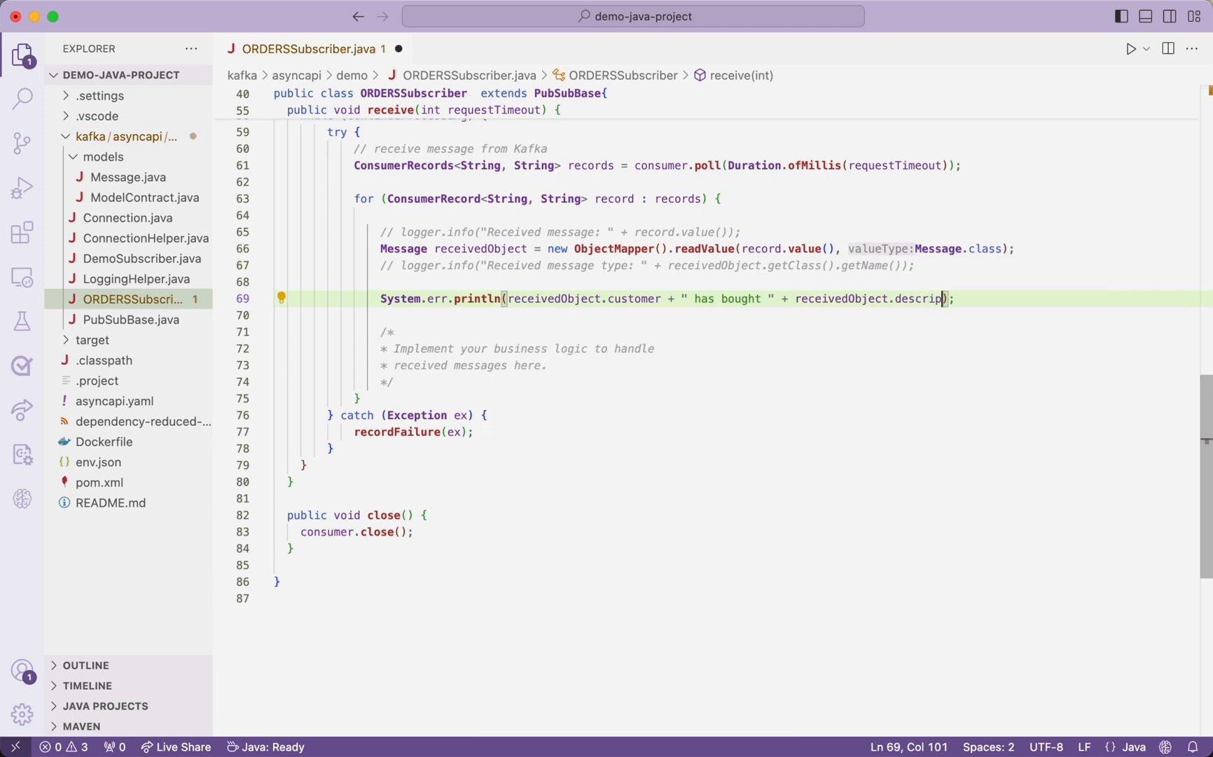
type("tion")
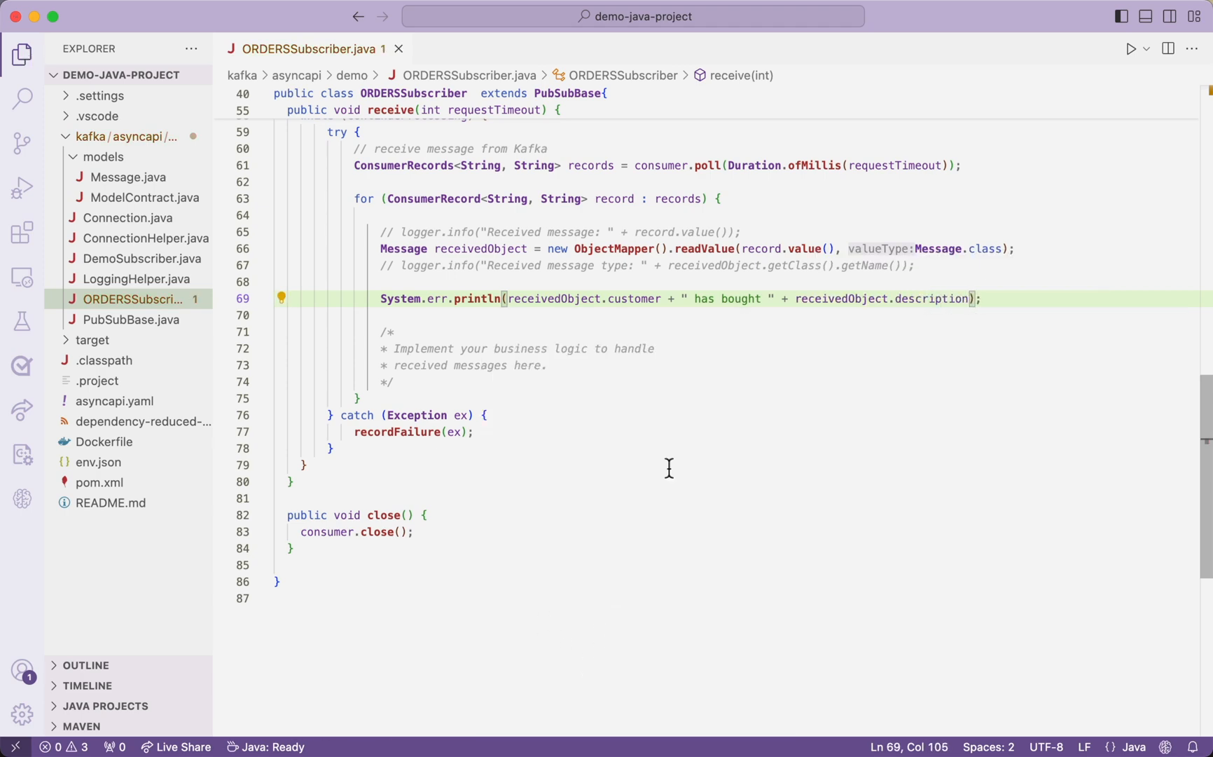
mouse_move(706, 379)
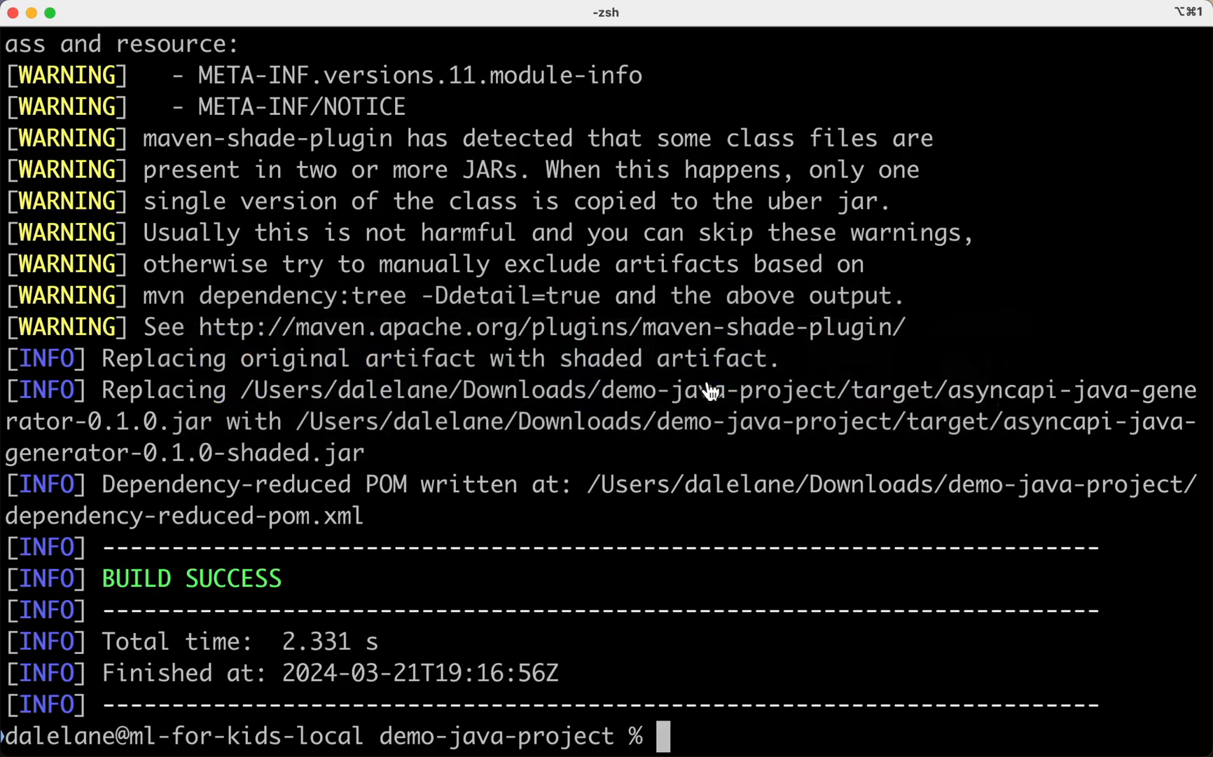
Run mvn package, then run DemoSubscriber from asyncapi-java-generator-0.1.0.jar to see jeans orders.
type("mvn package")
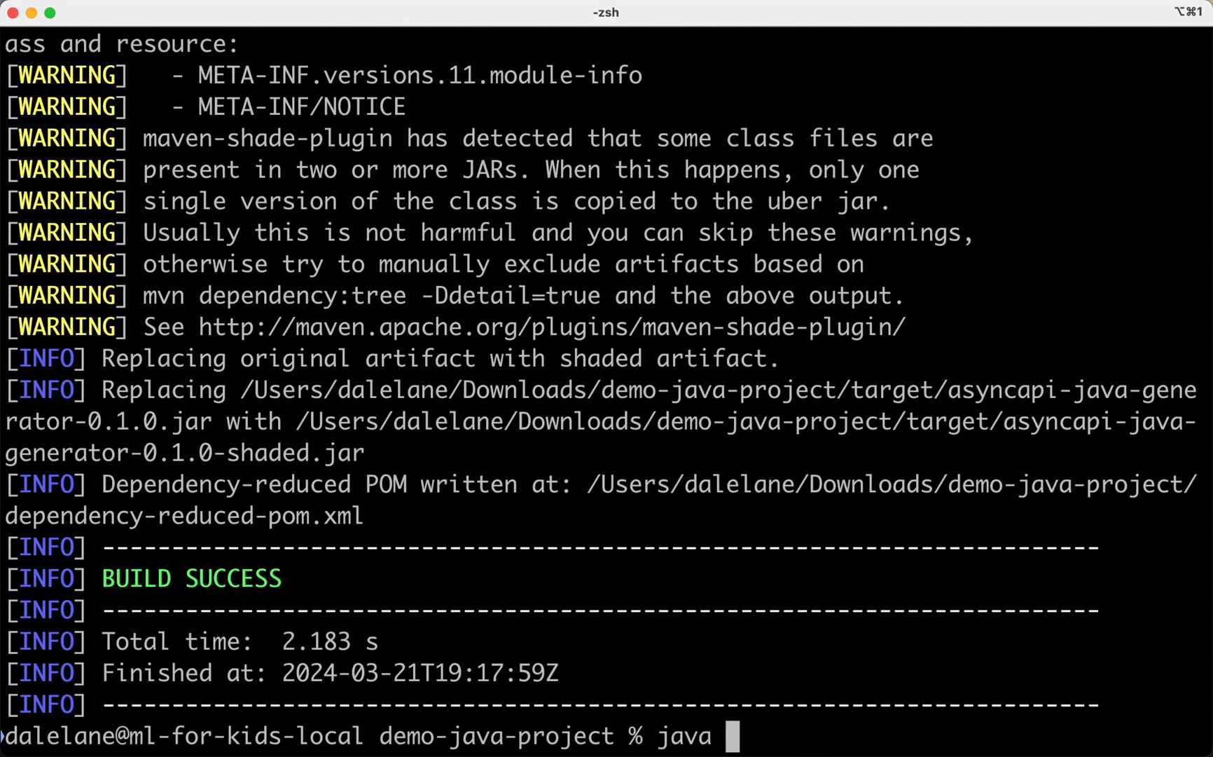
type("-cp target/a")
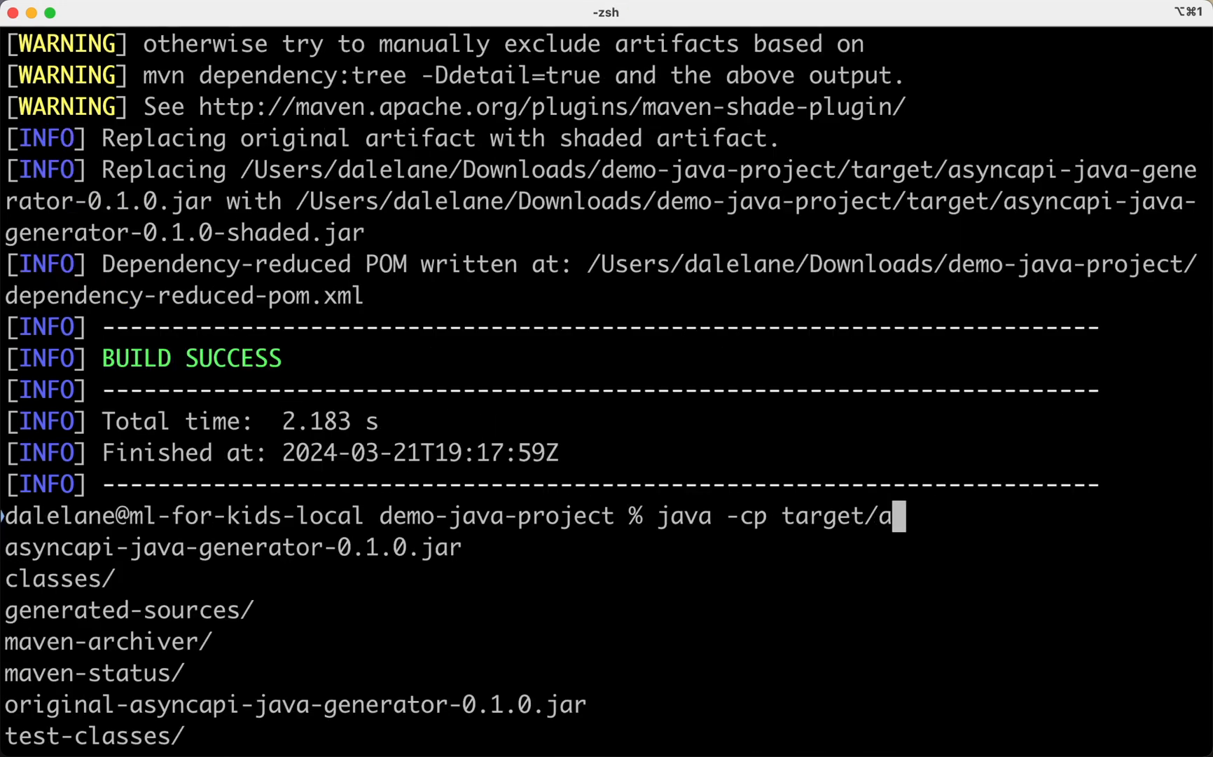
type("syncapi-java-generator-0.1.0.jar kafka.asy")
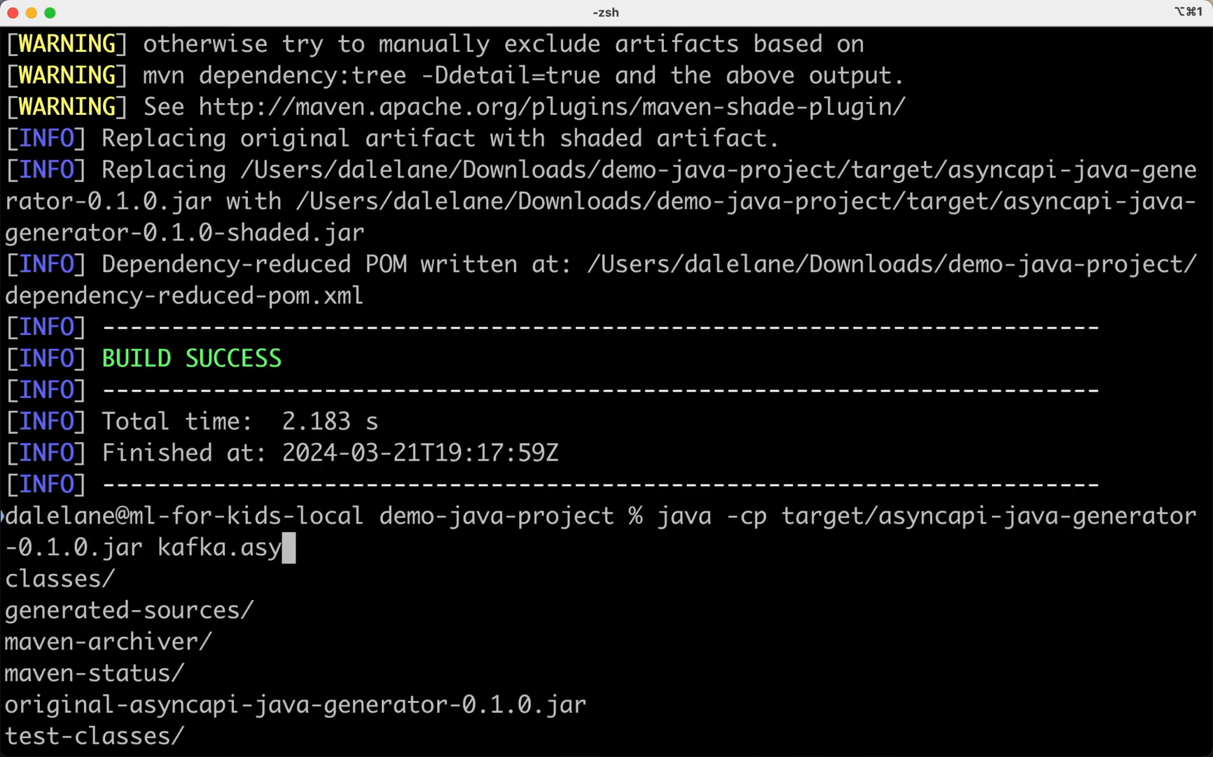
type("ncapi.demo.DemoSubsc")
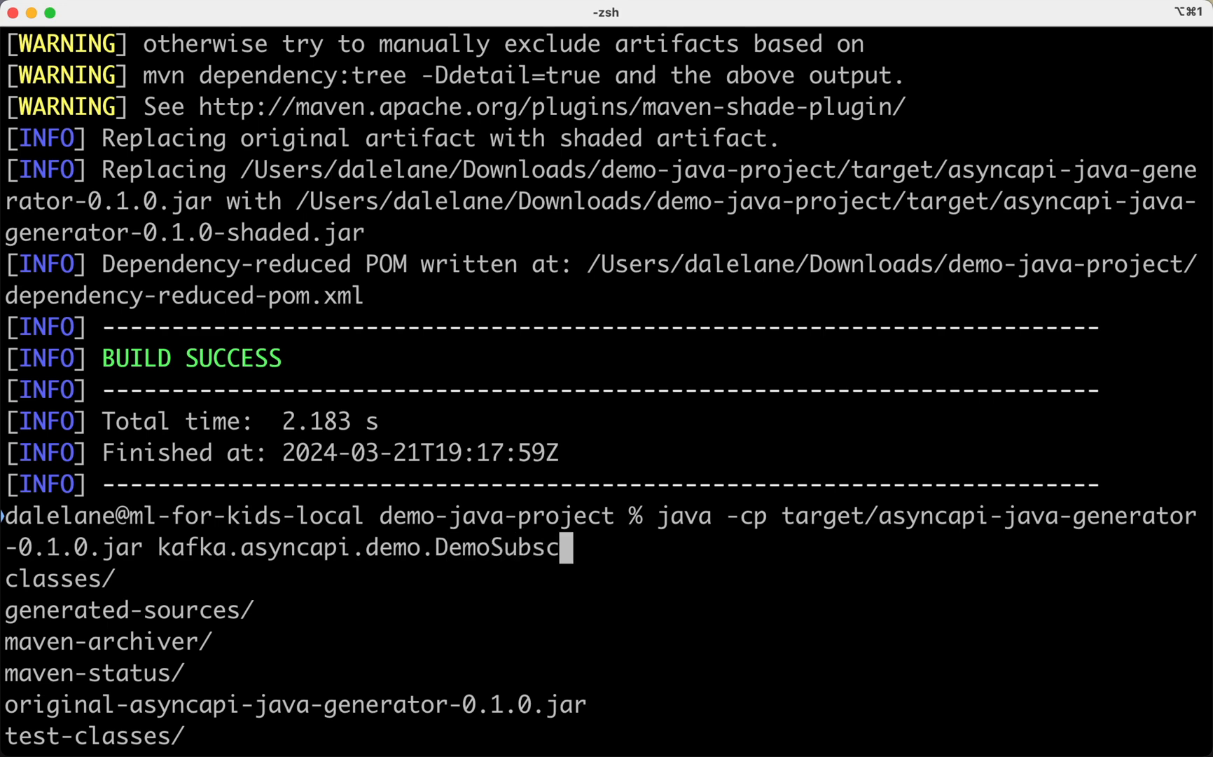
key("Return")
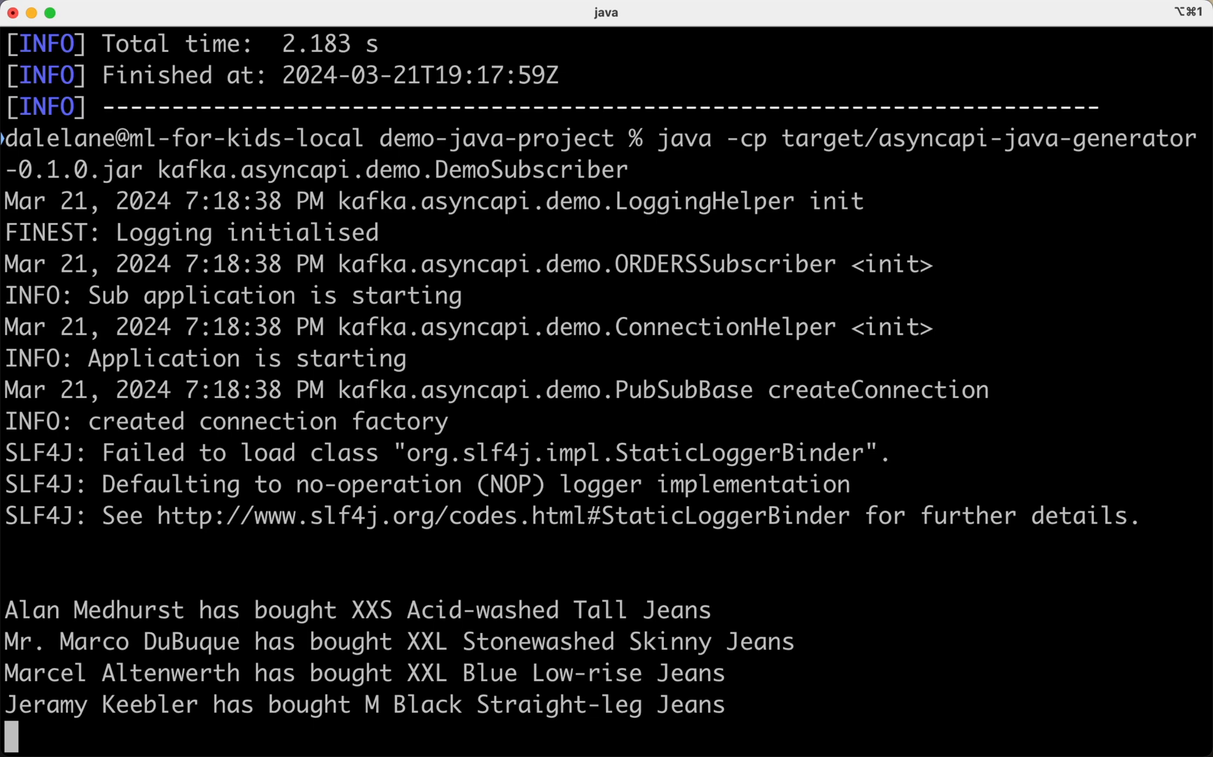
scroll("down", 3)
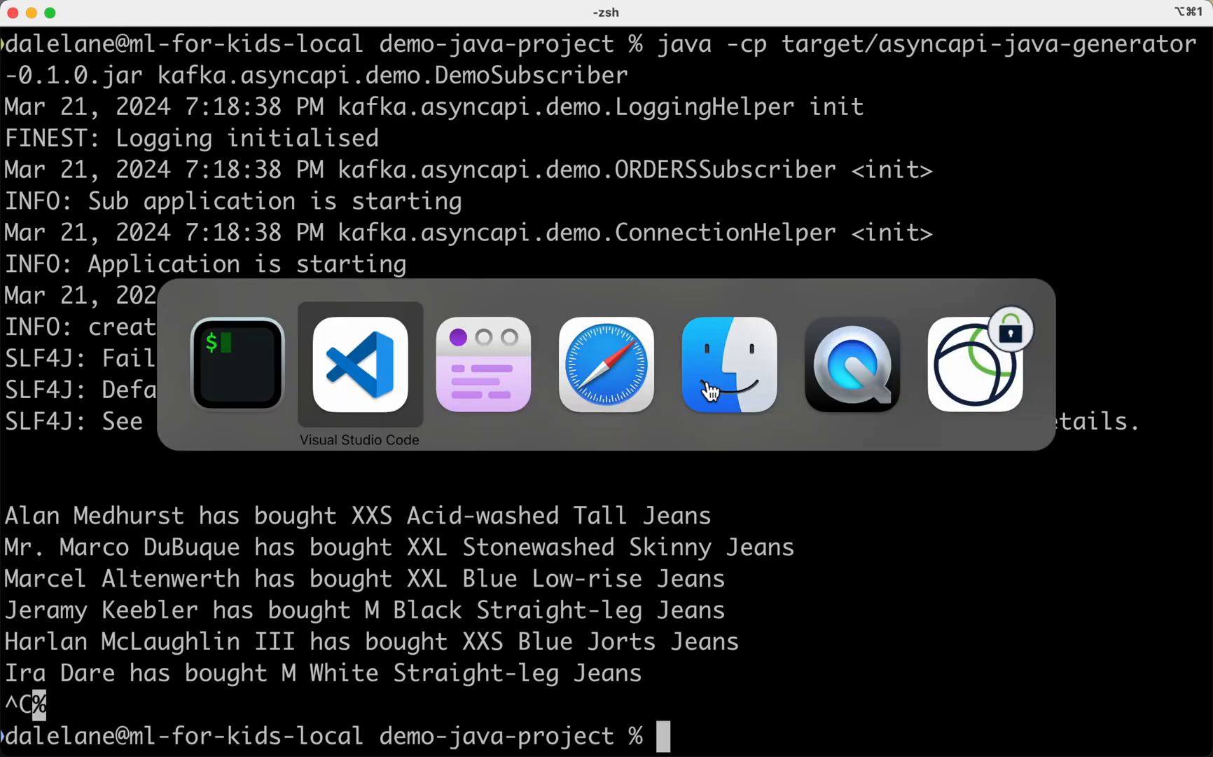
Upload ORDERS.yaml as a mock artifact in Microcks at asyncapi1.fyre.ibm.com.
left_click(606, 365)
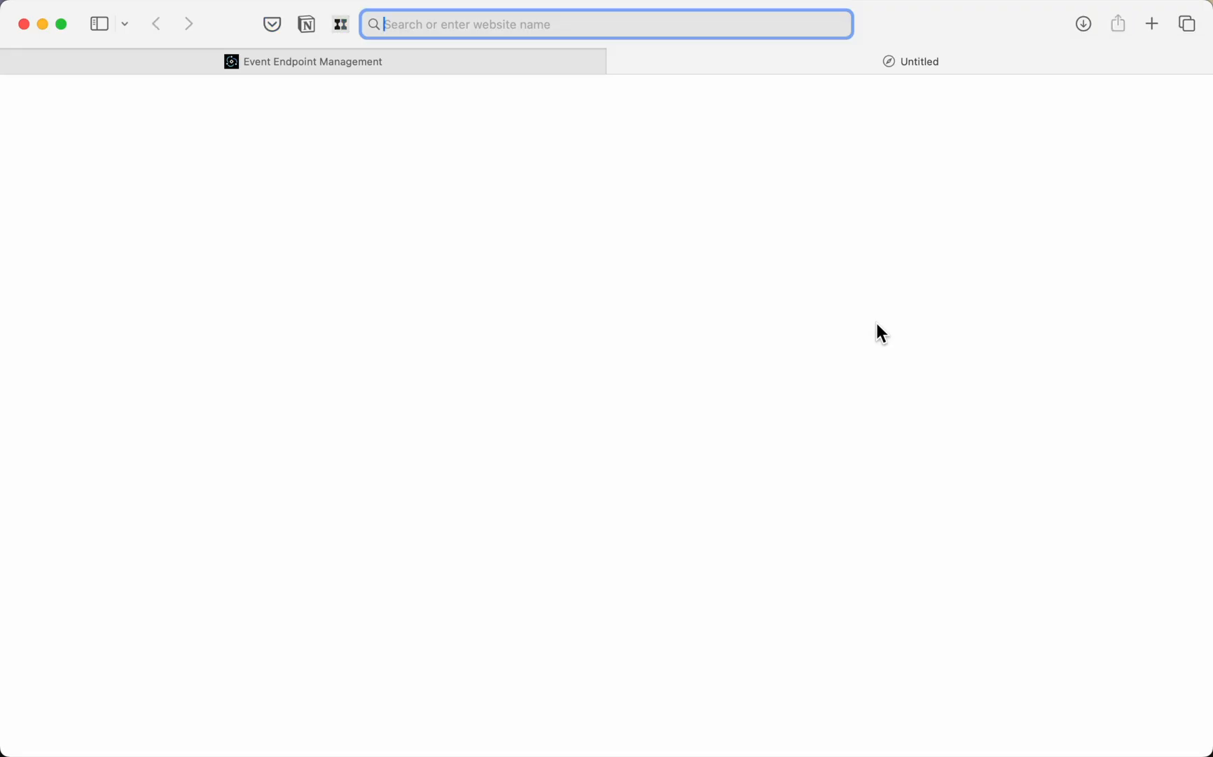
type("asyncapi1.fyre.ibm.com")
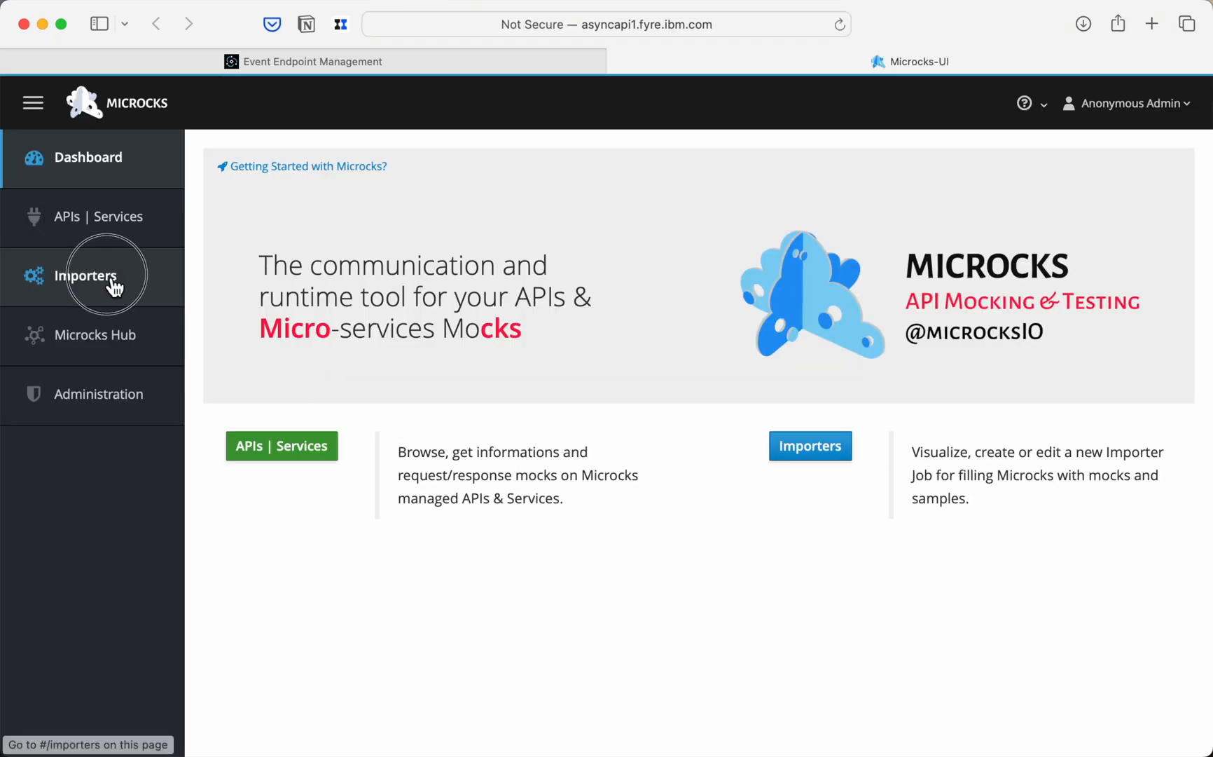
left_click(86, 276)
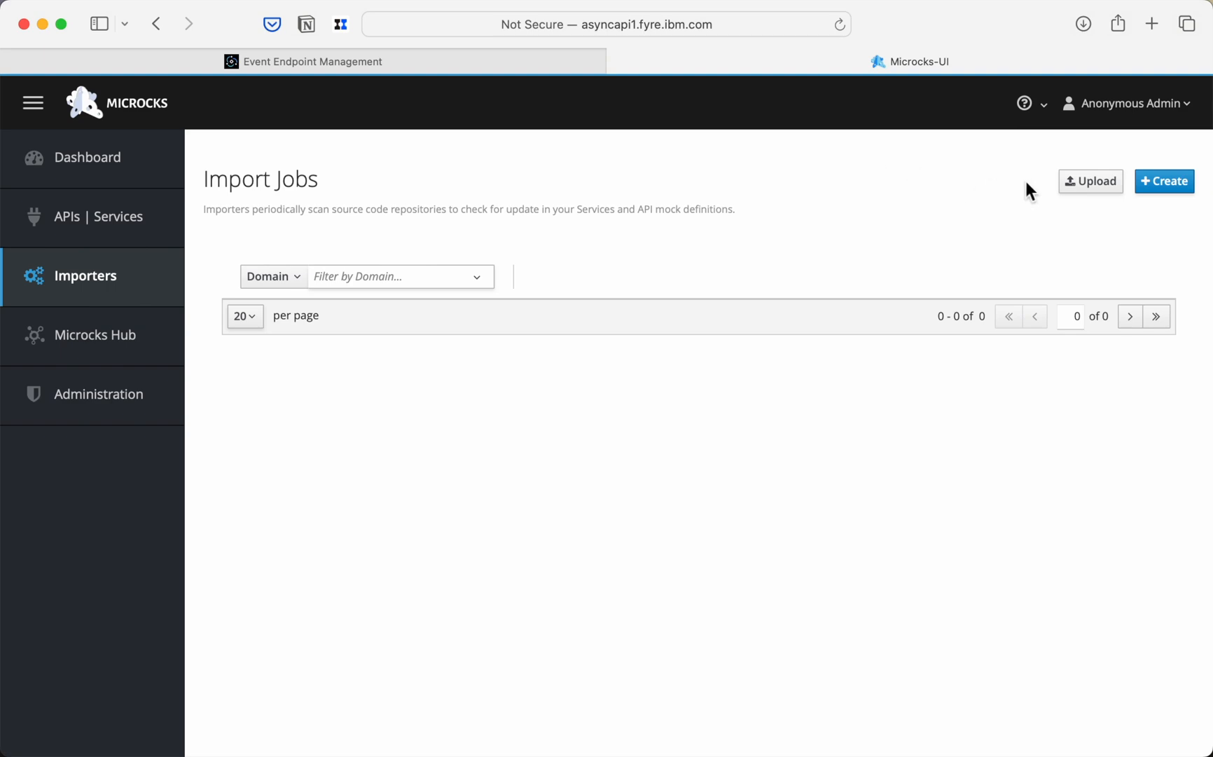
left_click(1090, 181)
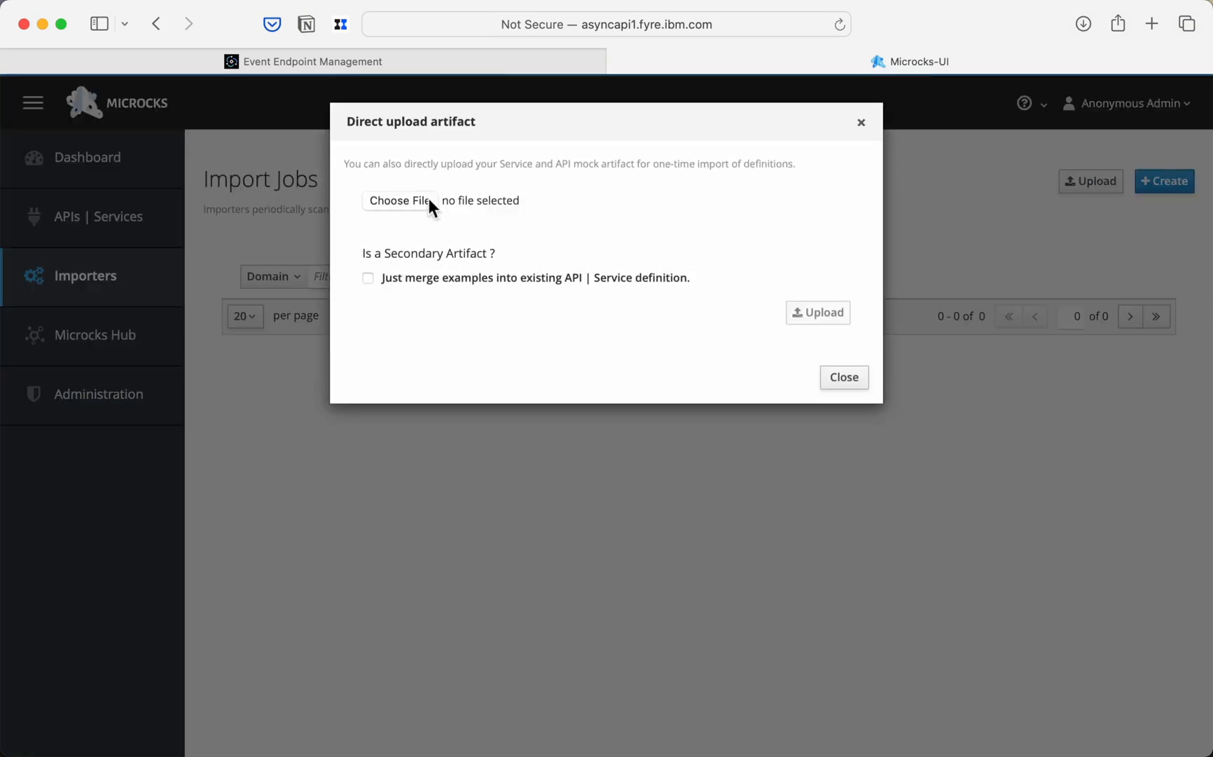
left_click(399, 200)
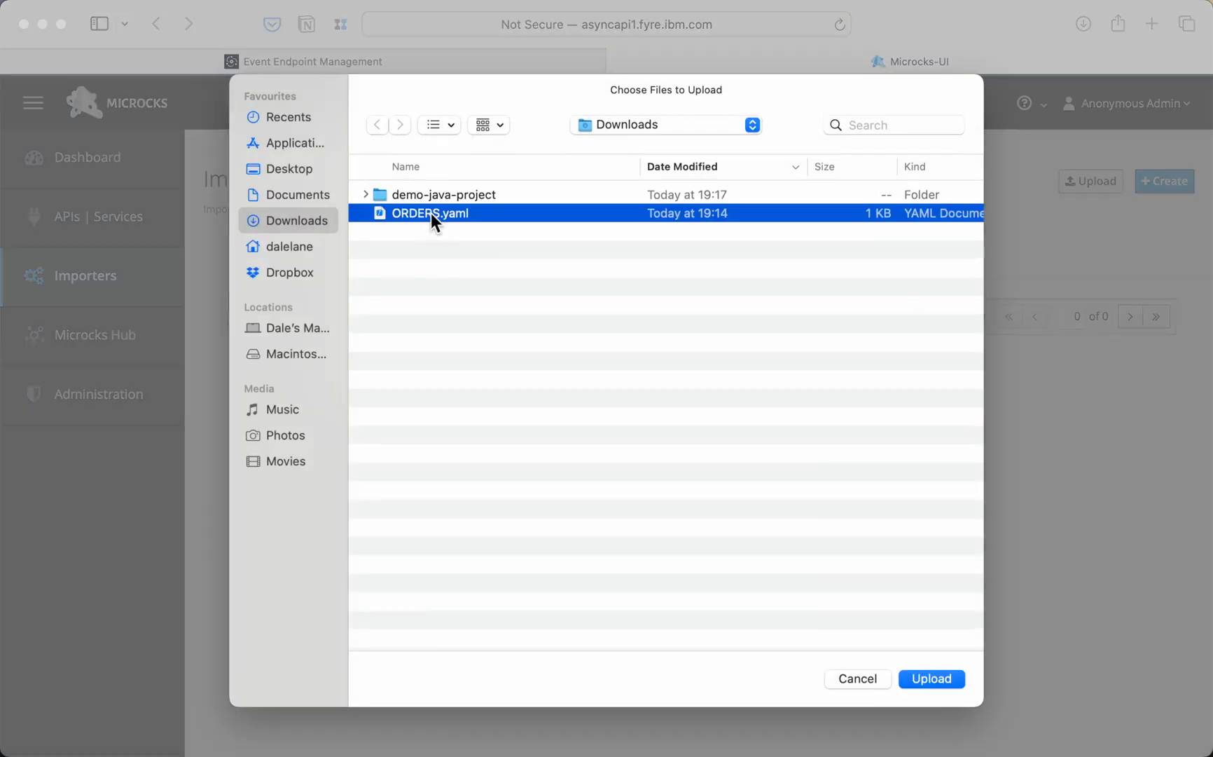
left_click(931, 678)
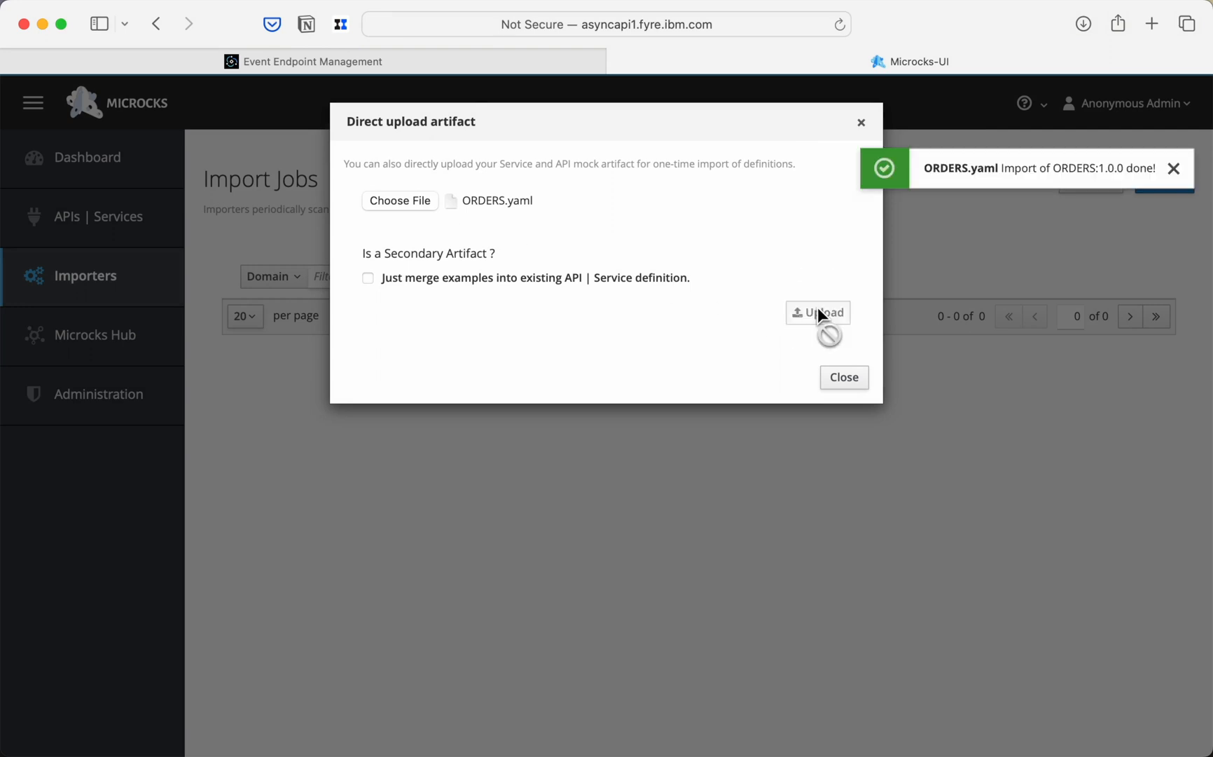
mouse_move(1175, 195)
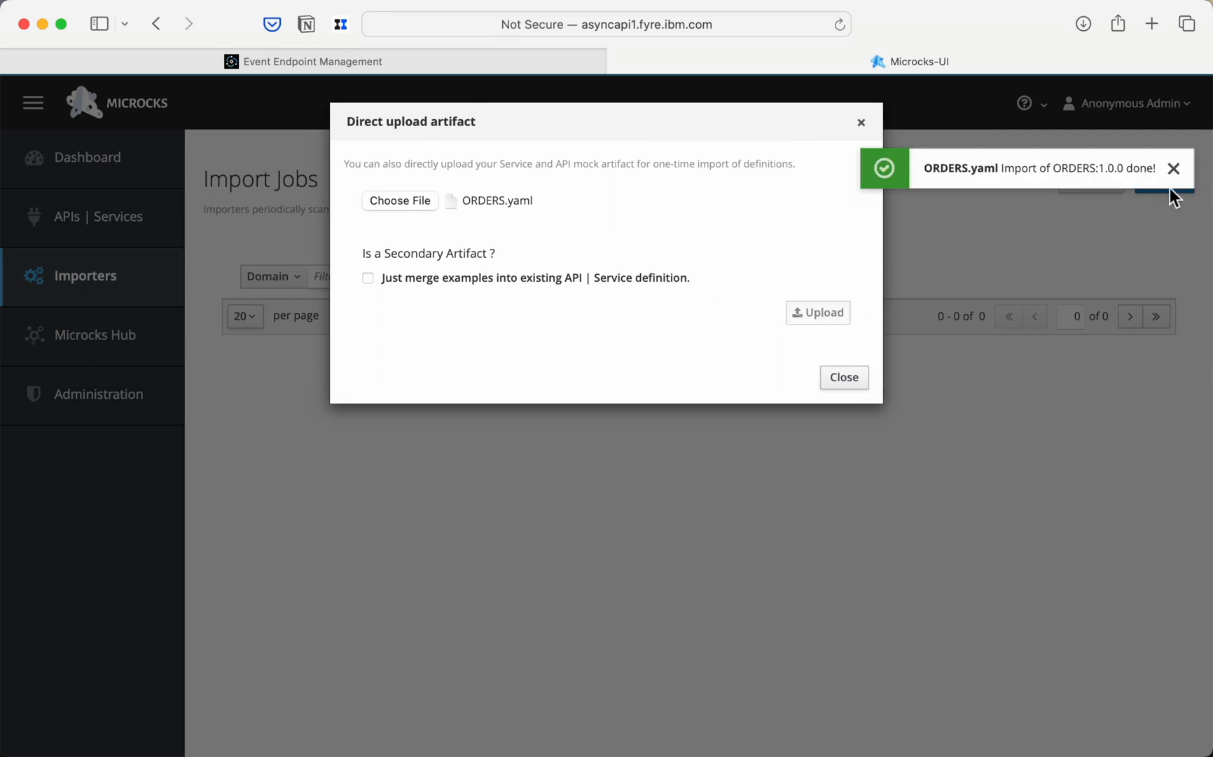
Open the ORDERS API details from the APIs | Services list.
left_click(843, 377)
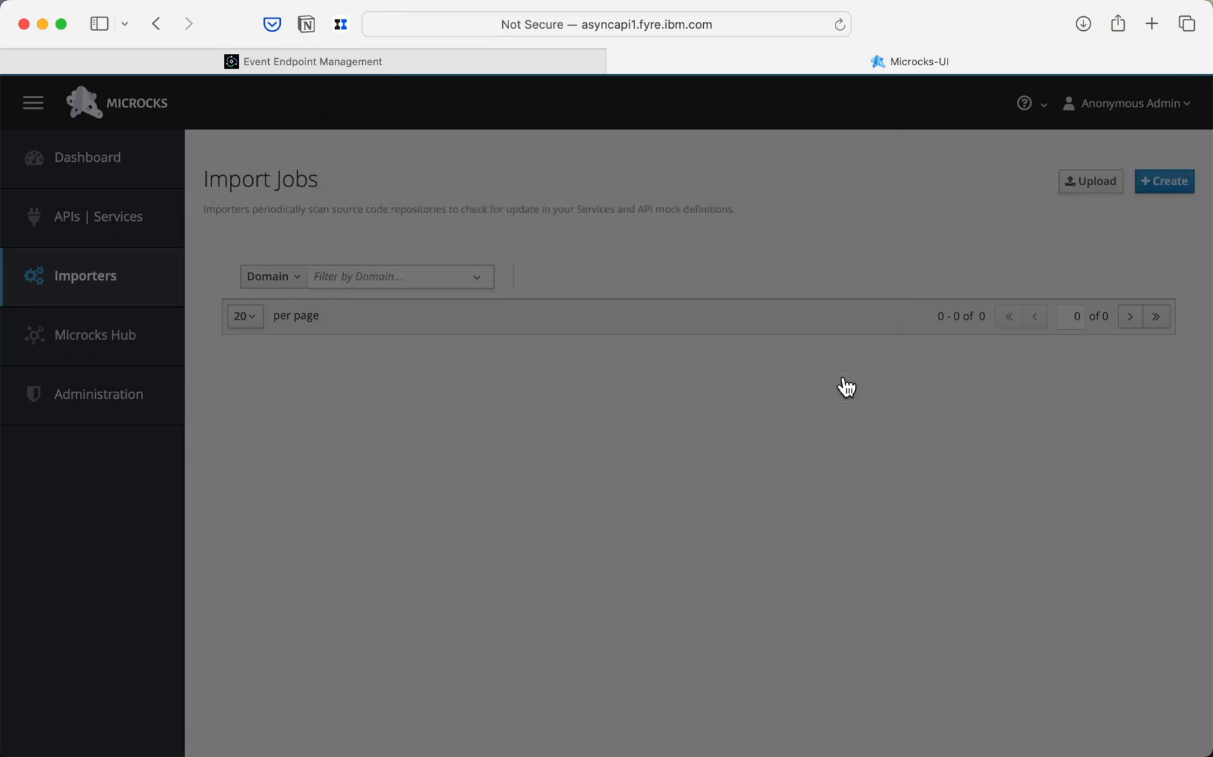
left_click(93, 216)
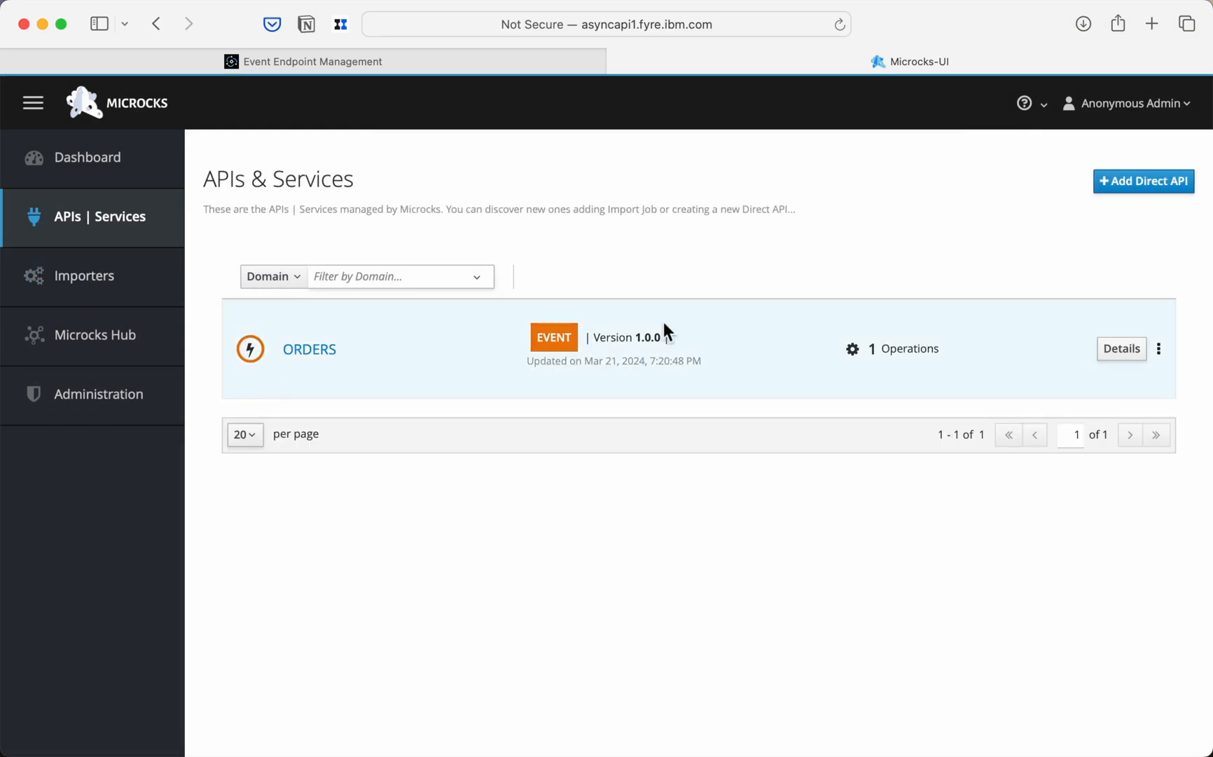
left_click(1121, 348)
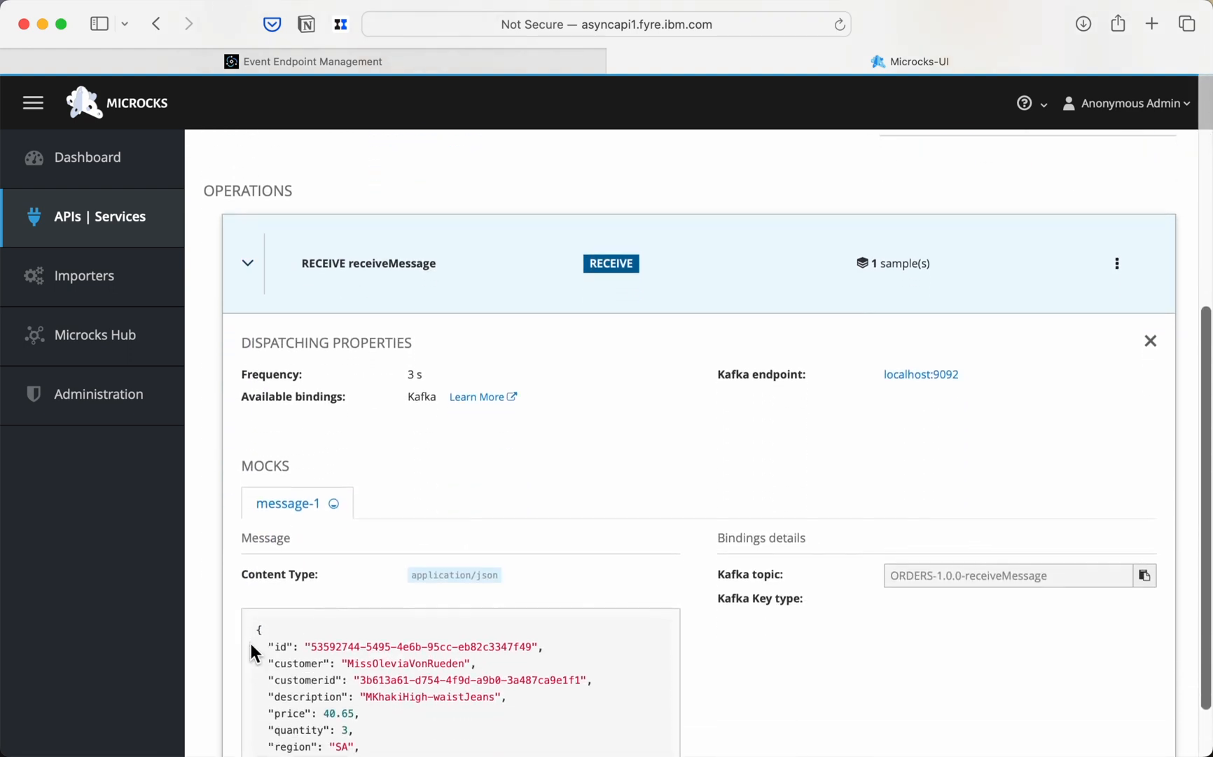
mouse_move(595, 399)
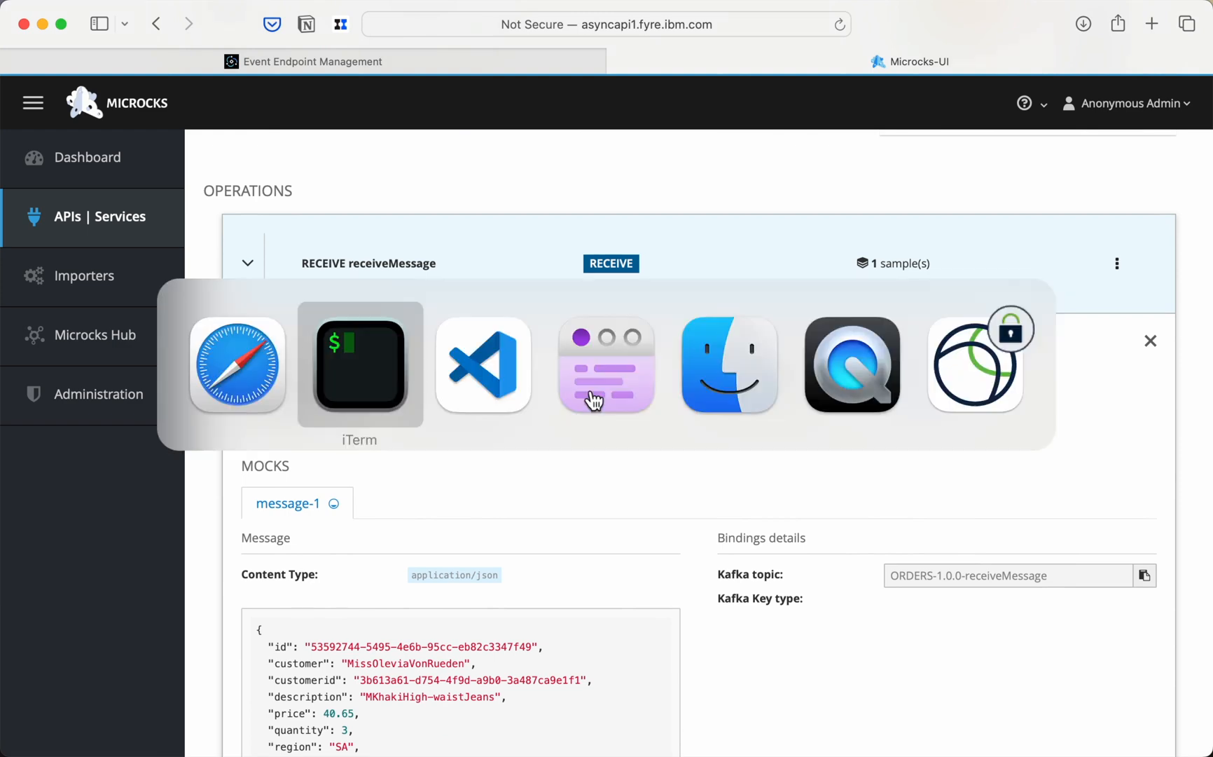
Run a console consumer on asyncapi1.fyre.ibm.com:9092 for ORDERS-1.0.0-receiveMessage, then stop it.
left_click(358, 365)
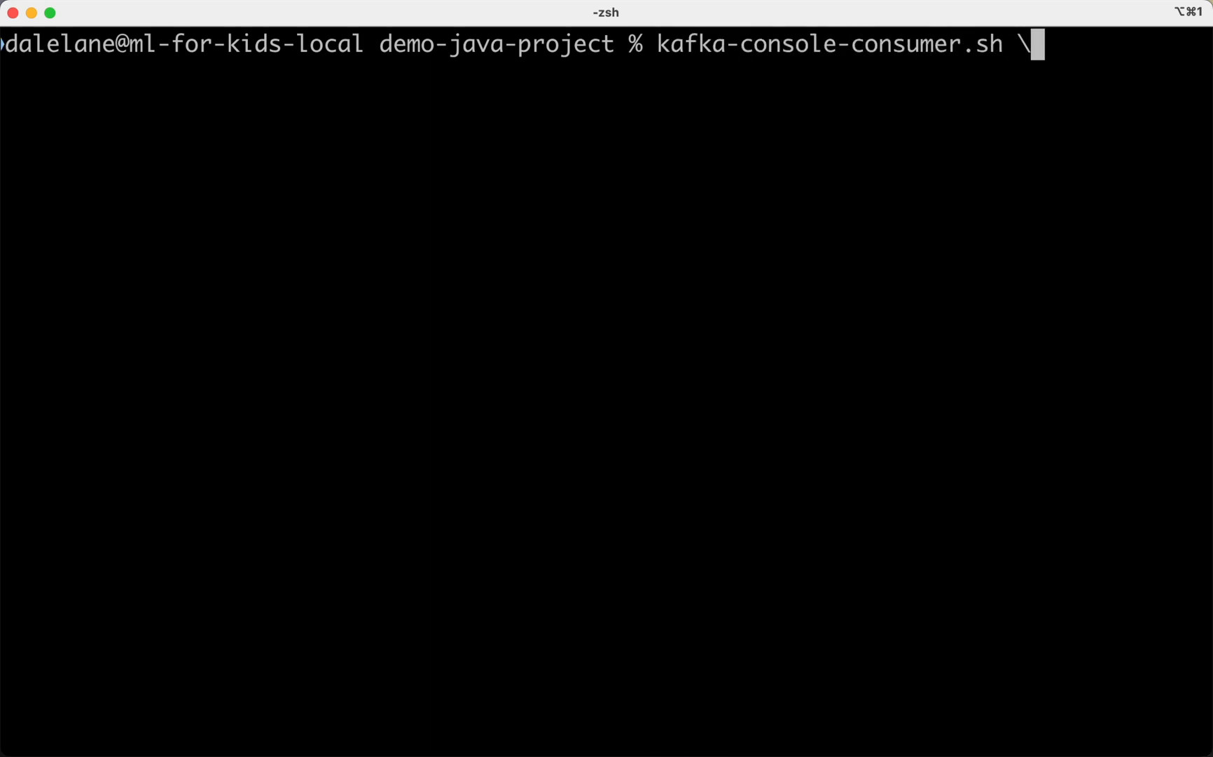
type("--bootstrap-server asyncapi1.fyre.ibm.com:9092 \\")
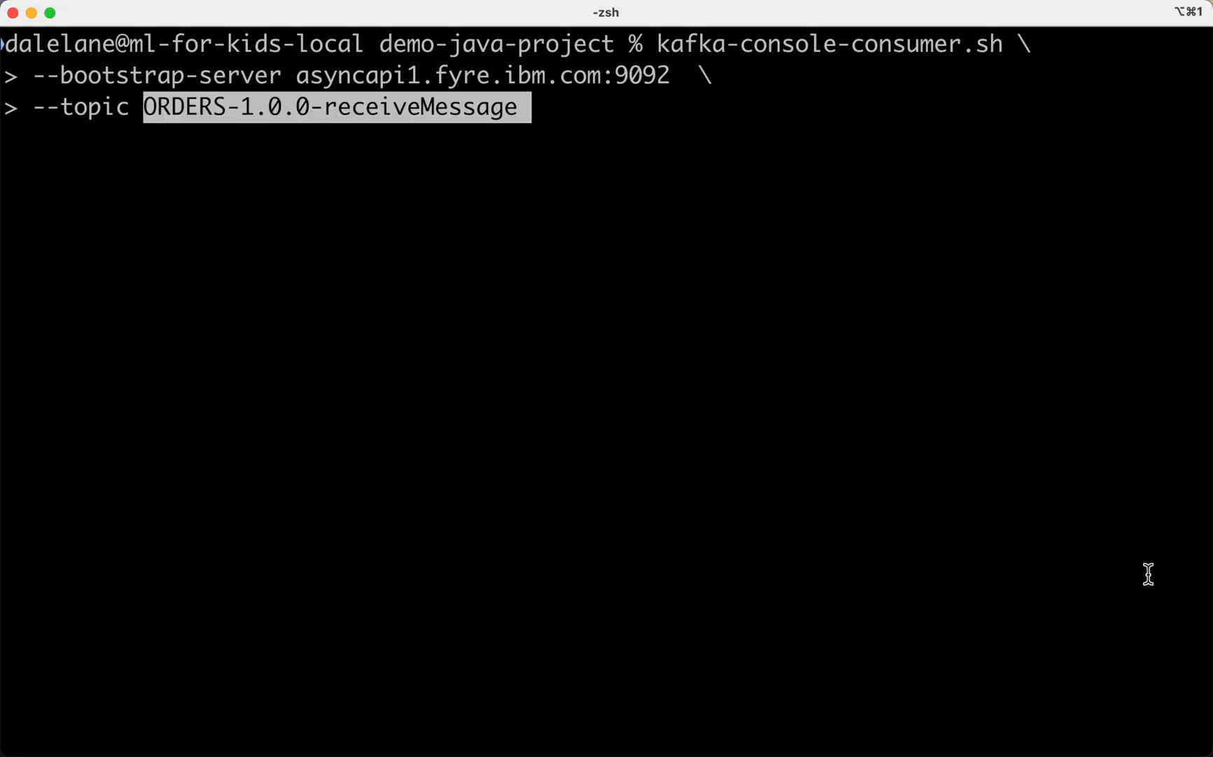
key("Return")
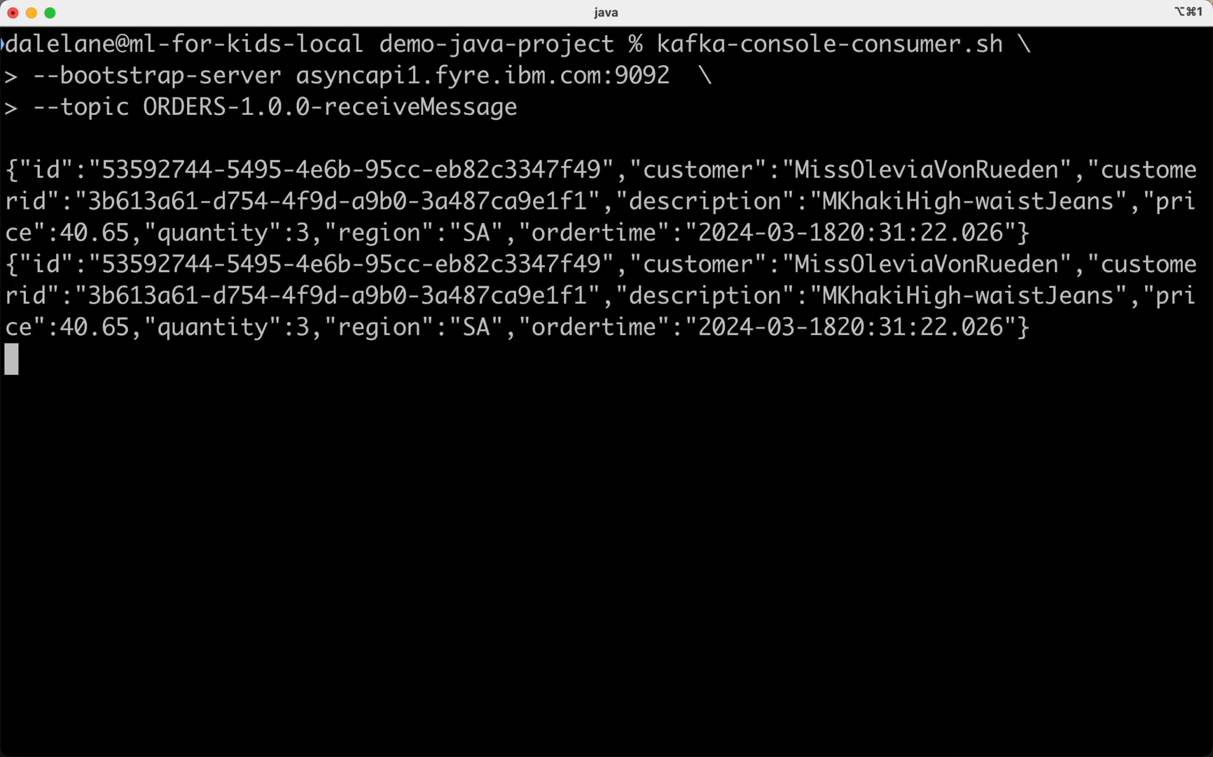
key("ctrl+c")
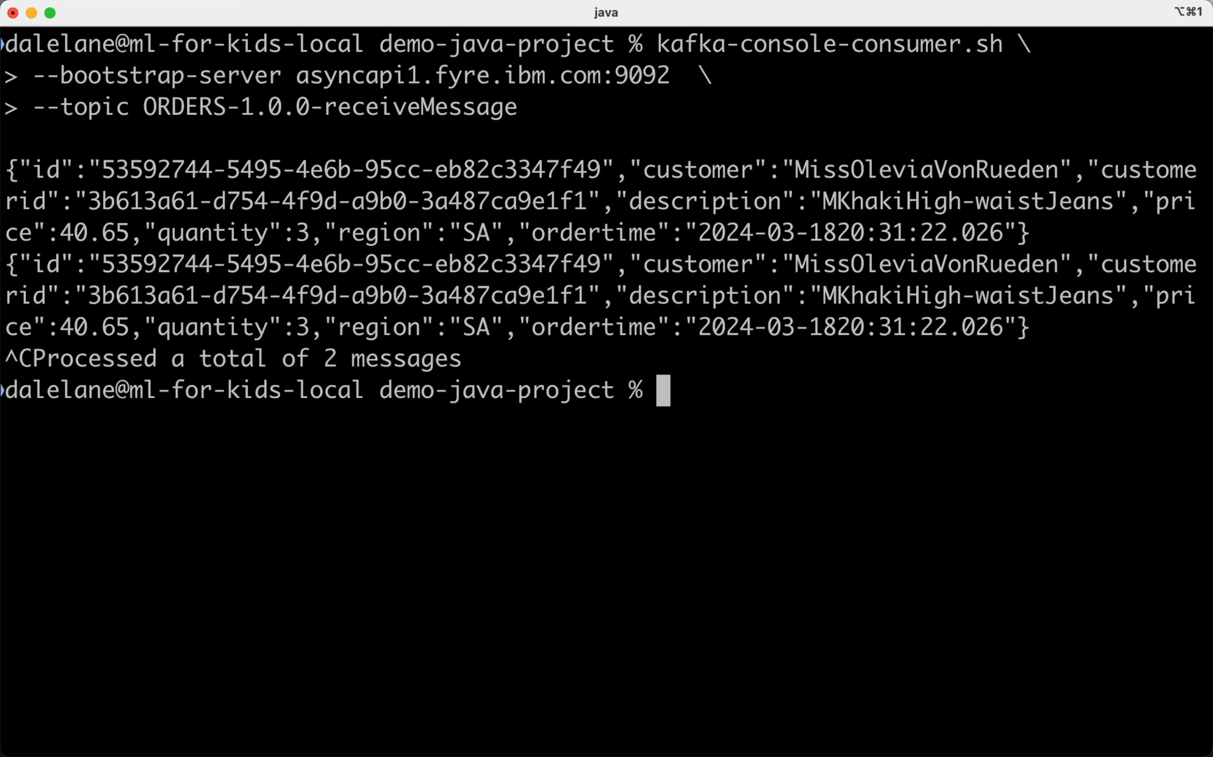
key("Return")
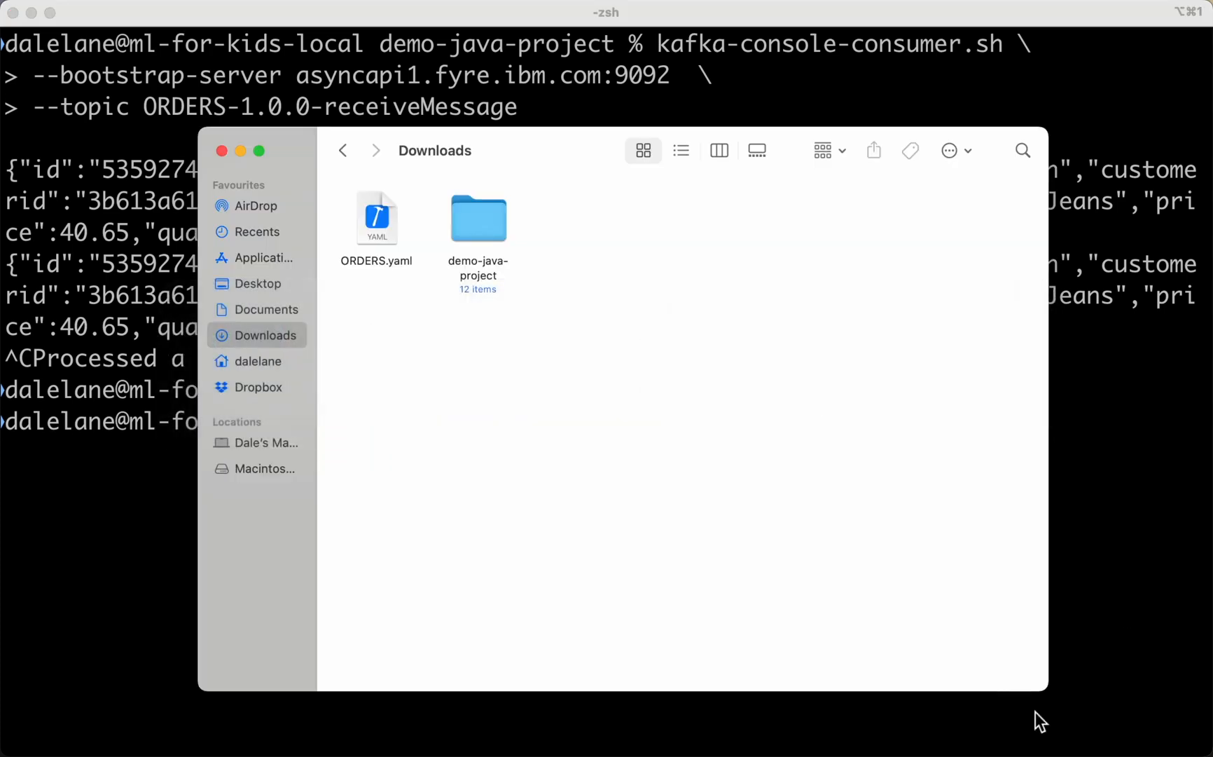
Open ORDERS.yaml in Visual Studio Code and template the example payload id with {{ uuid() }}.
right_click(376, 219)
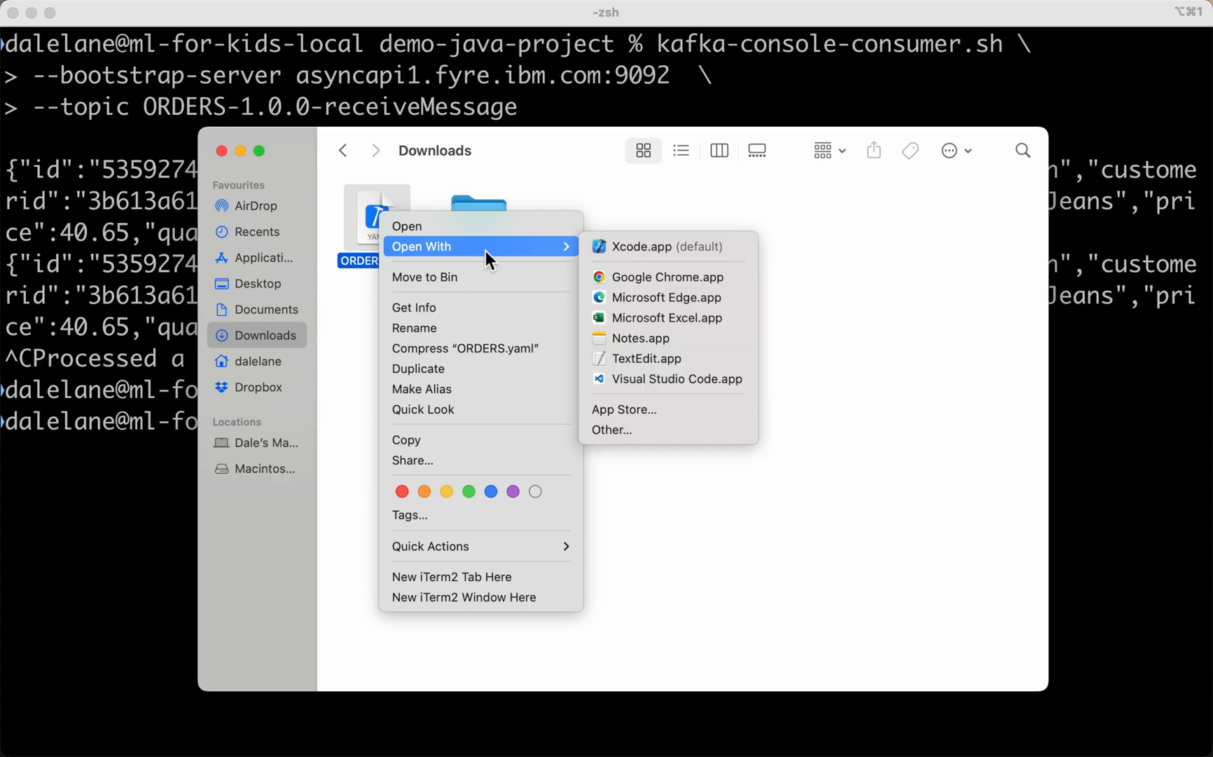
left_click(677, 378)
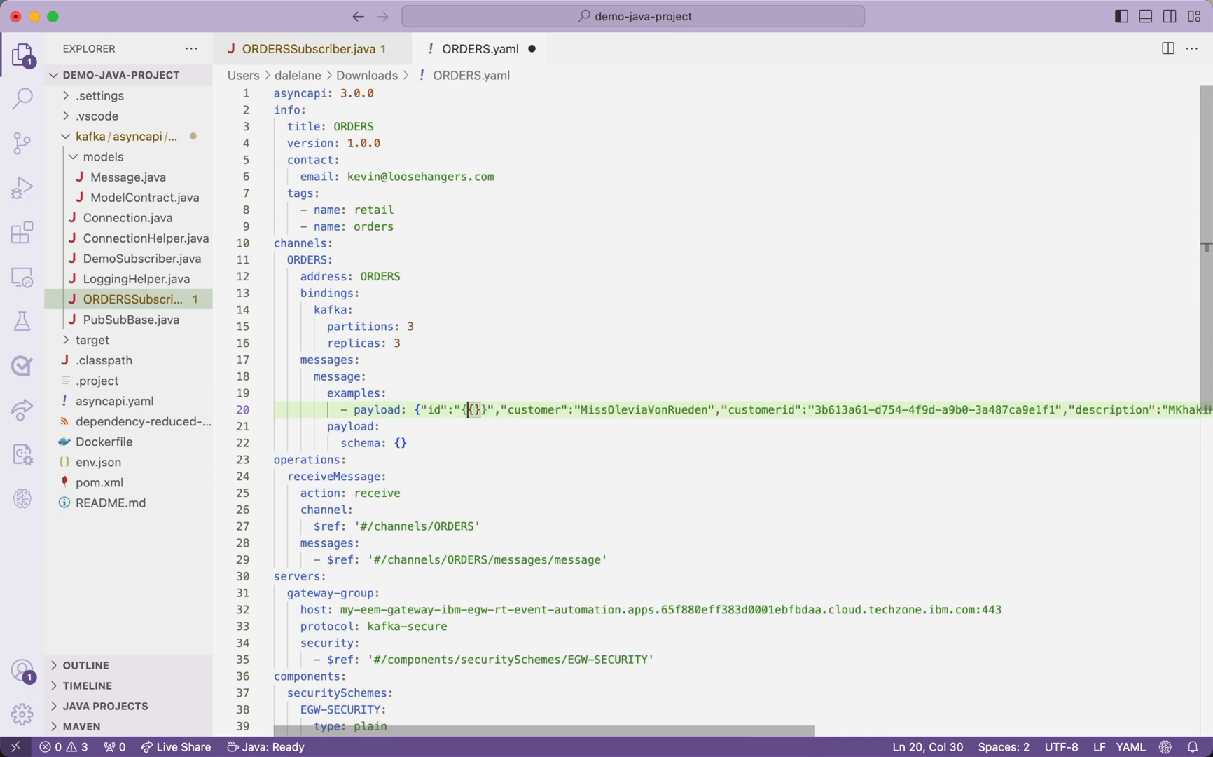
type("{{ uuid() }}")
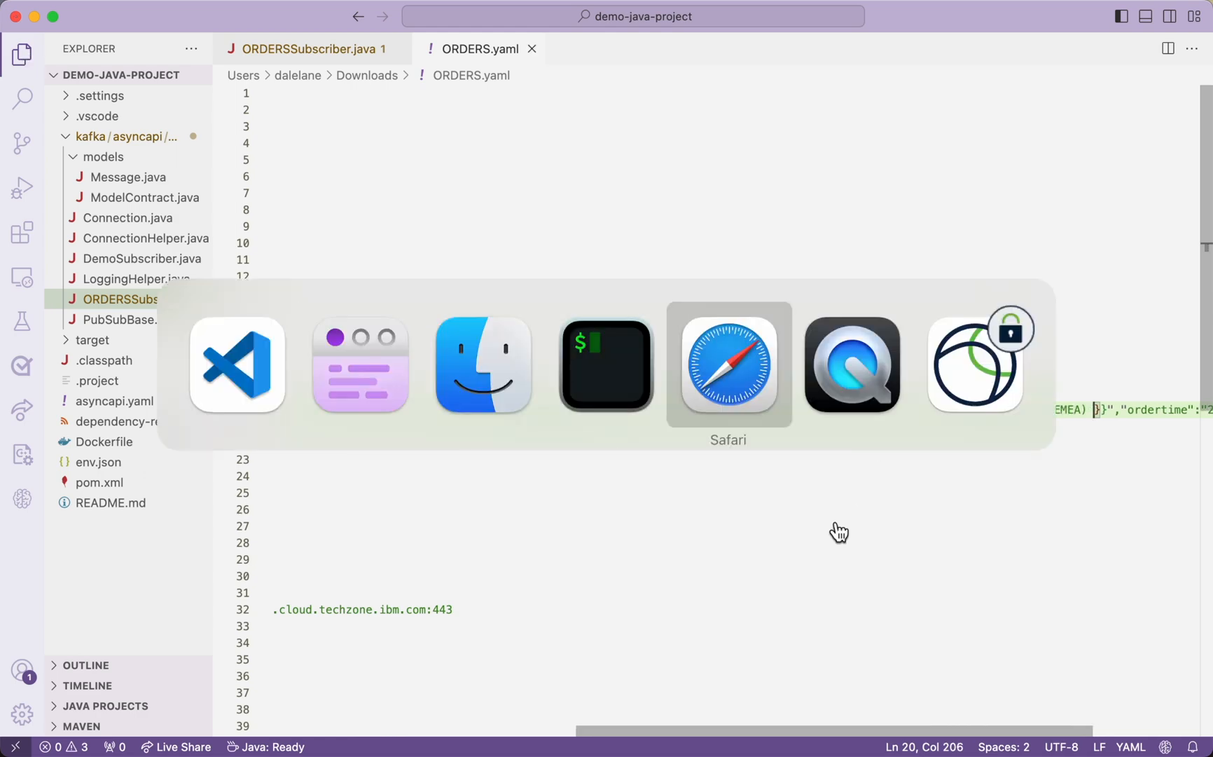
Upload the edited ORDERS.yaml to Microcks, merging its examples into the existing ORDERS API.
left_click(727, 364)
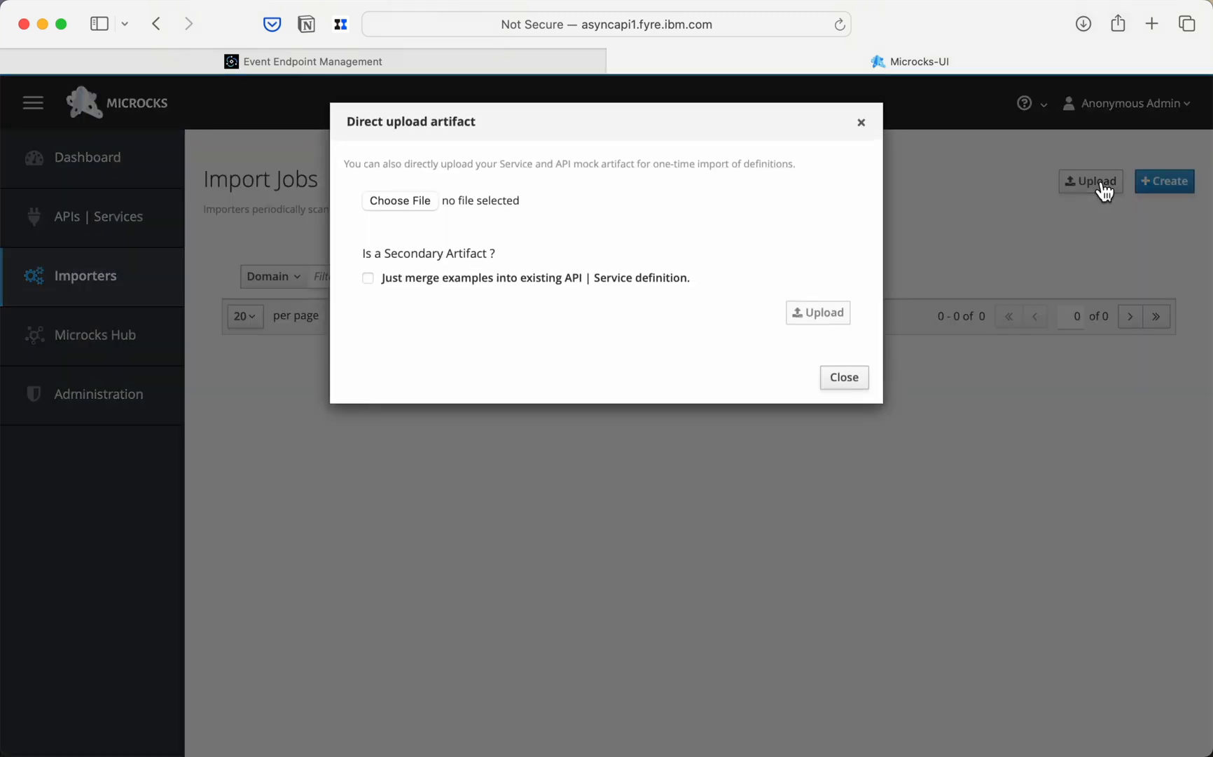
left_click(399, 200)
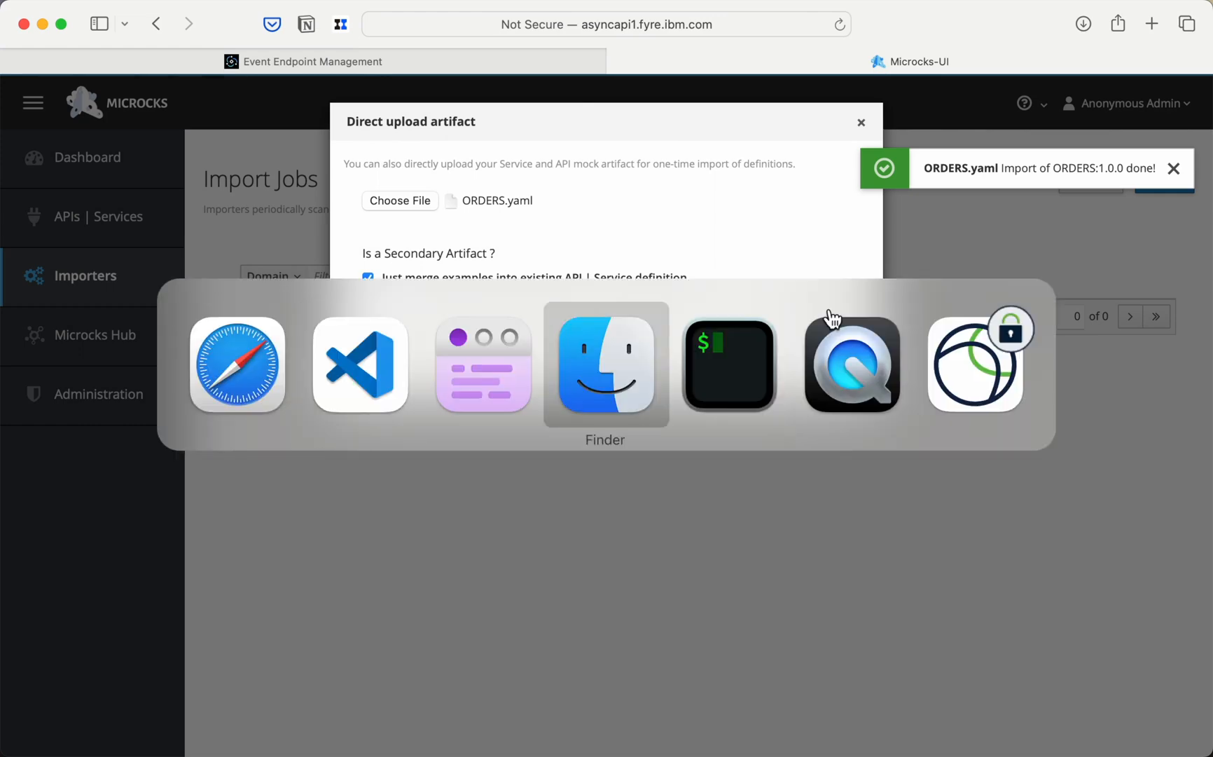
left_click(728, 364)
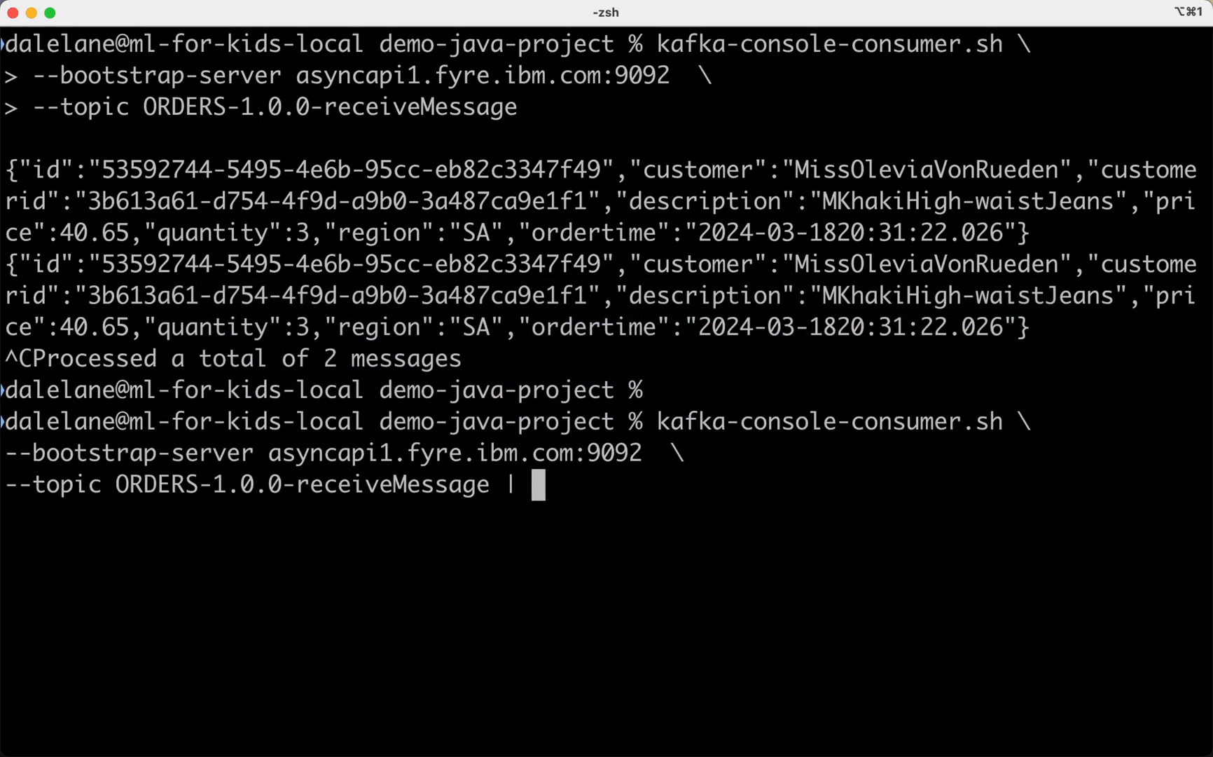
Run the ORDERS-1.0.0-receiveMessage console consumer piped to jq, watch varying orders, then stop it.
key("Return")
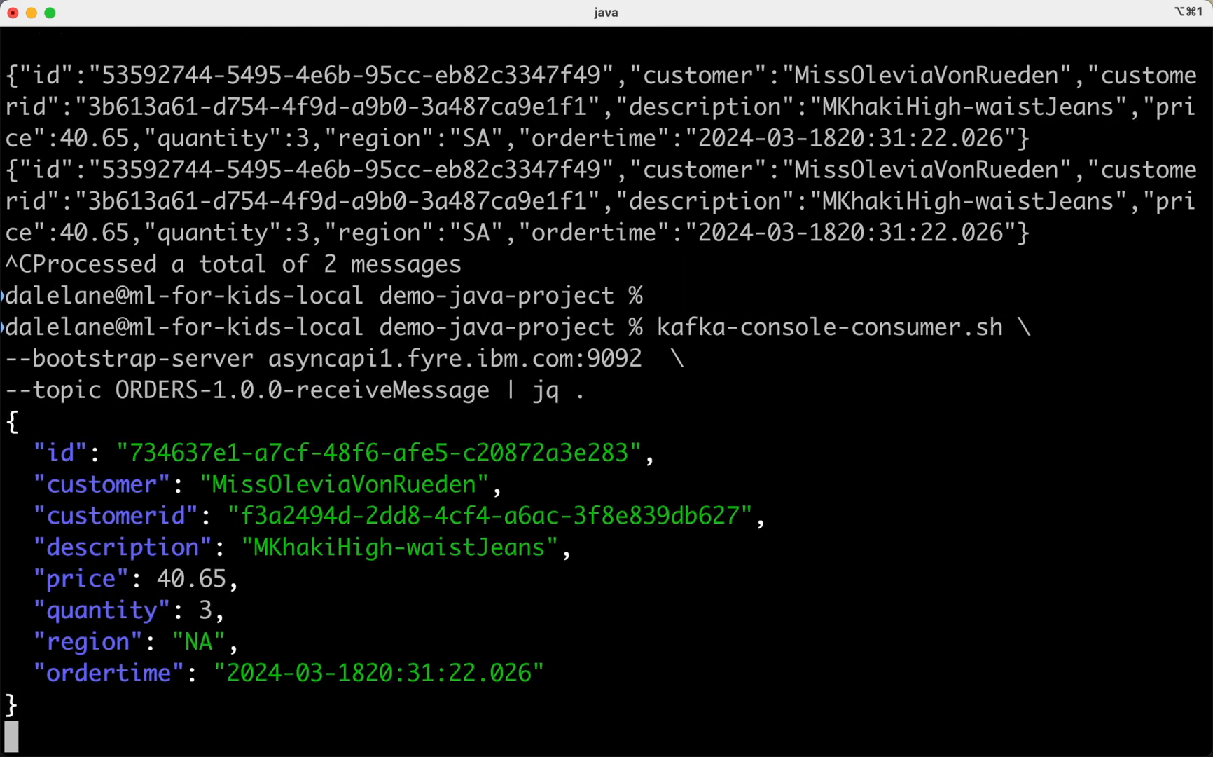
scroll("down", 3)
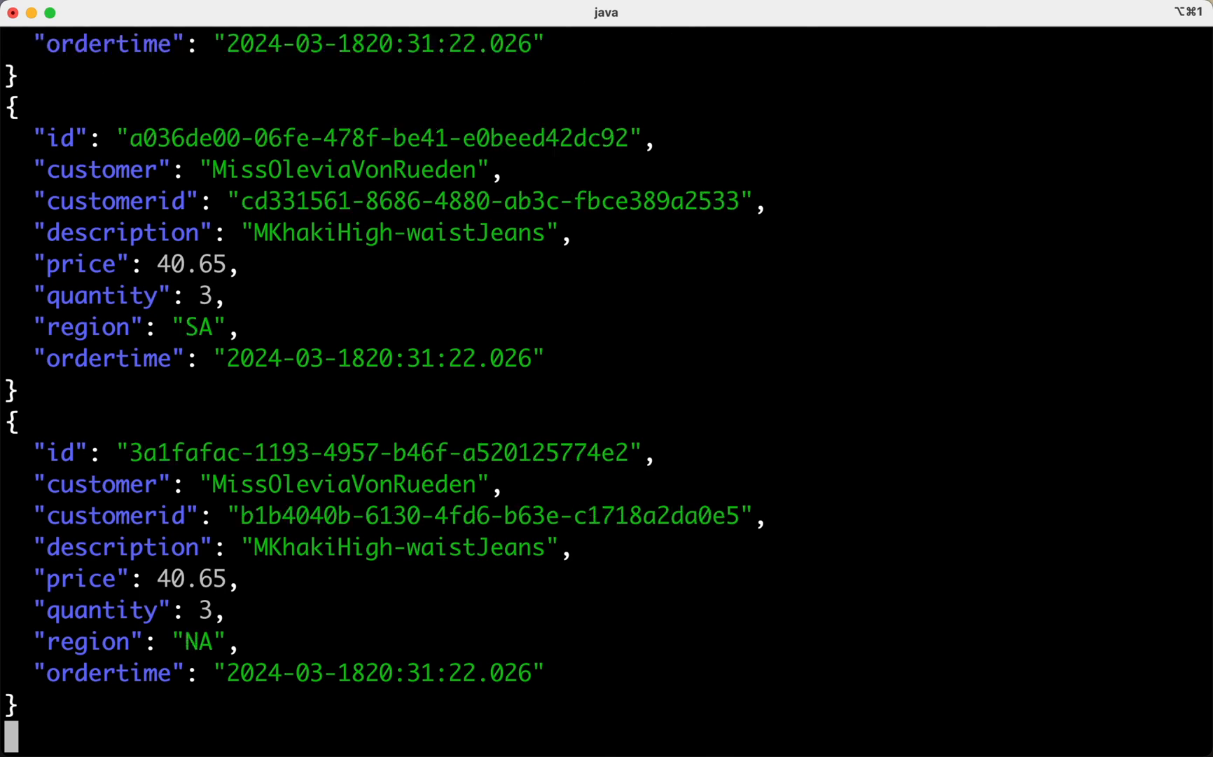
key("ctrl+c")
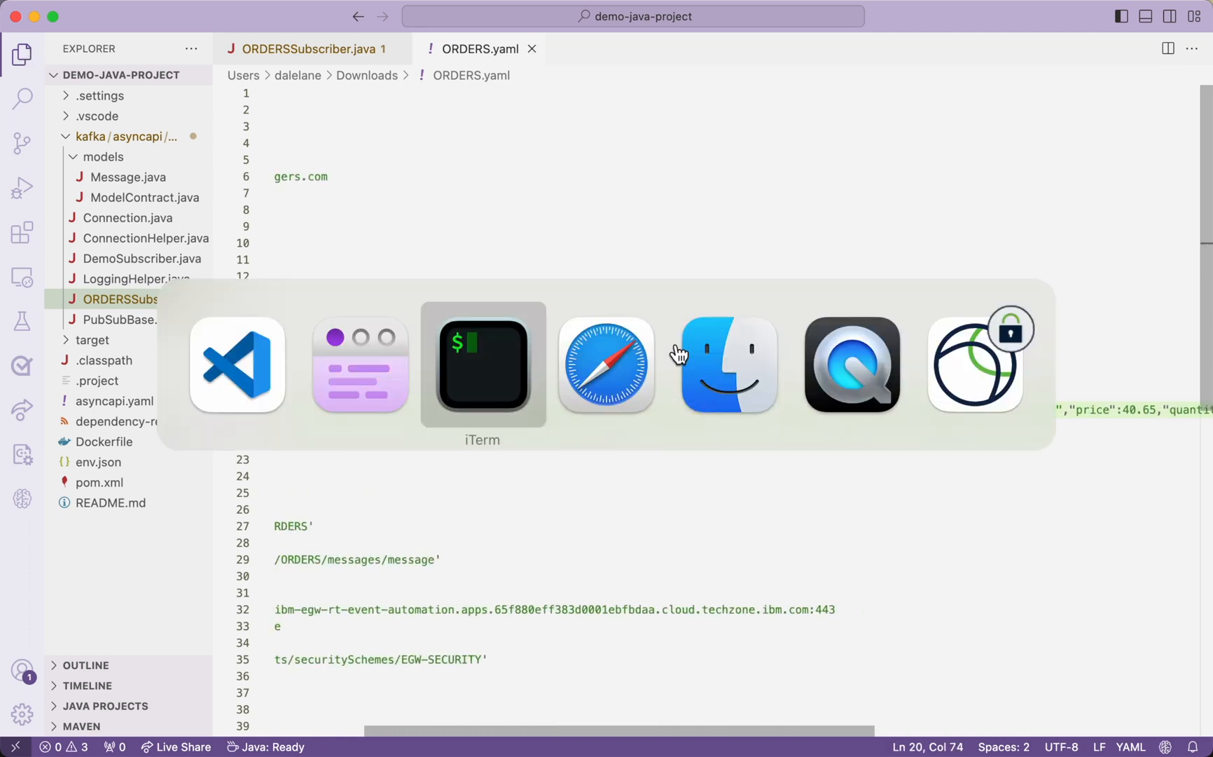
Upload the further-updated ORDERS.yaml, merging its new examples into ORDERS 1.0.0.
left_click(606, 366)
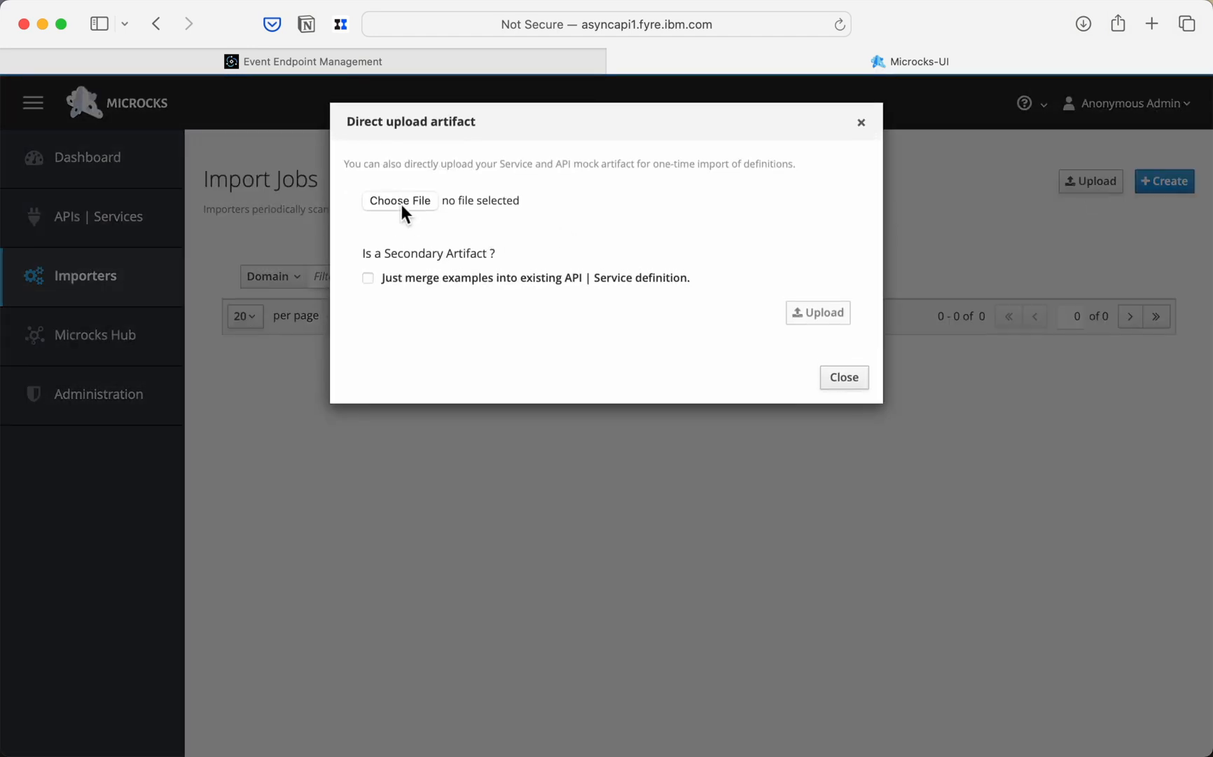
left_click(400, 200)
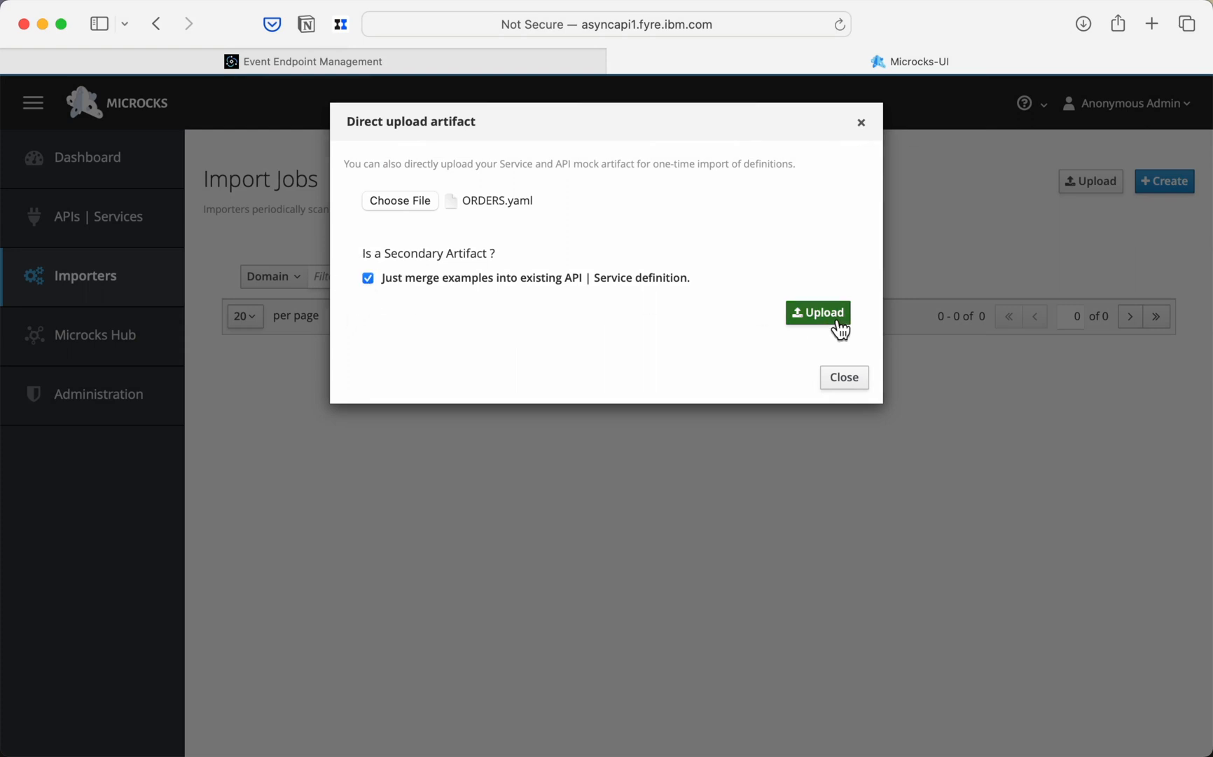
left_click(816, 313)
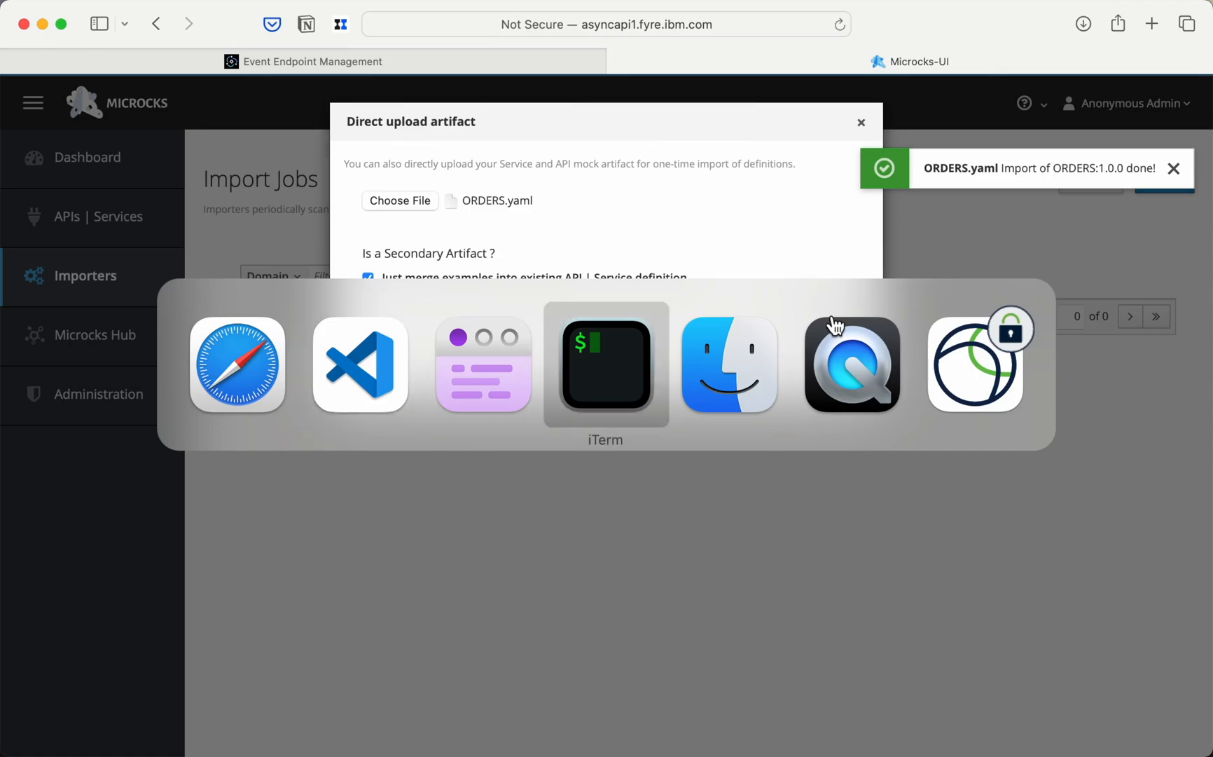
left_click(605, 365)
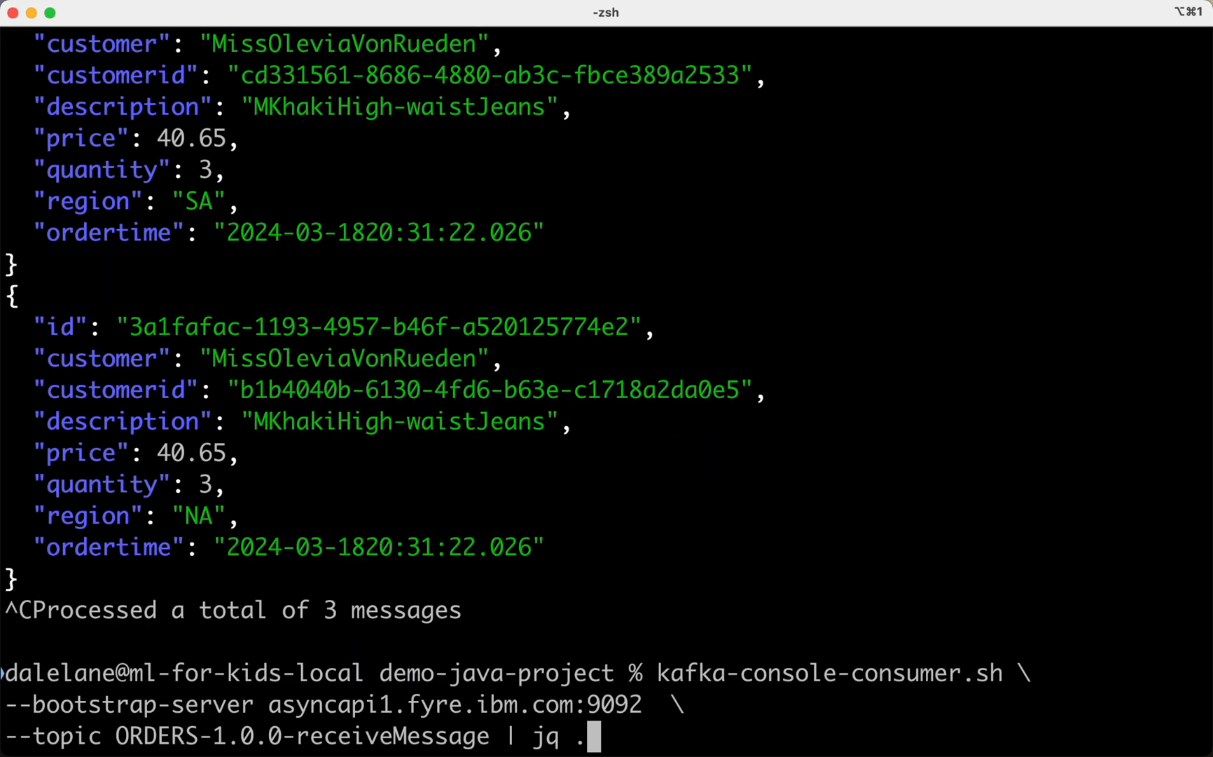
Rerun the jq-formatted consumer and scroll through orders with varying customer names.
key("Return")
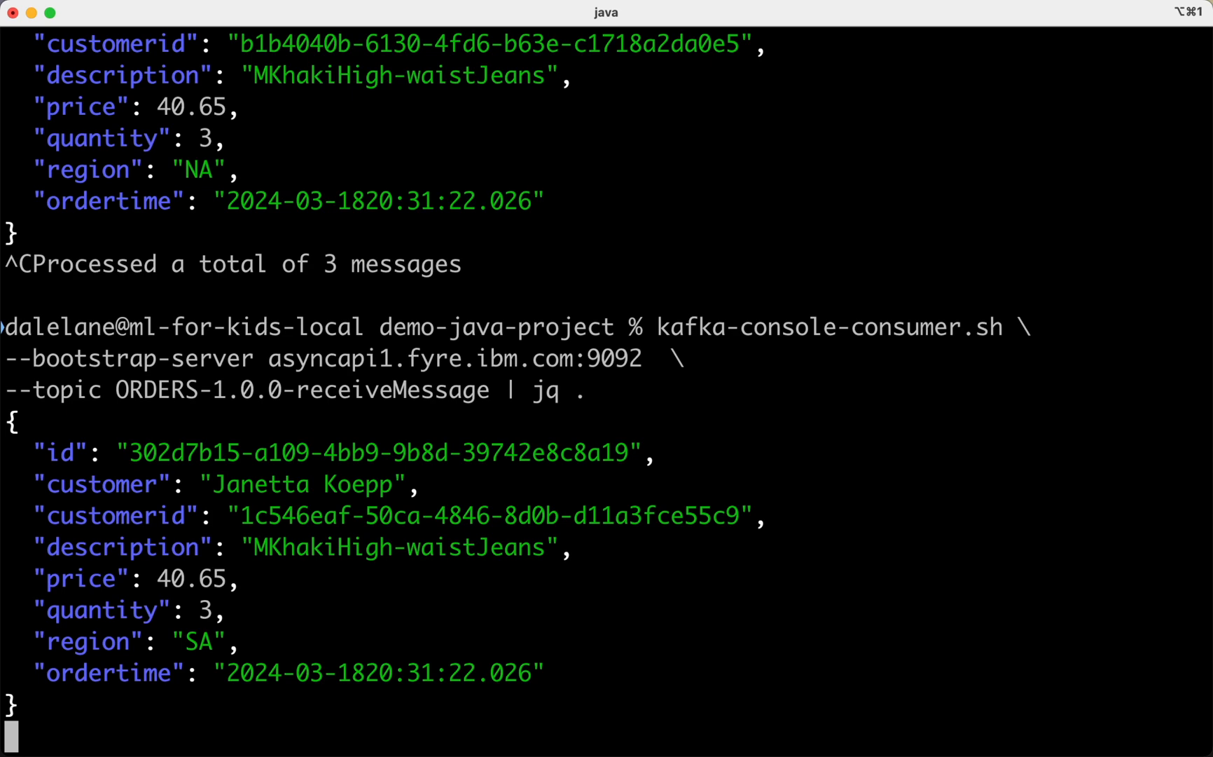
scroll("down", 3)
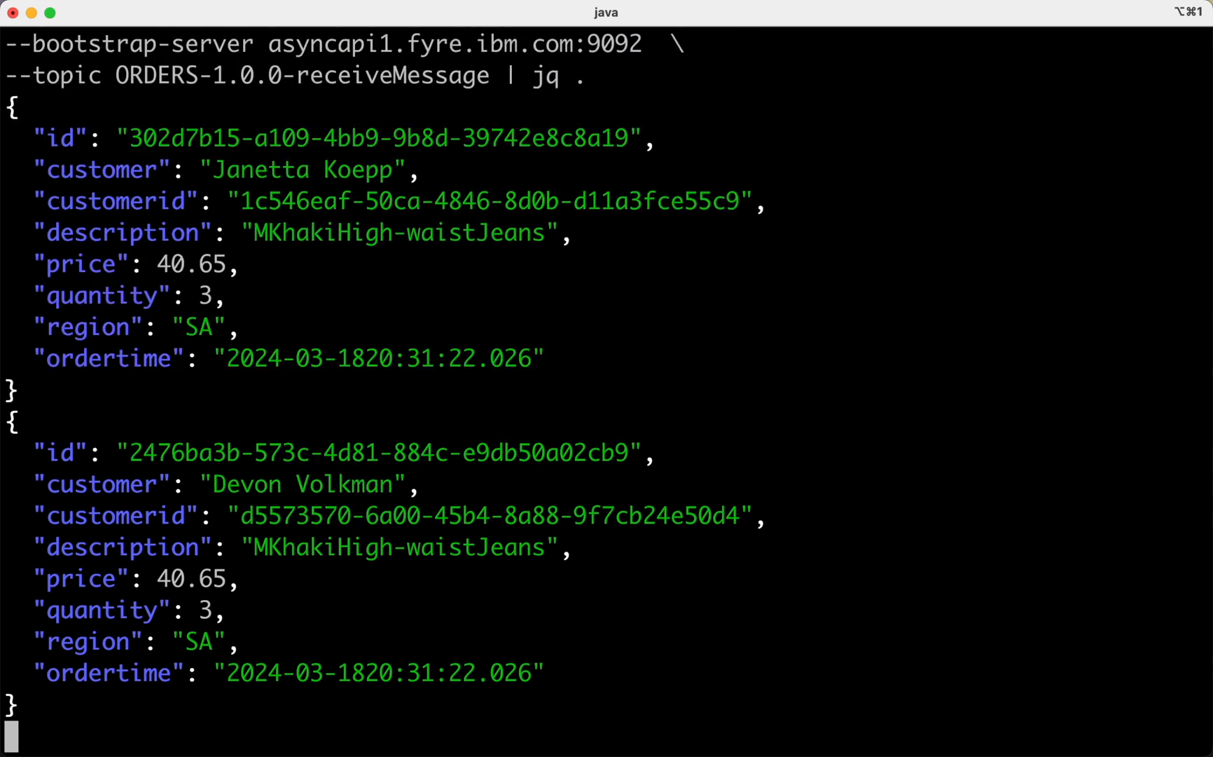
scroll("down", 3)
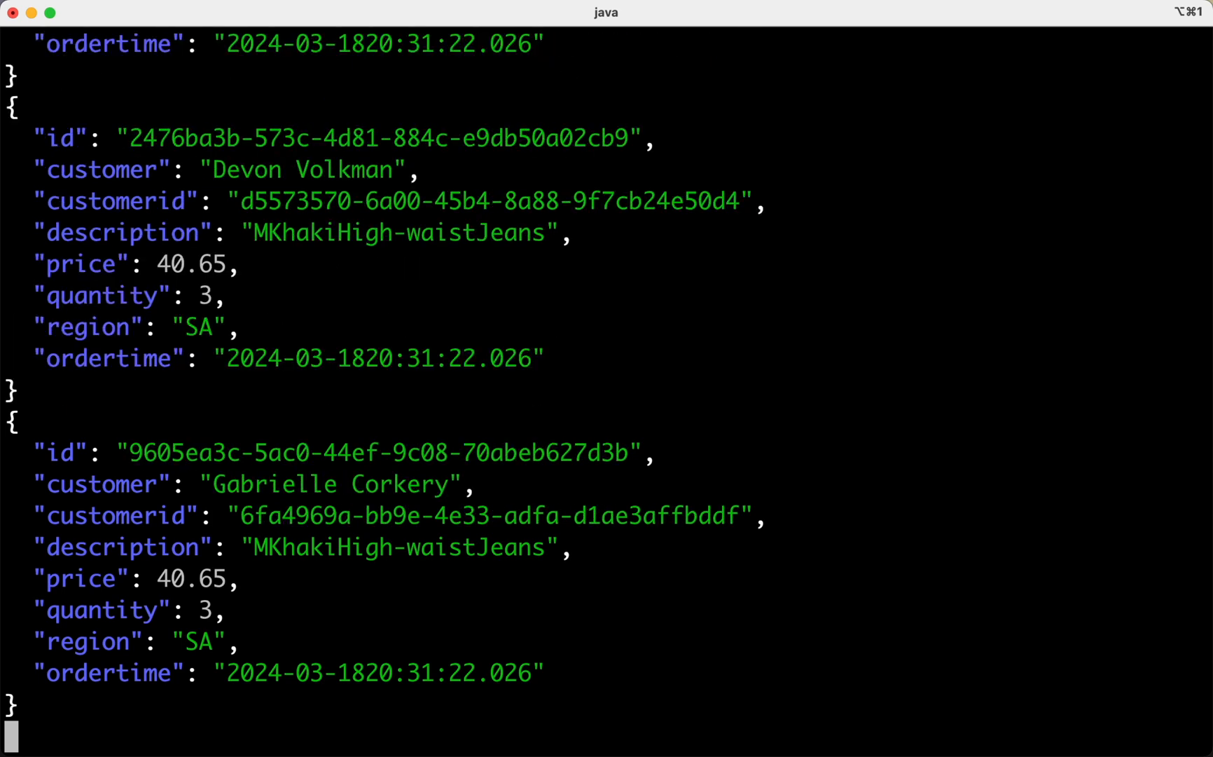